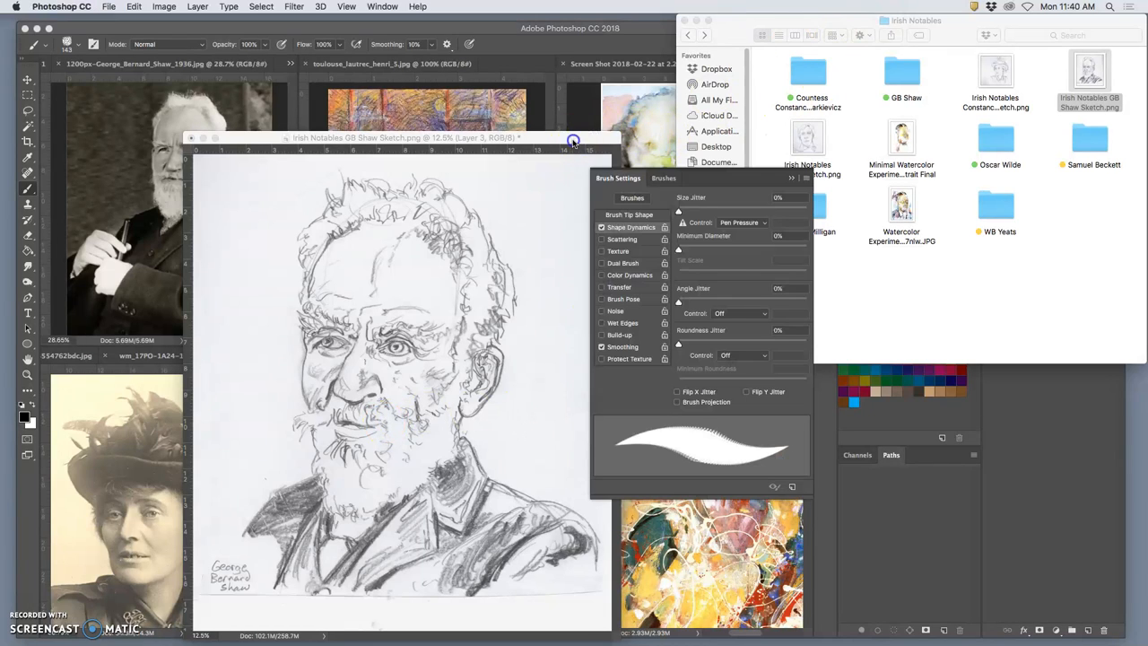
mouse_move(527, 230)
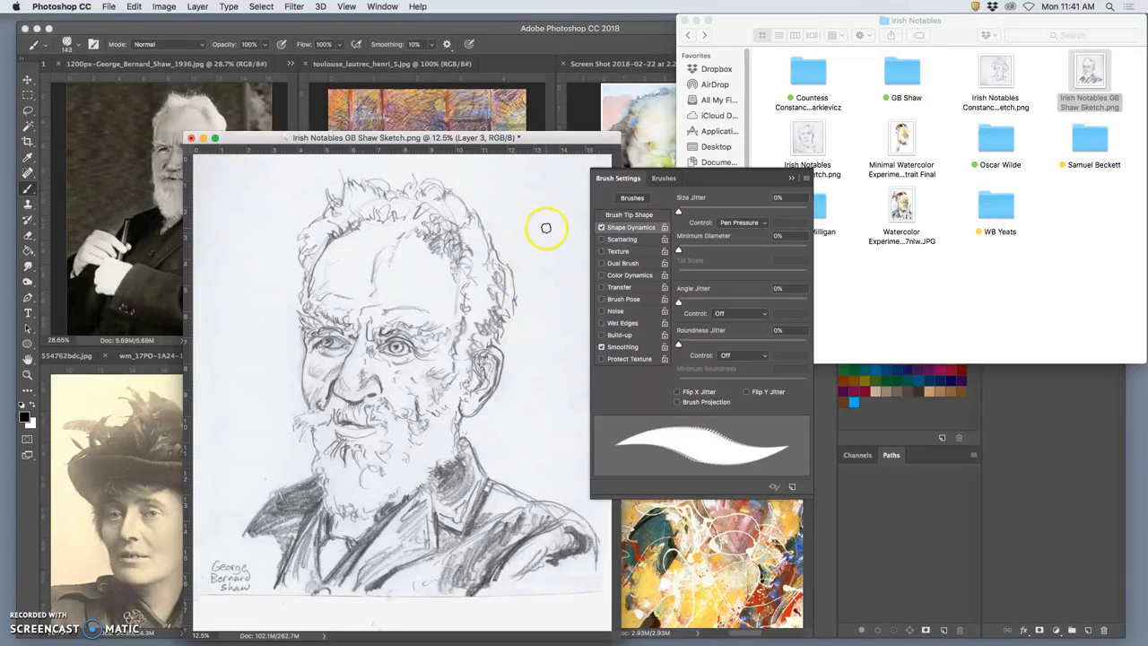
Step: Draw trial strokes beside the head to check the current brush, then clear them
drag(538, 230, 534, 359)
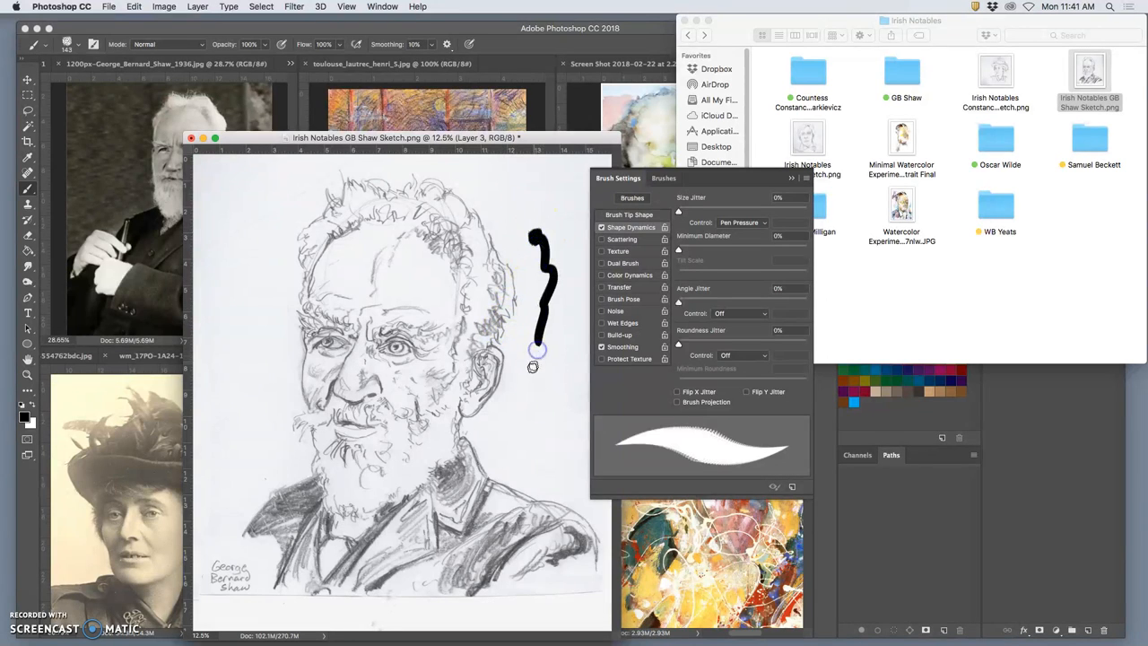
drag(536, 350, 552, 404)
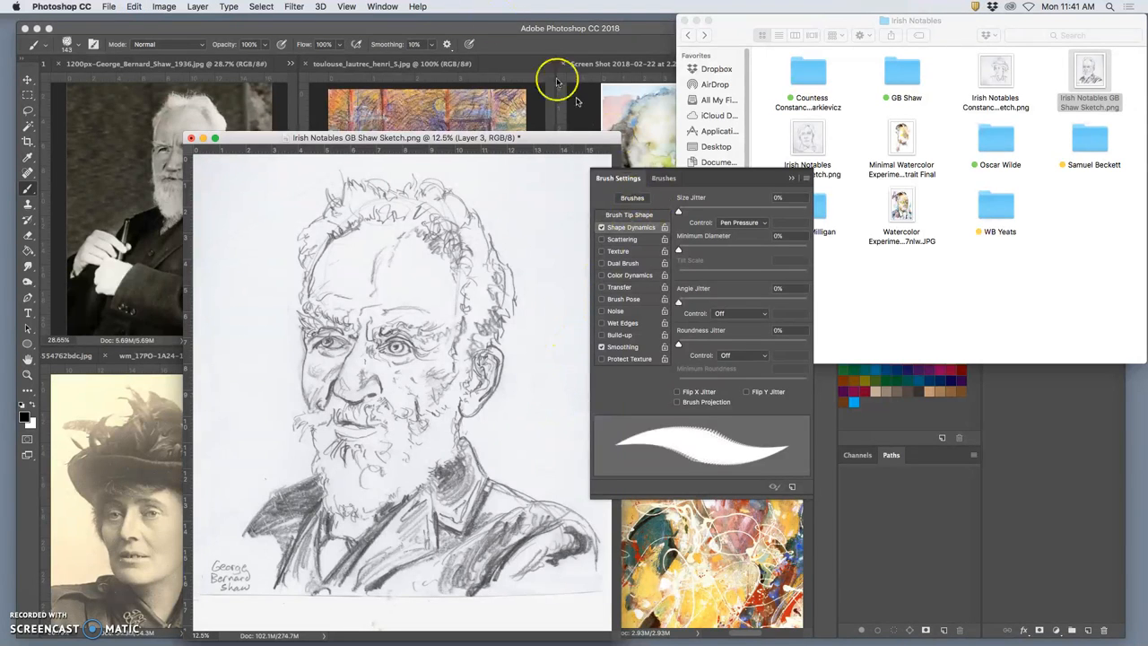
click(382, 7)
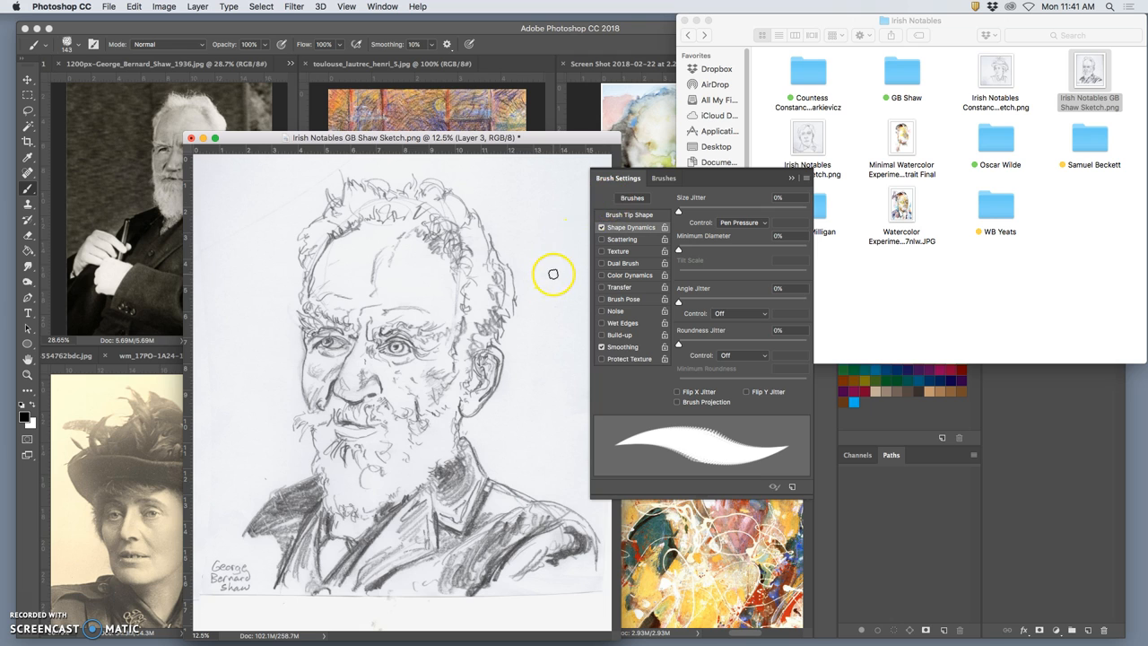
mouse_move(689, 219)
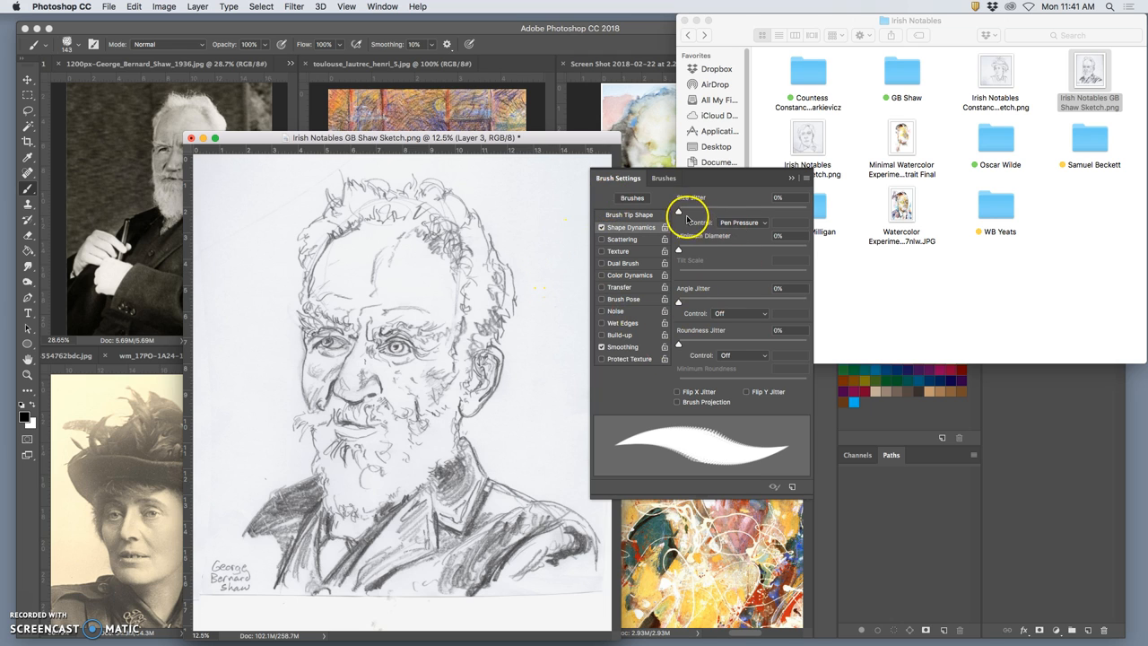
mouse_move(734, 225)
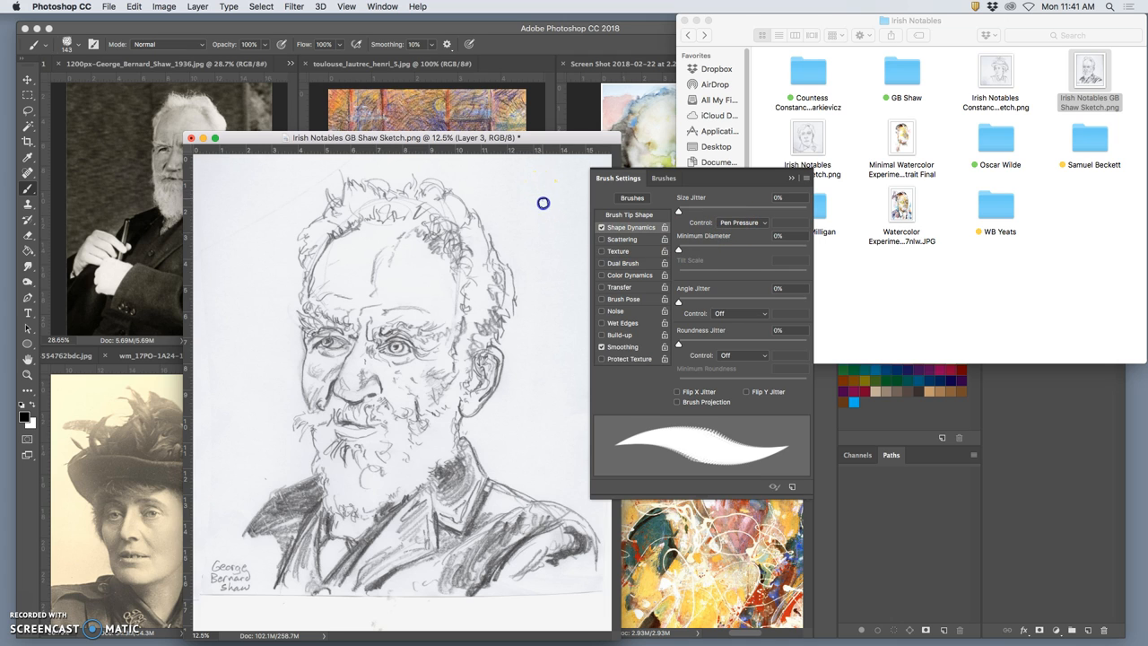
drag(542, 202, 539, 351)
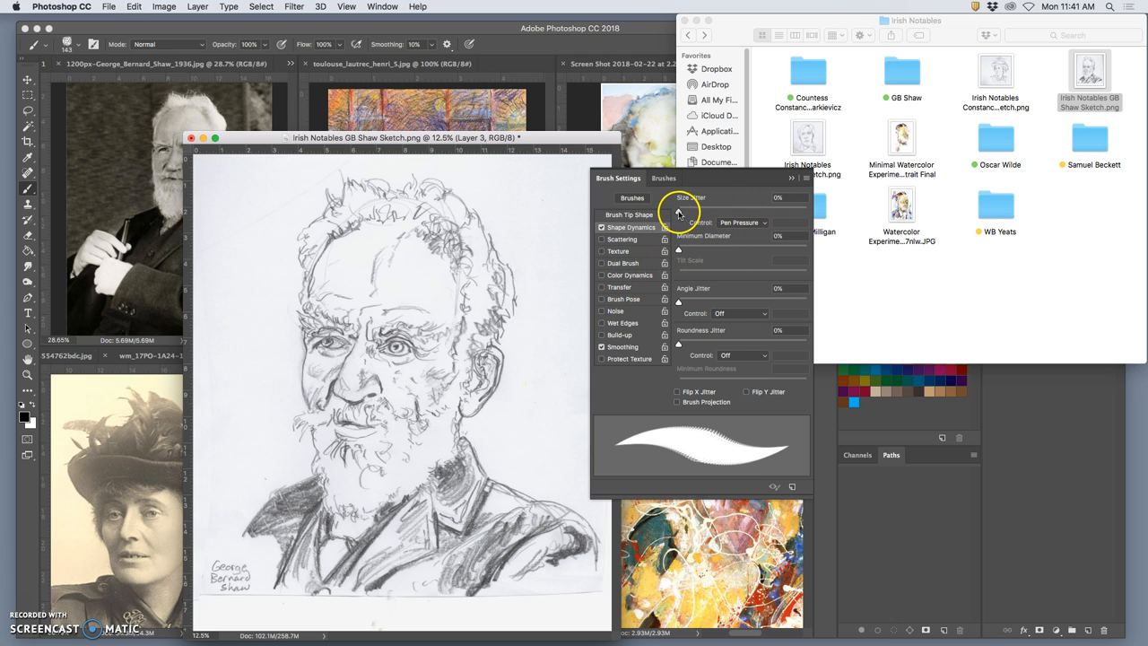
Step: Raise Size Jitter to about 47%, preview a stroke, and adjust the minimum diameter
drag(678, 212, 709, 212)
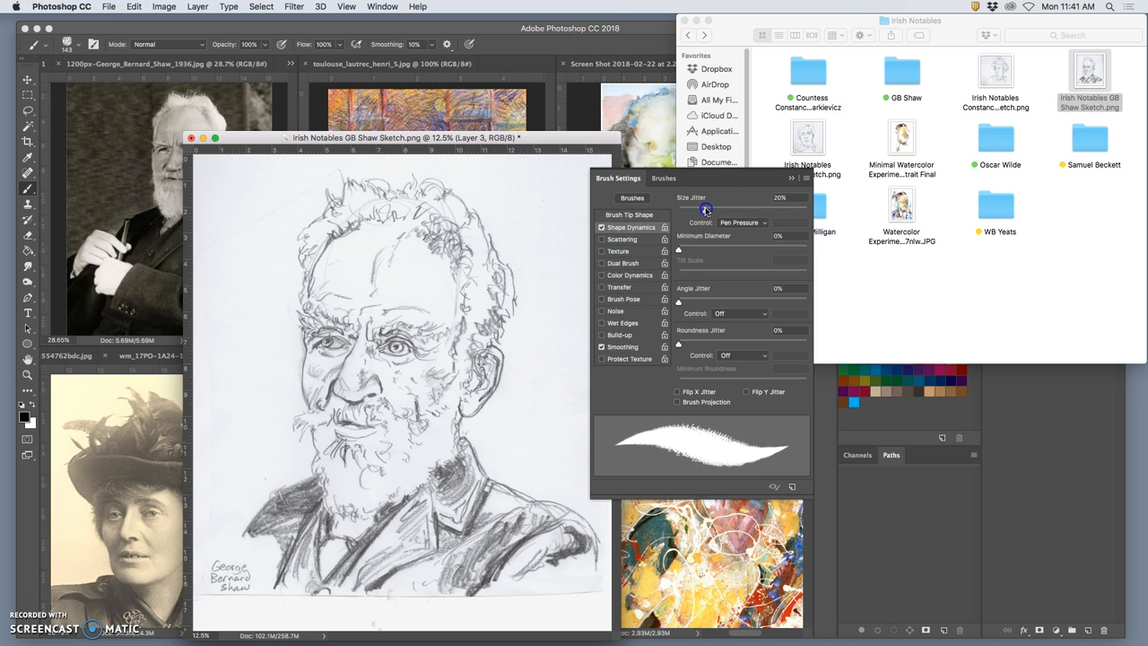
drag(707, 208, 732, 208)
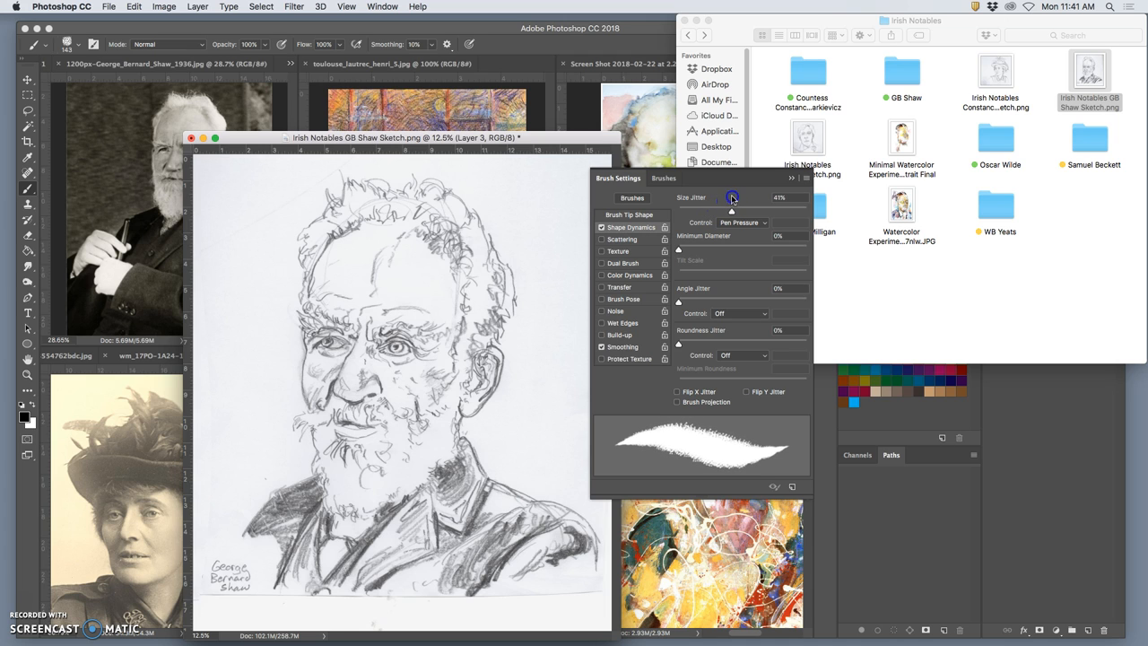
mouse_move(549, 219)
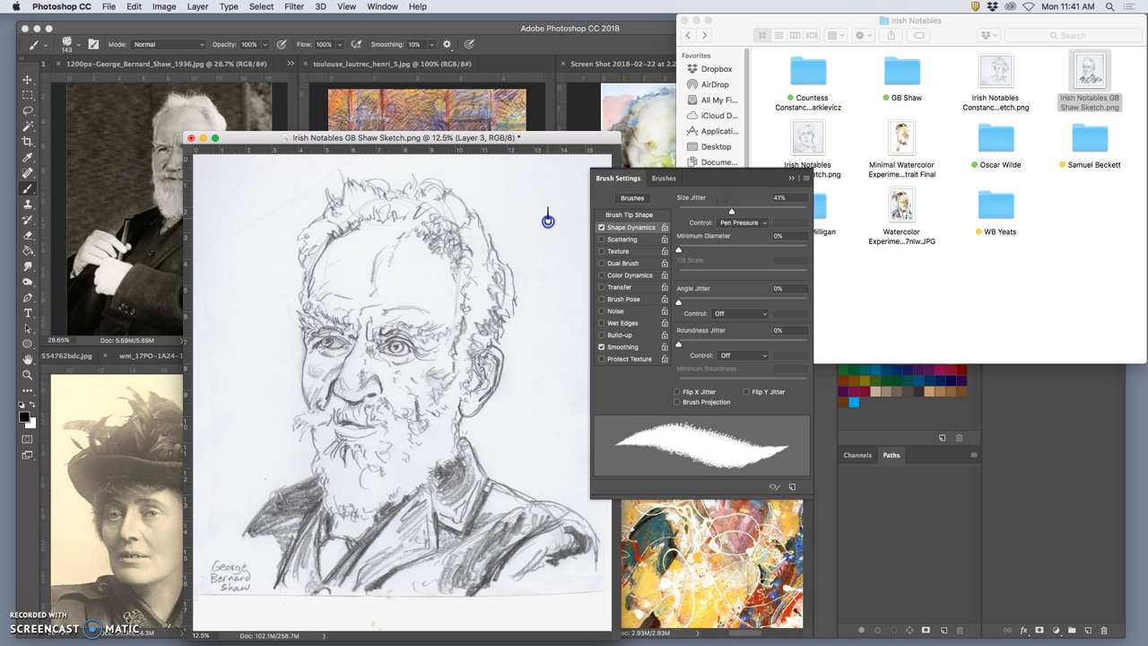
drag(548, 212, 542, 363)
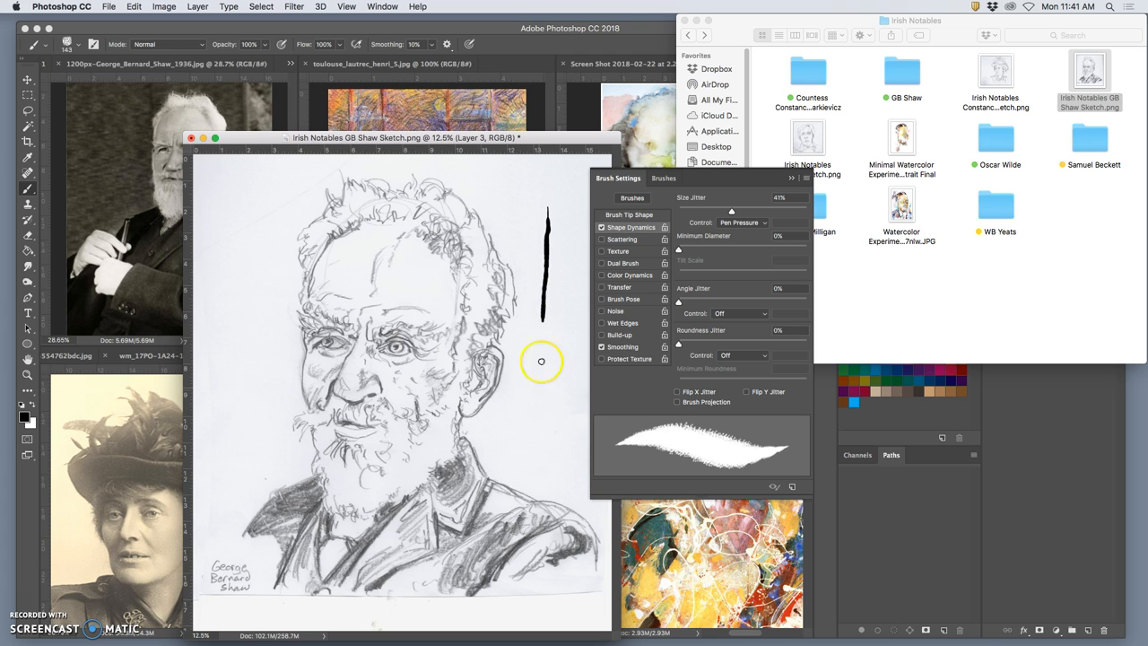
mouse_move(545, 393)
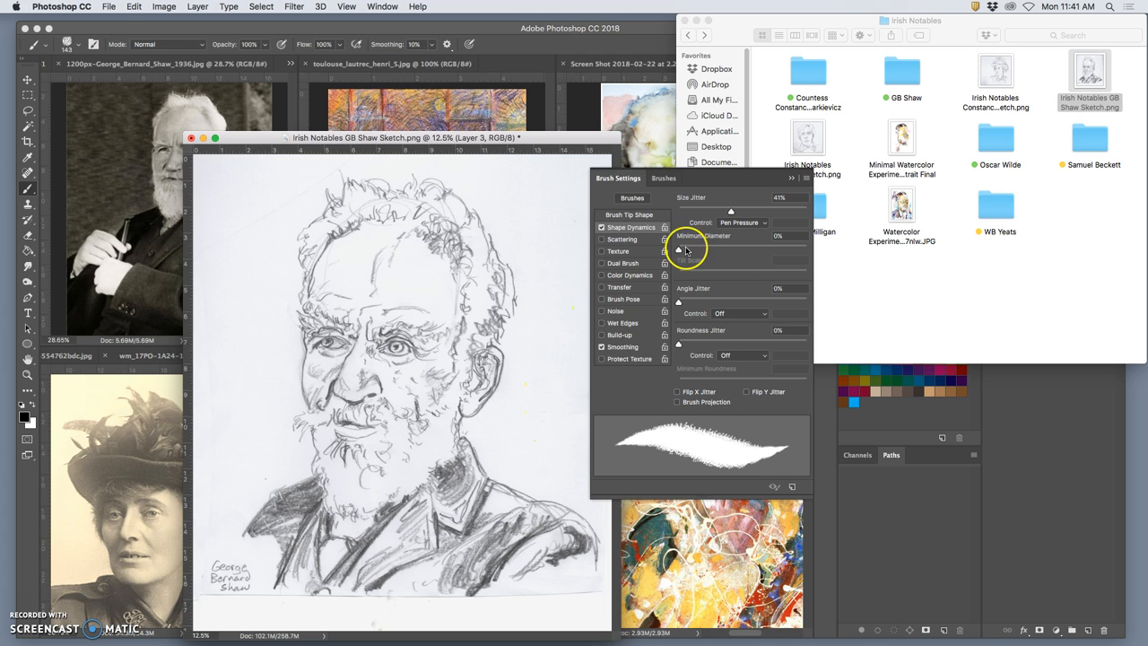
drag(678, 248, 692, 248)
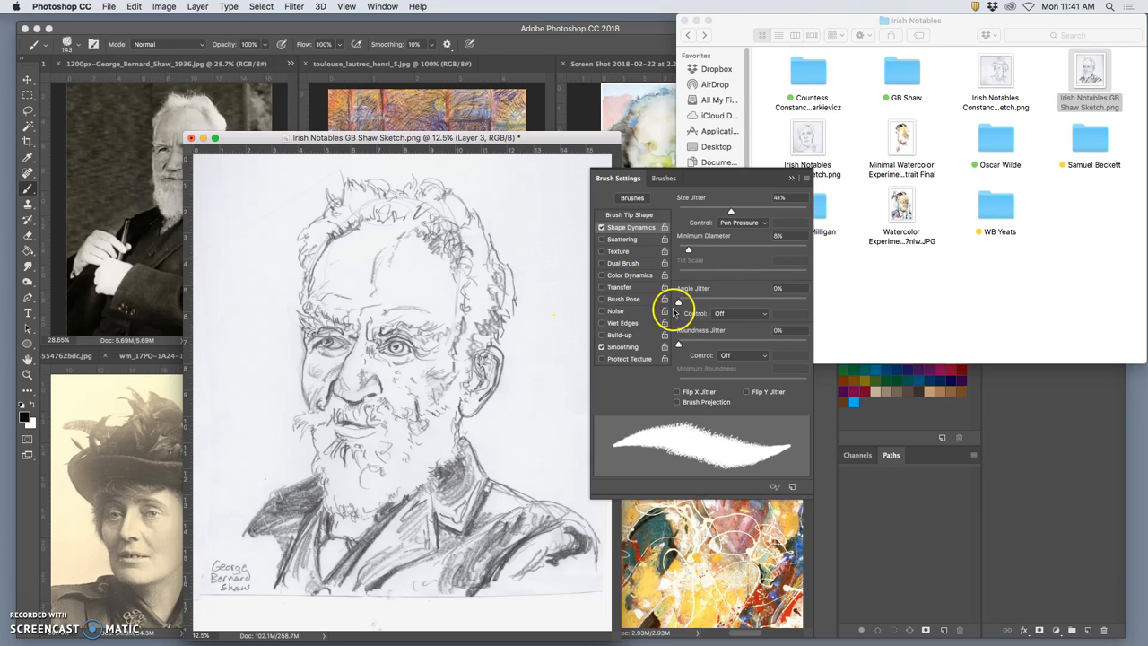
mouse_move(452, 226)
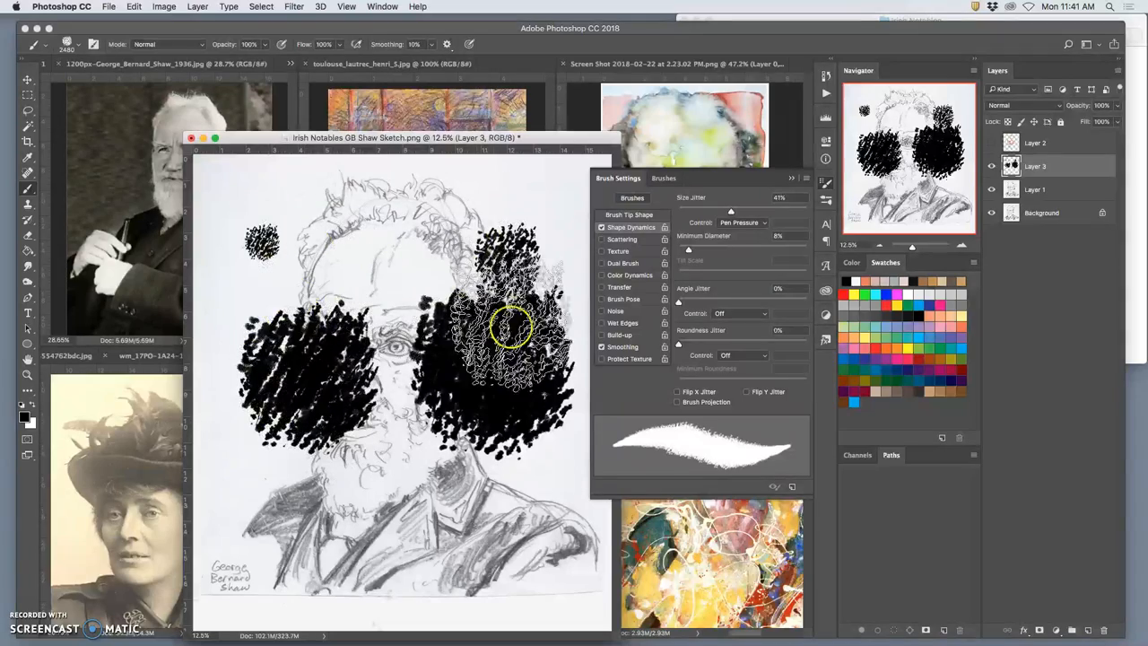
Step: Set Angle Jitter to be driven by Pen Tilt and scribble test marks around the sketch
drag(511, 326, 377, 350)
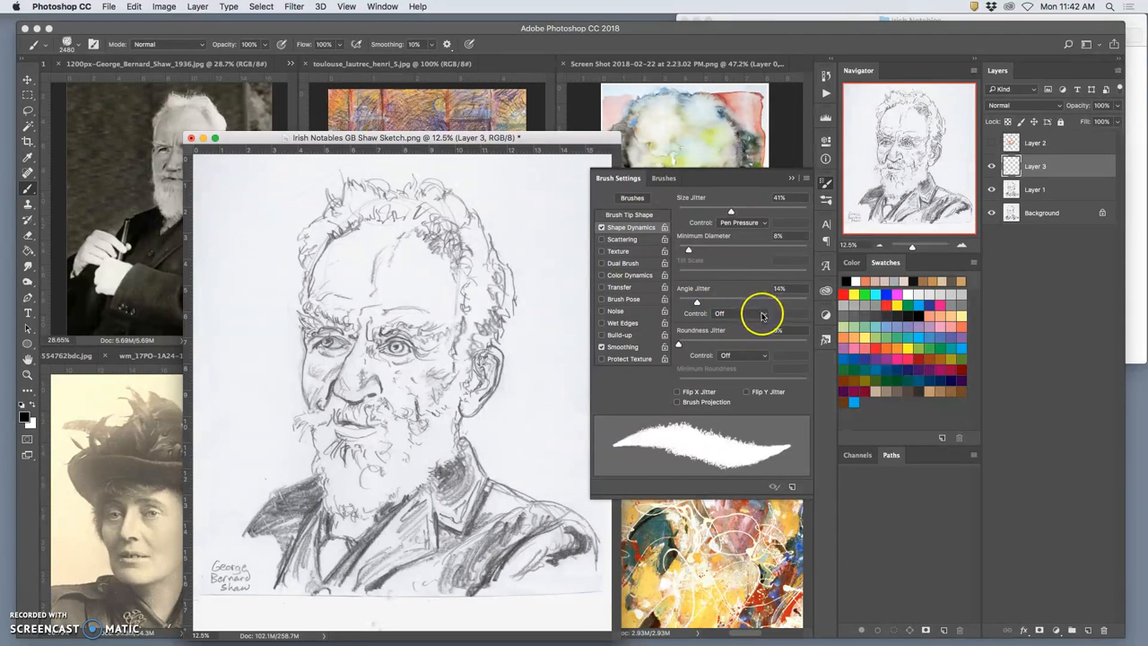
click(743, 312)
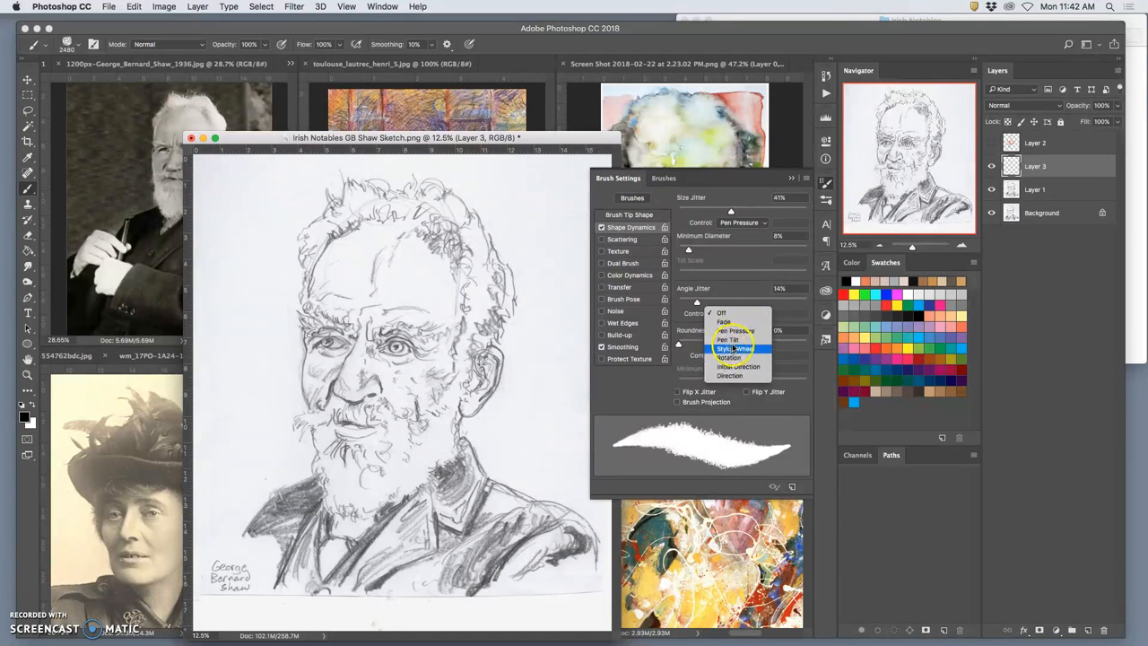
mouse_move(732, 339)
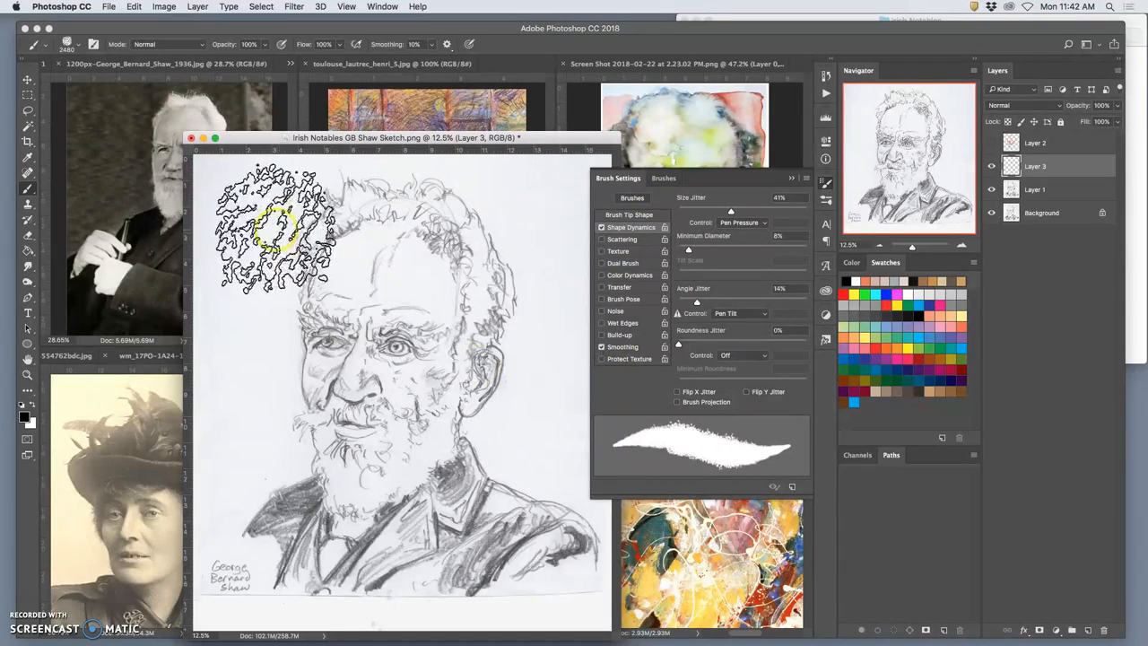
drag(287, 230, 493, 254)
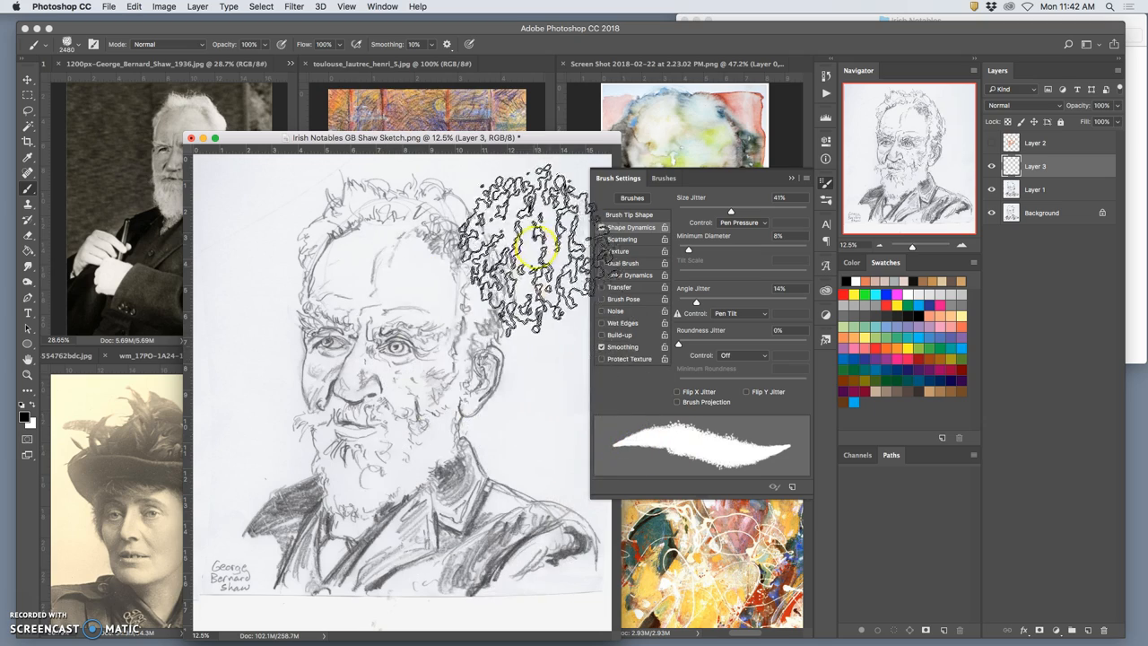
drag(511, 251, 523, 416)
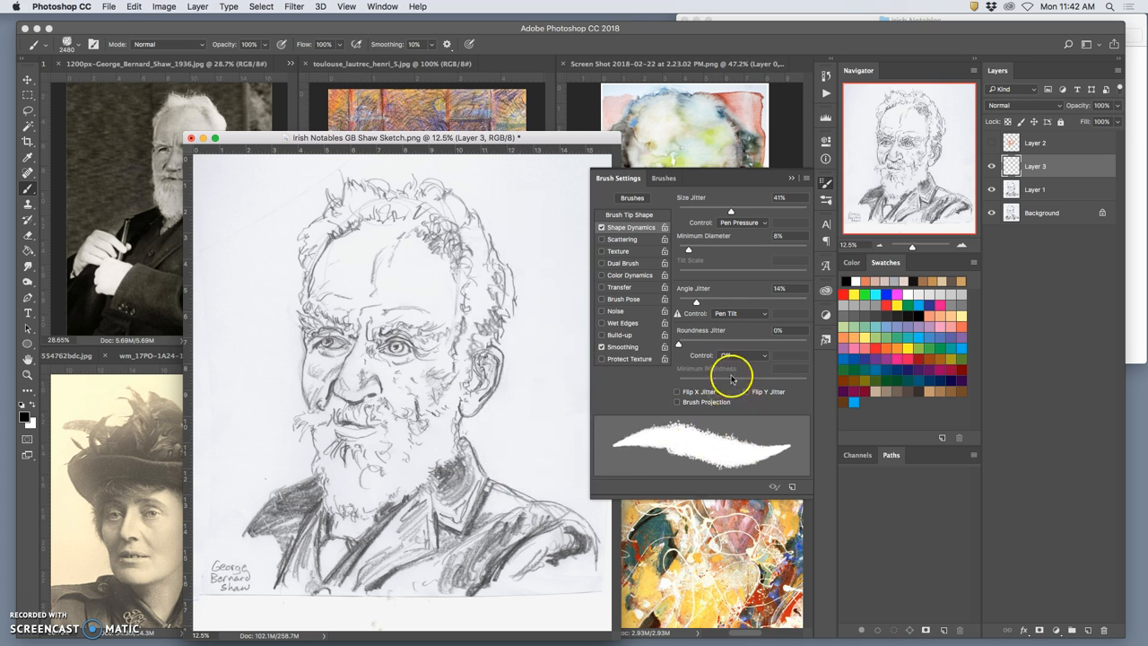
mouse_move(601, 237)
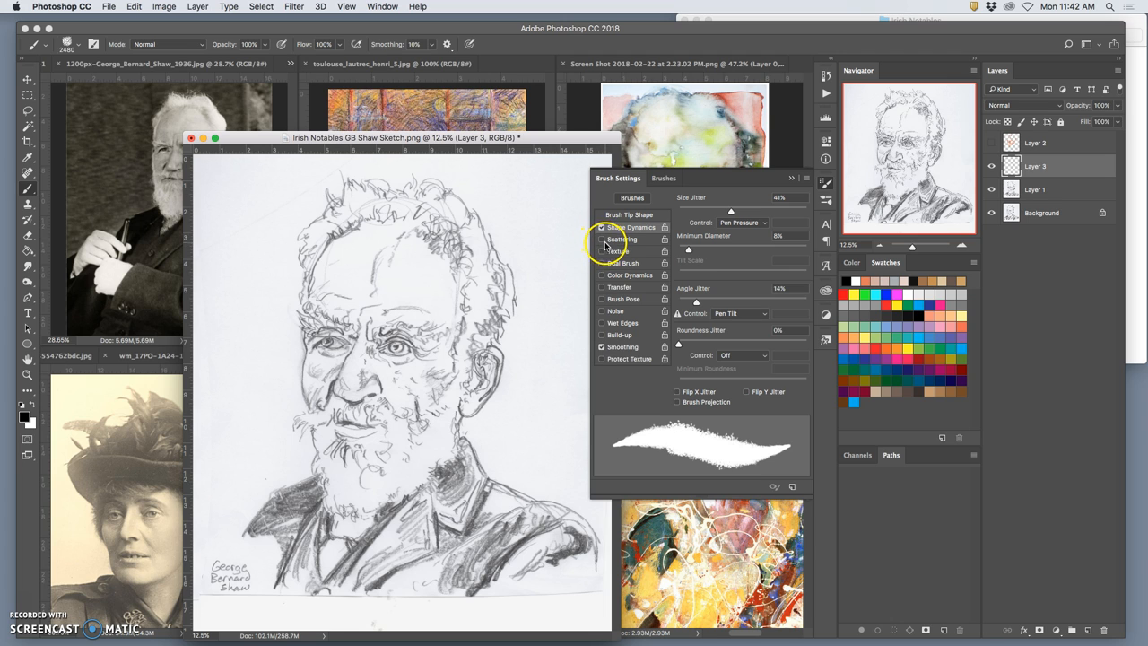
Step: Enable Scattering on both axes with a higher scatter amount and paint test dabs beside the head
click(620, 240)
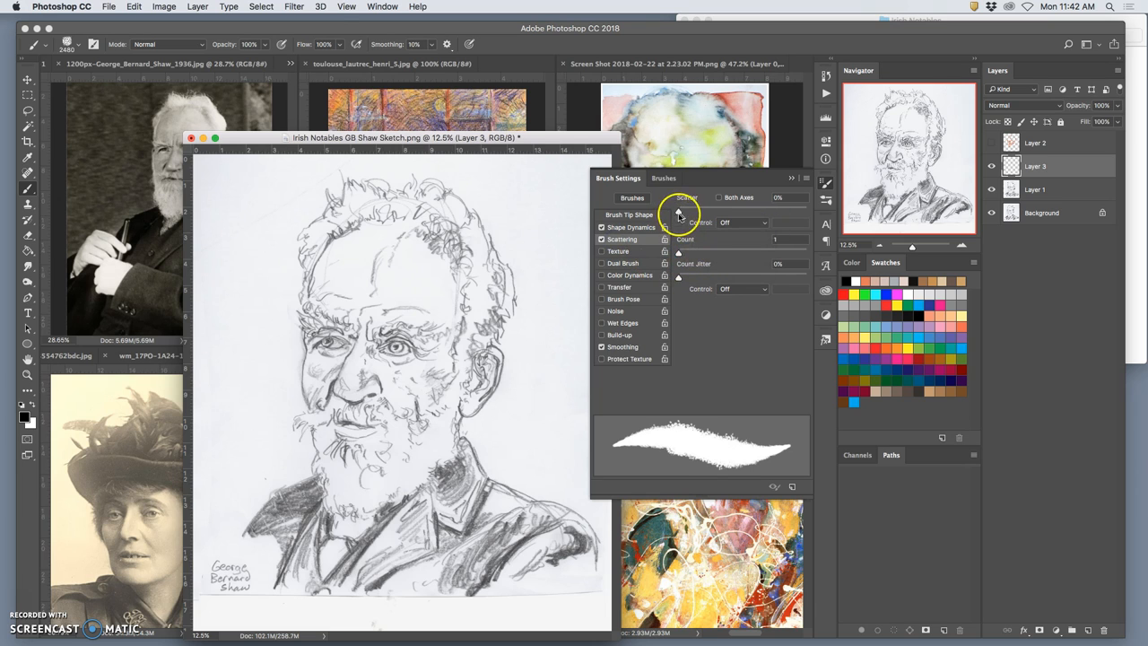
drag(689, 211, 754, 212)
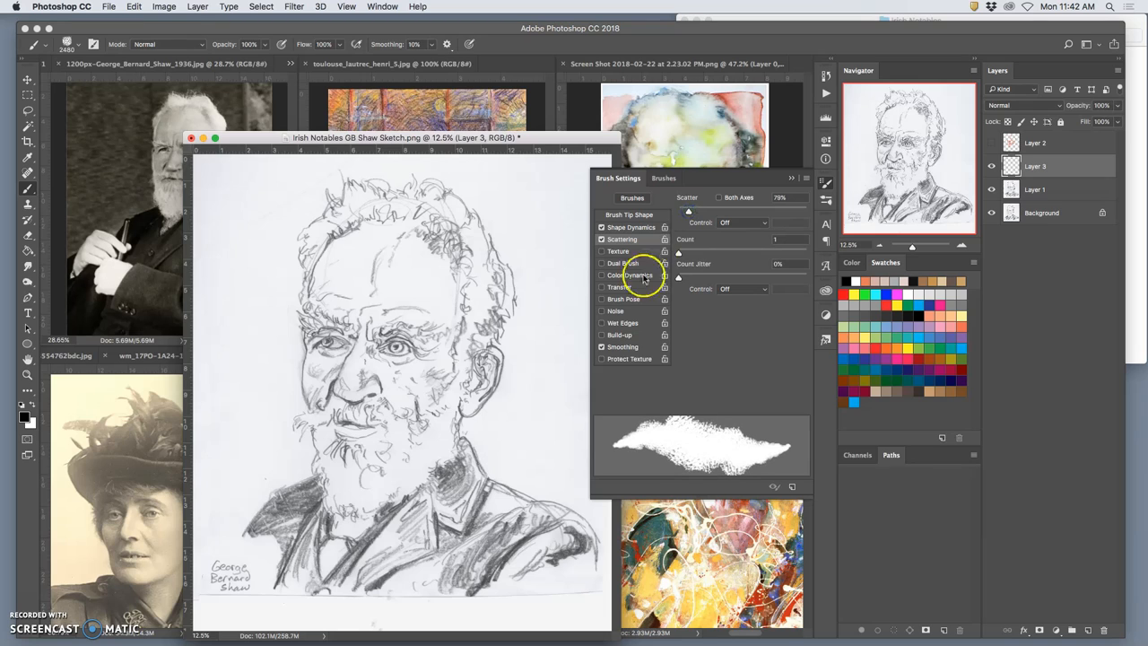
mouse_move(690, 242)
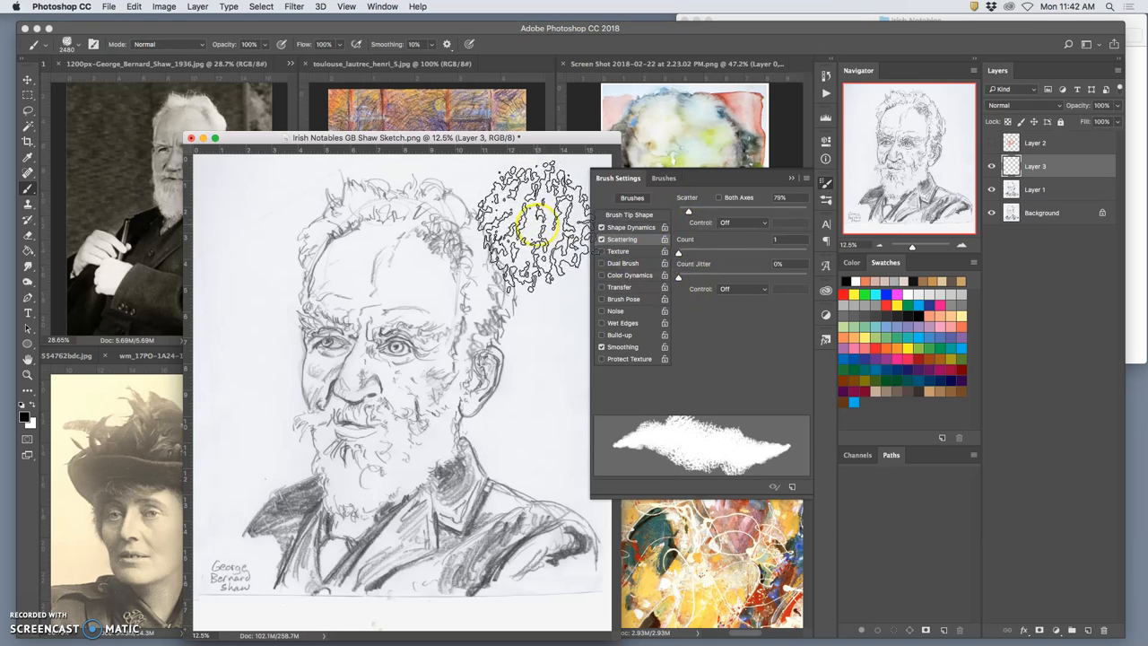
drag(538, 206, 548, 341)
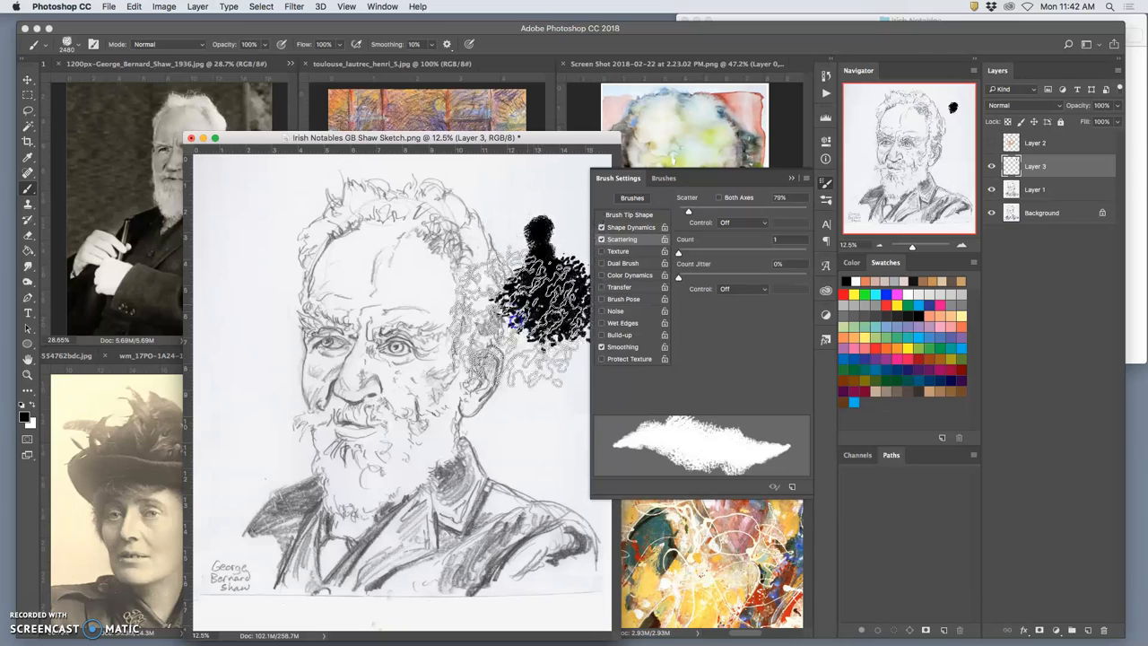
drag(517, 320, 480, 445)
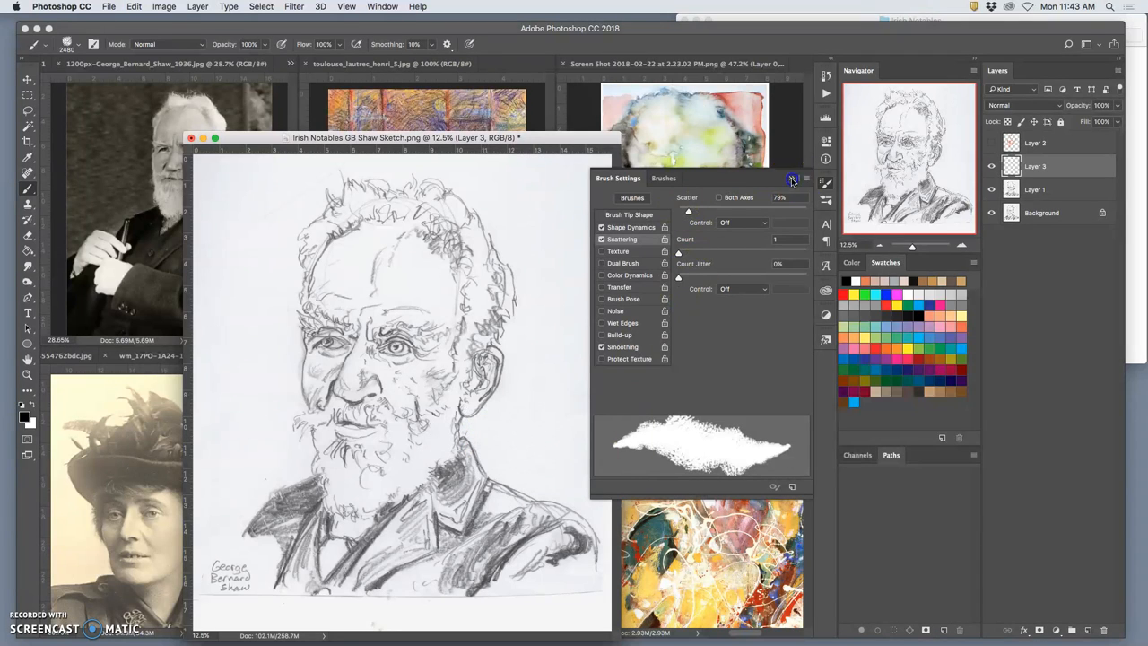
Step: Leave Brush Settings and enlarge the brush from the presets picker
click(793, 180)
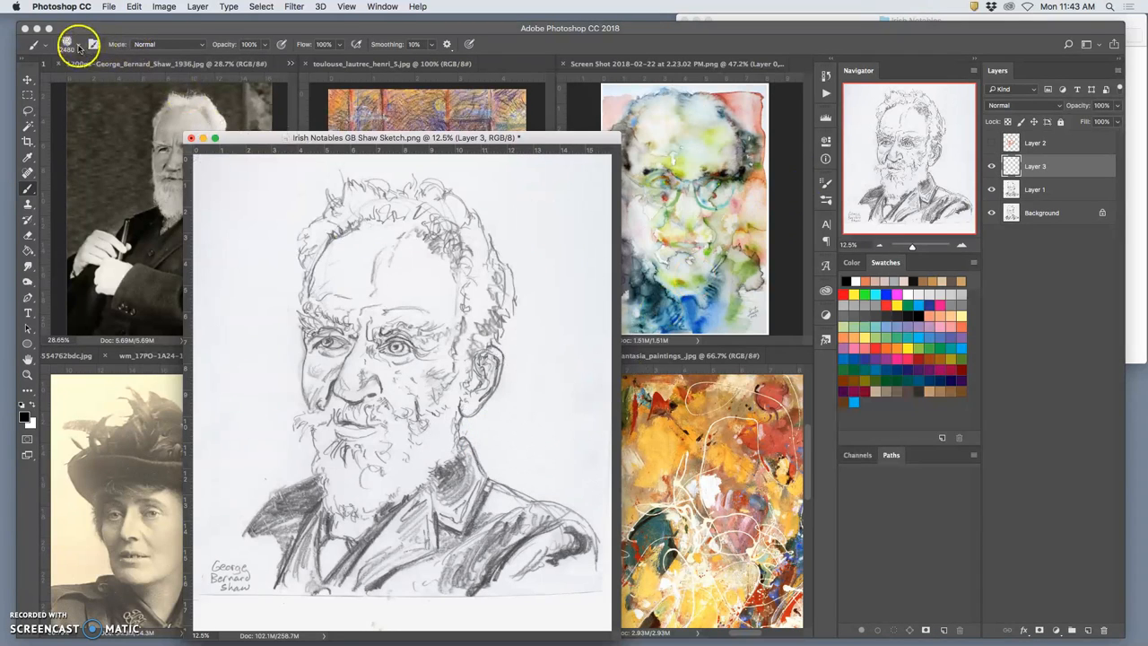
click(68, 43)
text(130)
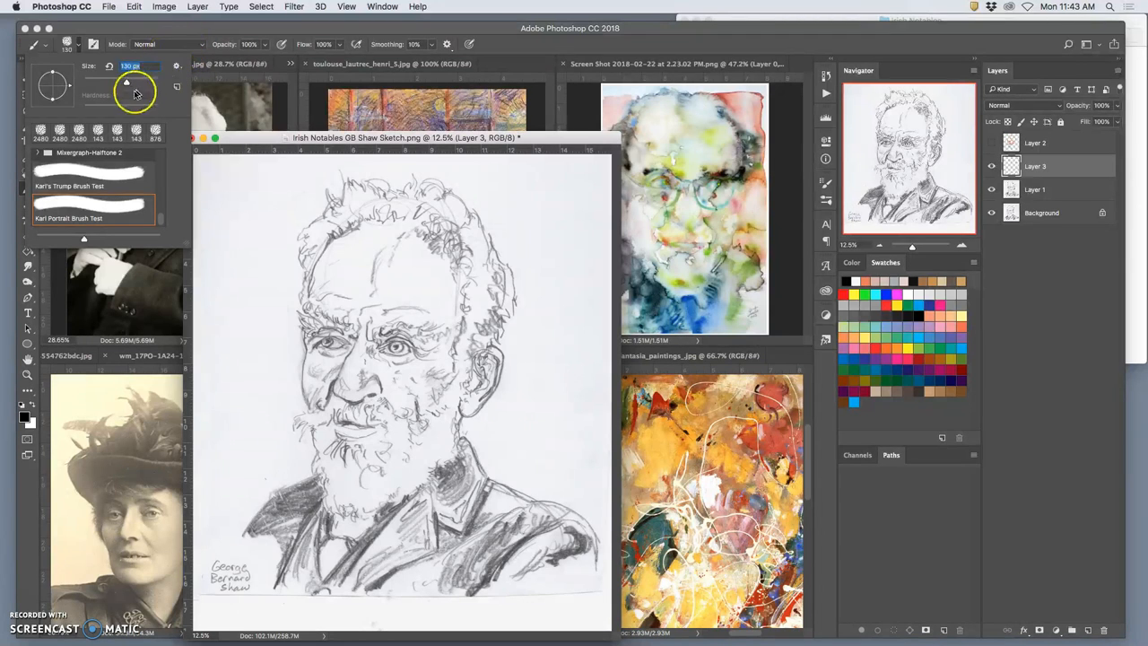
drag(128, 83, 147, 99)
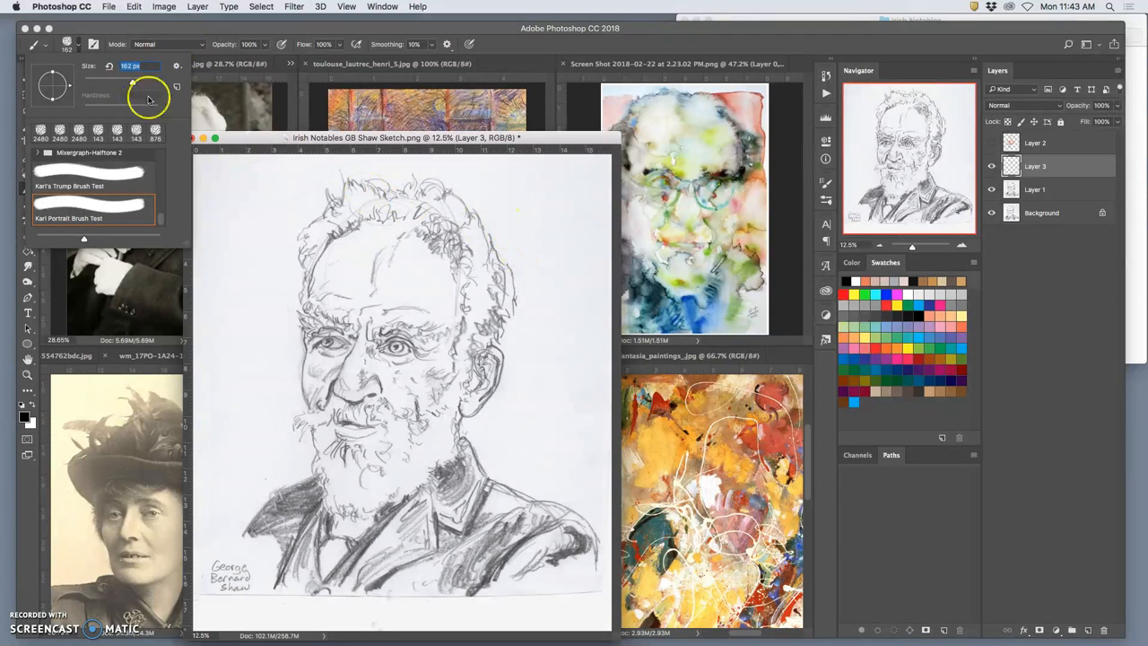
drag(132, 98, 137, 84)
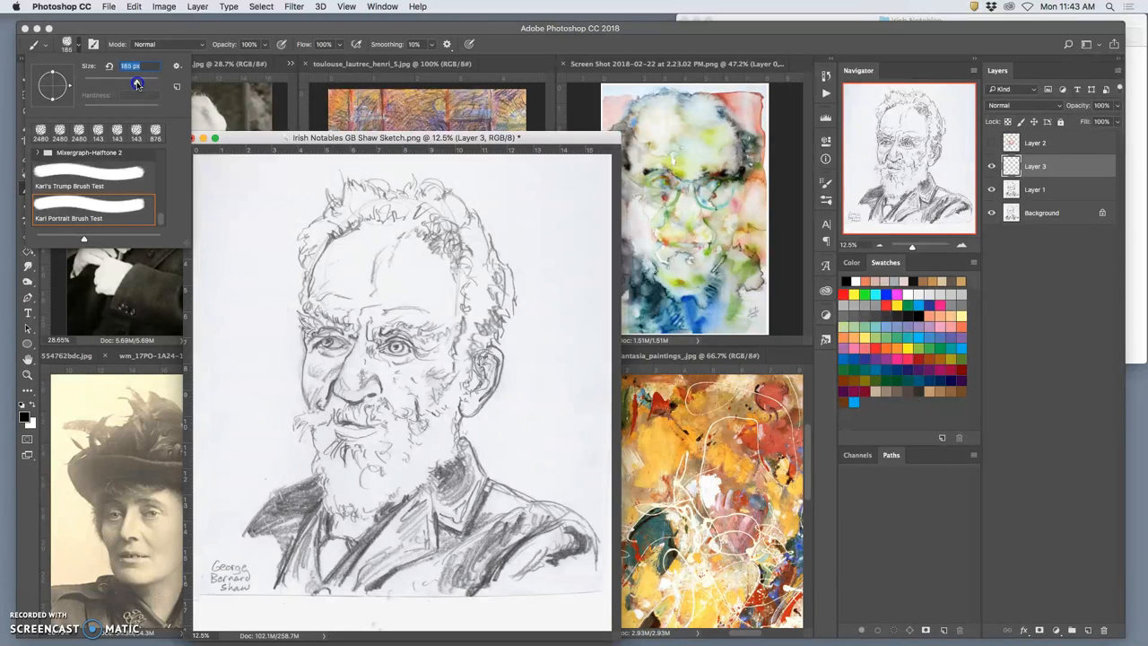
drag(122, 81, 144, 81)
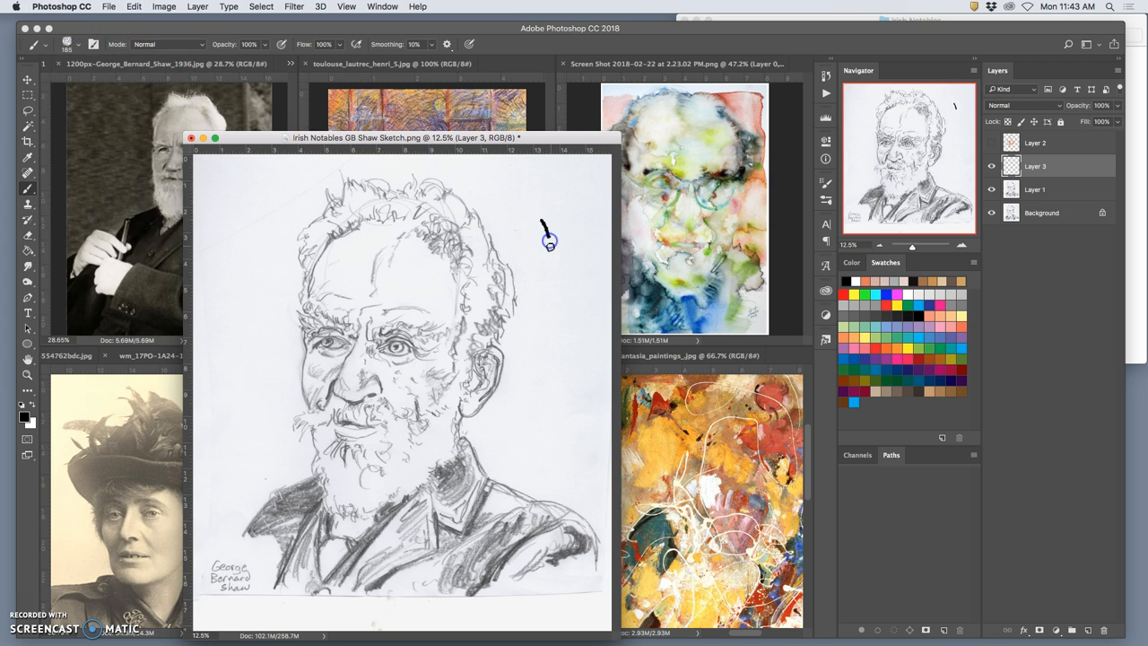
Step: Paint test strokes right of the head at full and reduced opacity
drag(549, 241, 558, 344)
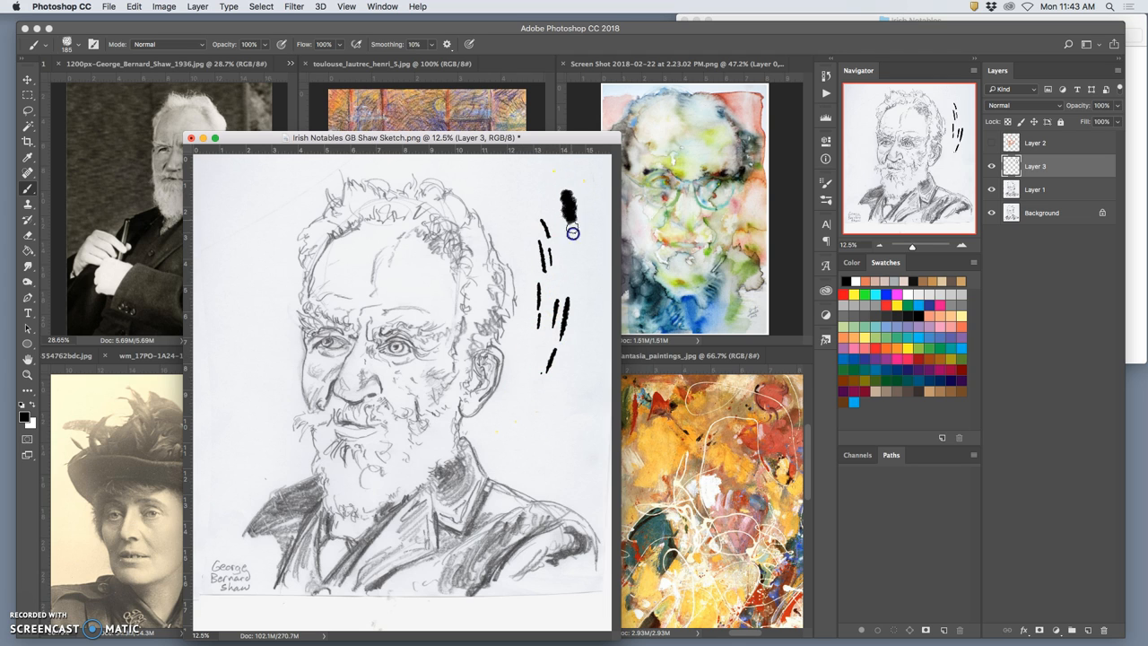
drag(572, 233, 560, 283)
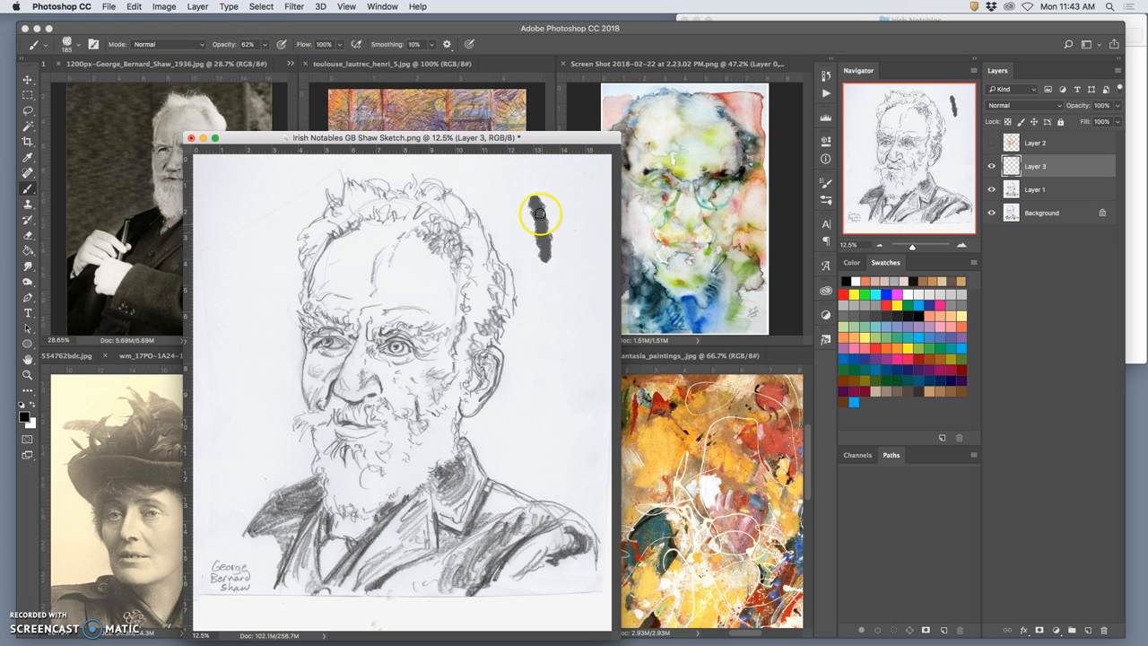
drag(538, 215, 563, 266)
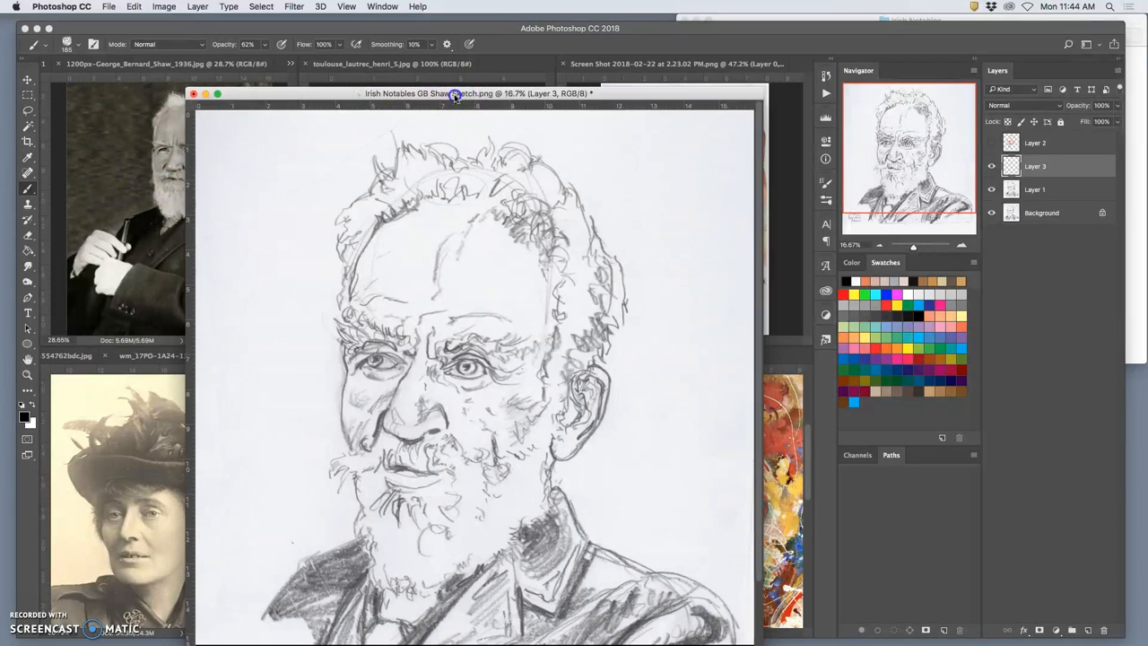
Step: Shift the view onto the face and lay peach colour patches across the forehead
drag(452, 93, 345, 94)
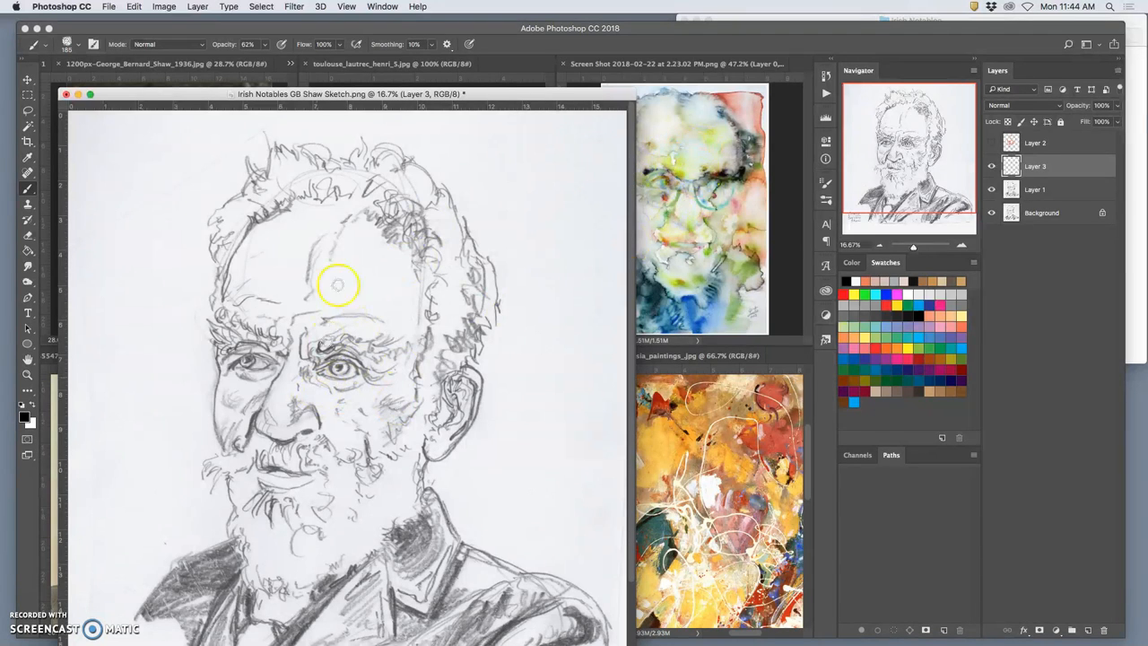
mouse_move(793, 296)
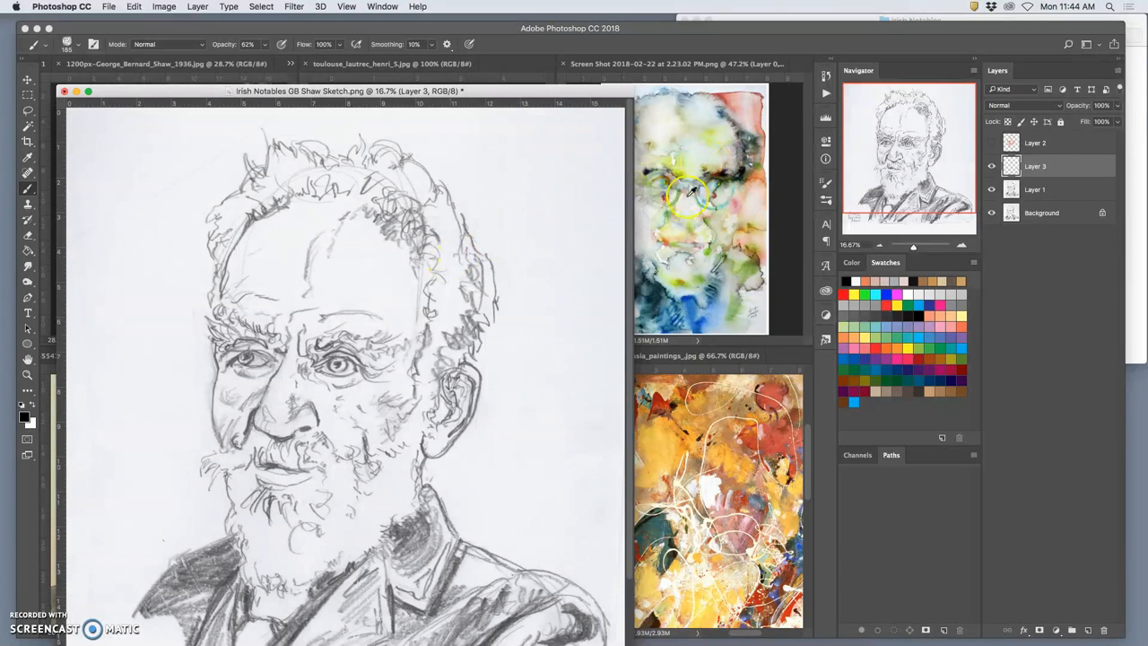
mouse_move(503, 370)
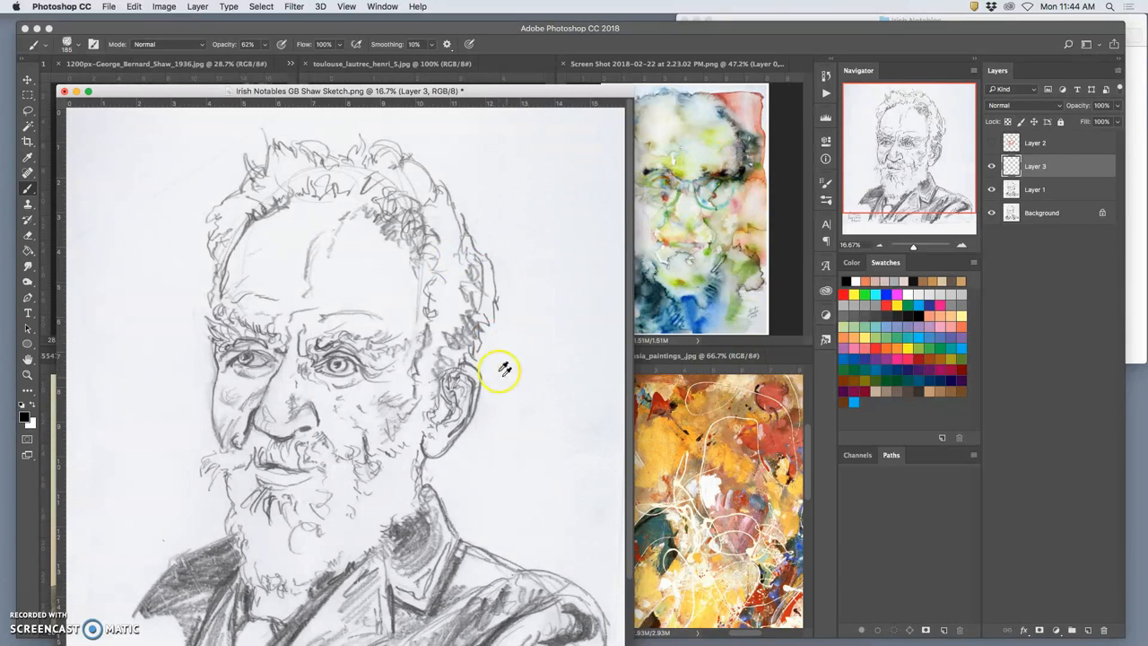
mouse_move(753, 194)
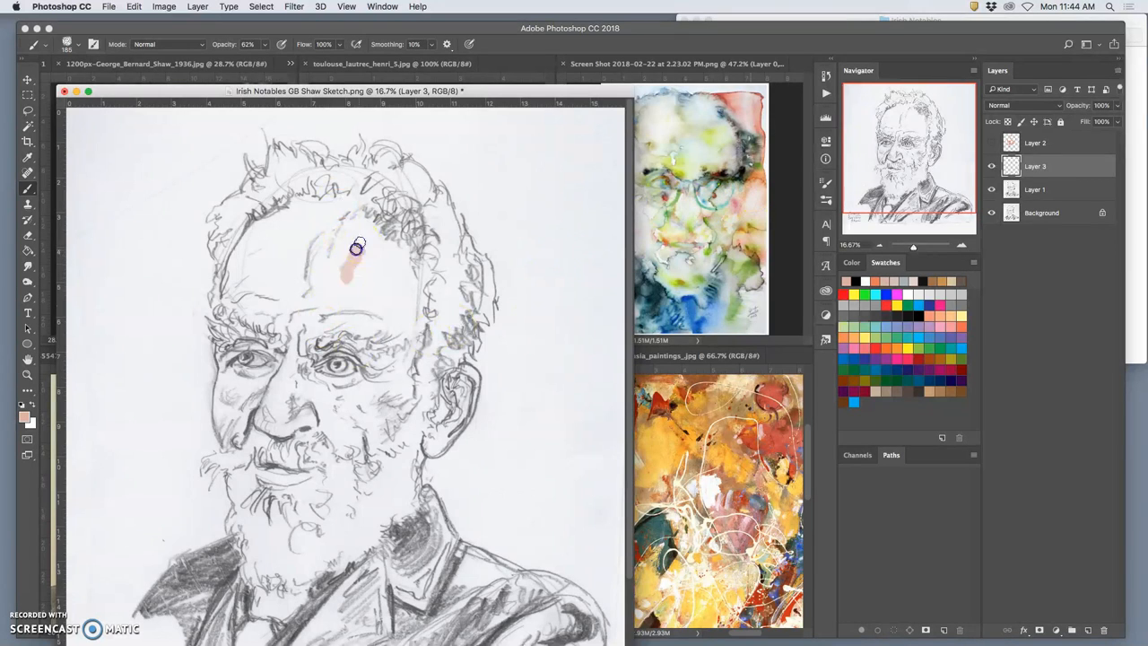
drag(358, 247, 377, 296)
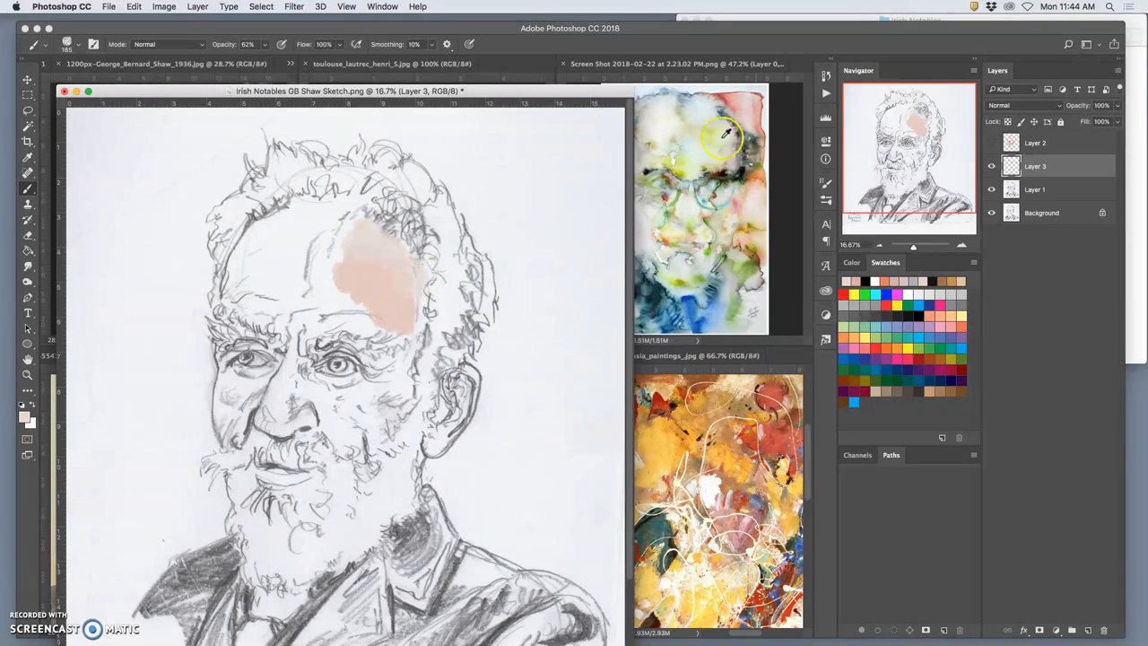
drag(709, 135, 340, 265)
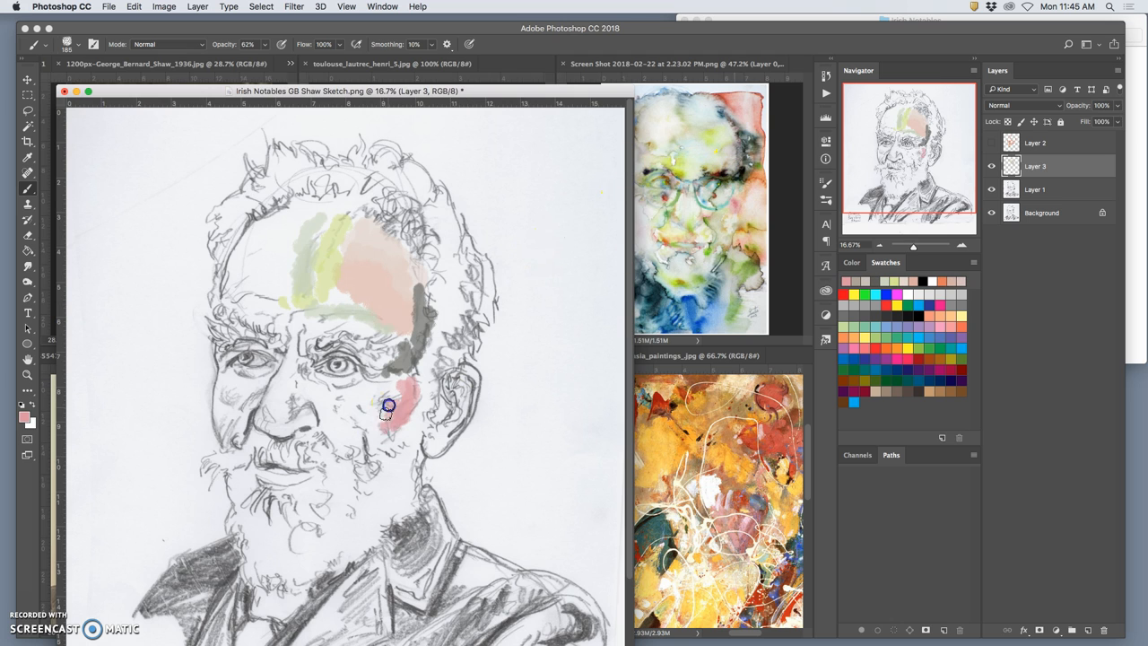
Step: Brush pink onto the cheek, add paint to the upper forehead, beside the ear and on the eye
drag(386, 411, 376, 440)
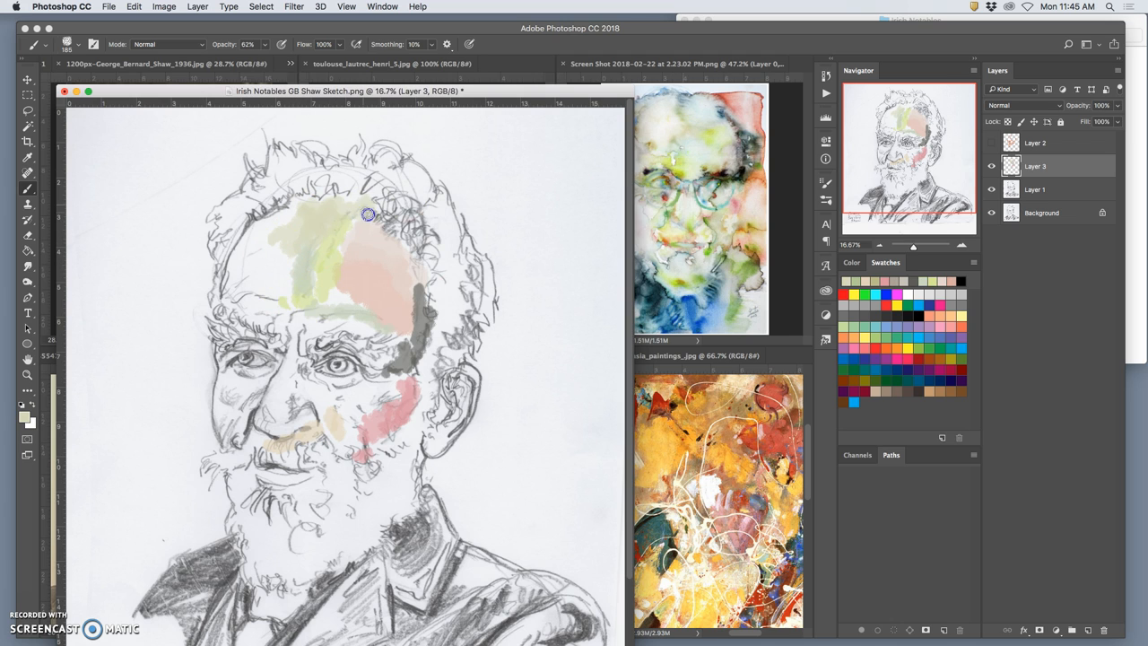
drag(368, 215, 384, 320)
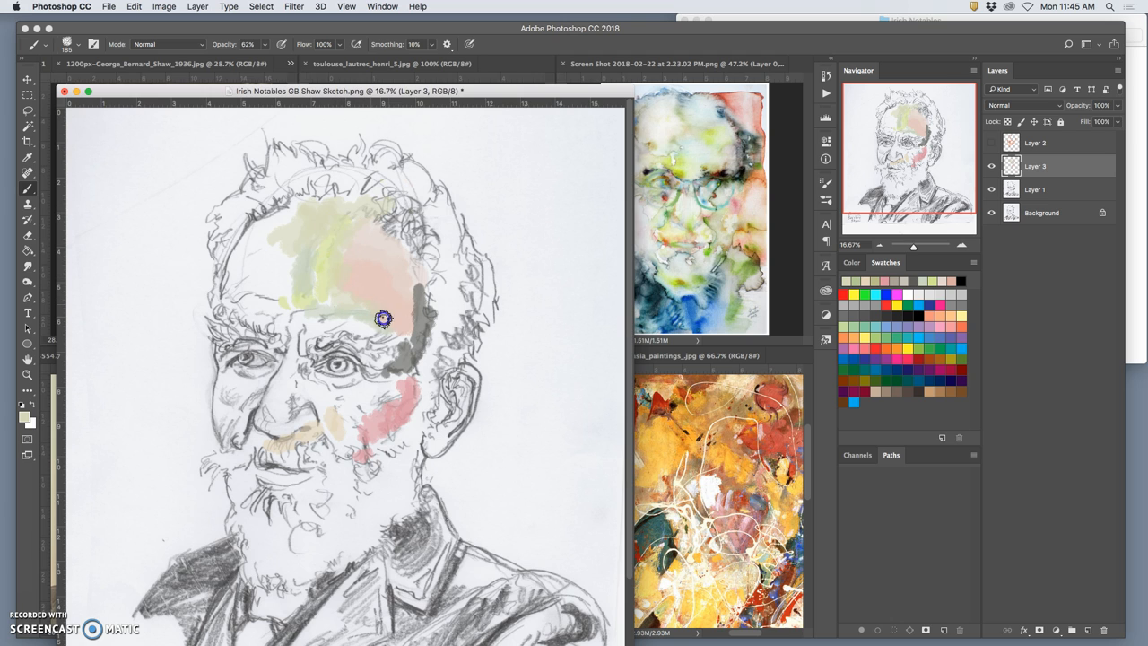
mouse_move(350, 229)
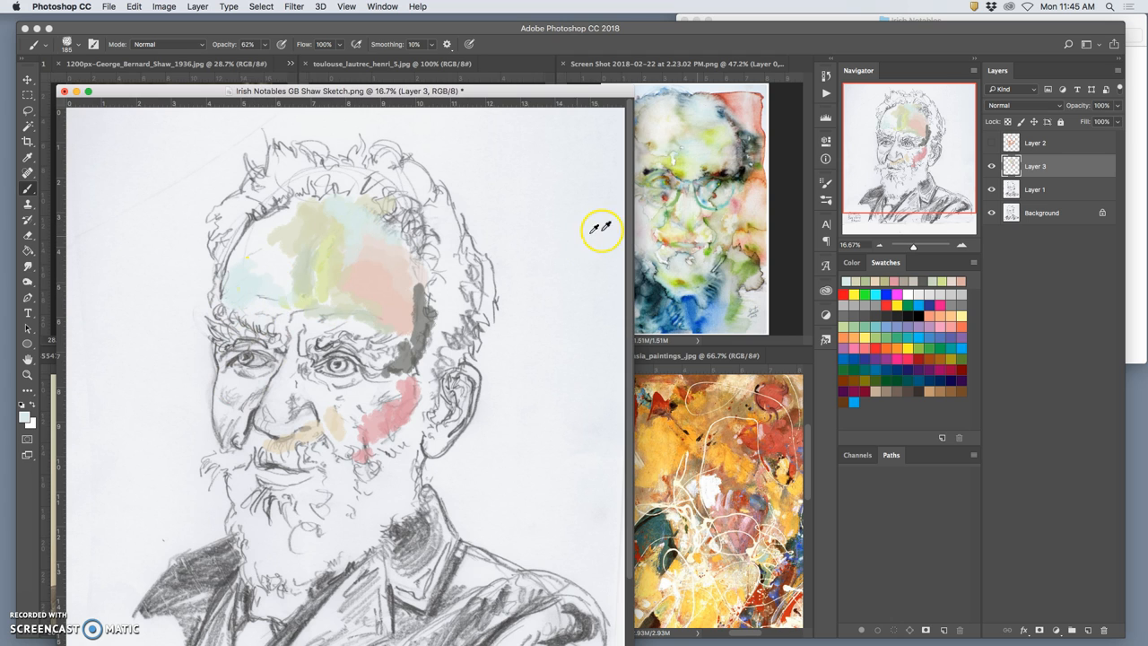
mouse_move(251, 239)
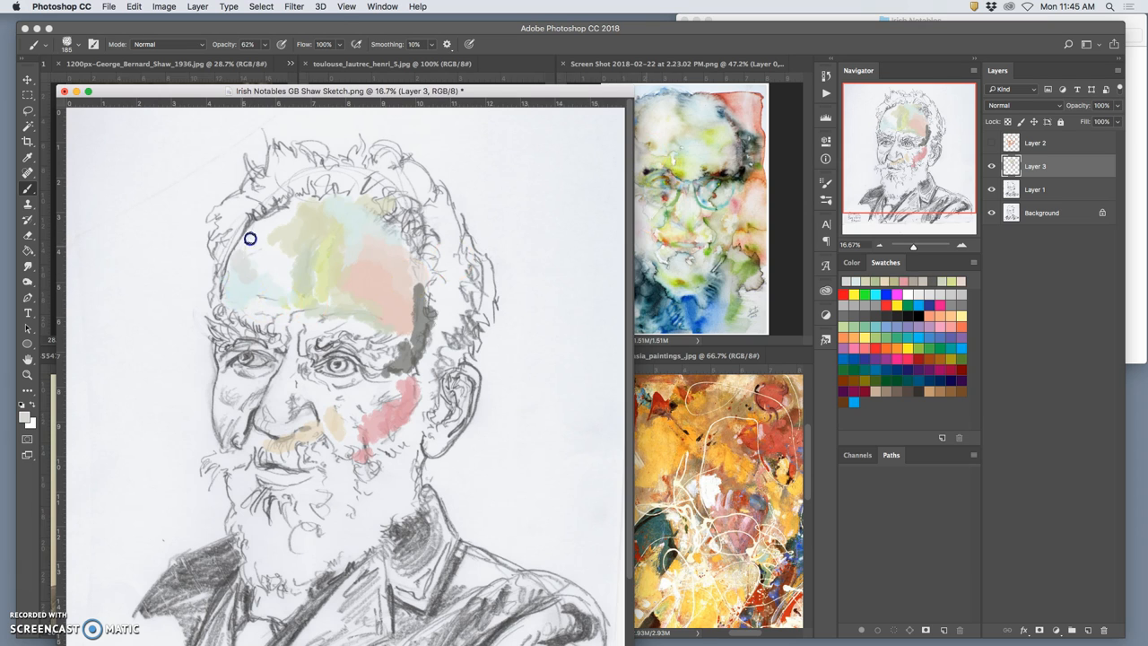
mouse_move(709, 258)
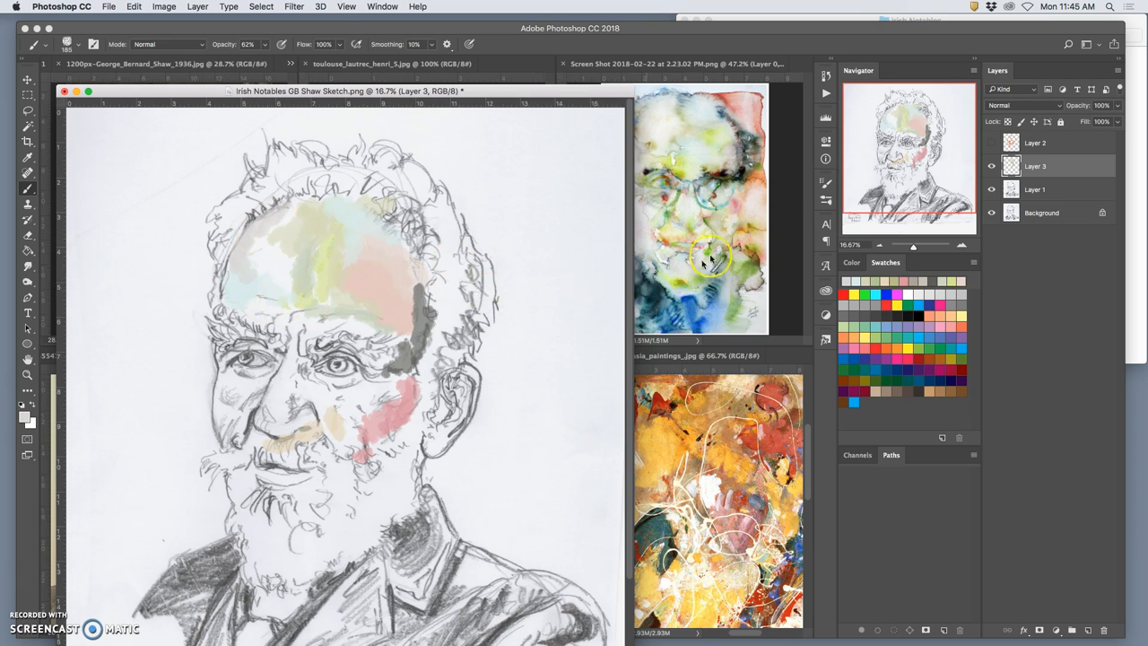
mouse_move(337, 424)
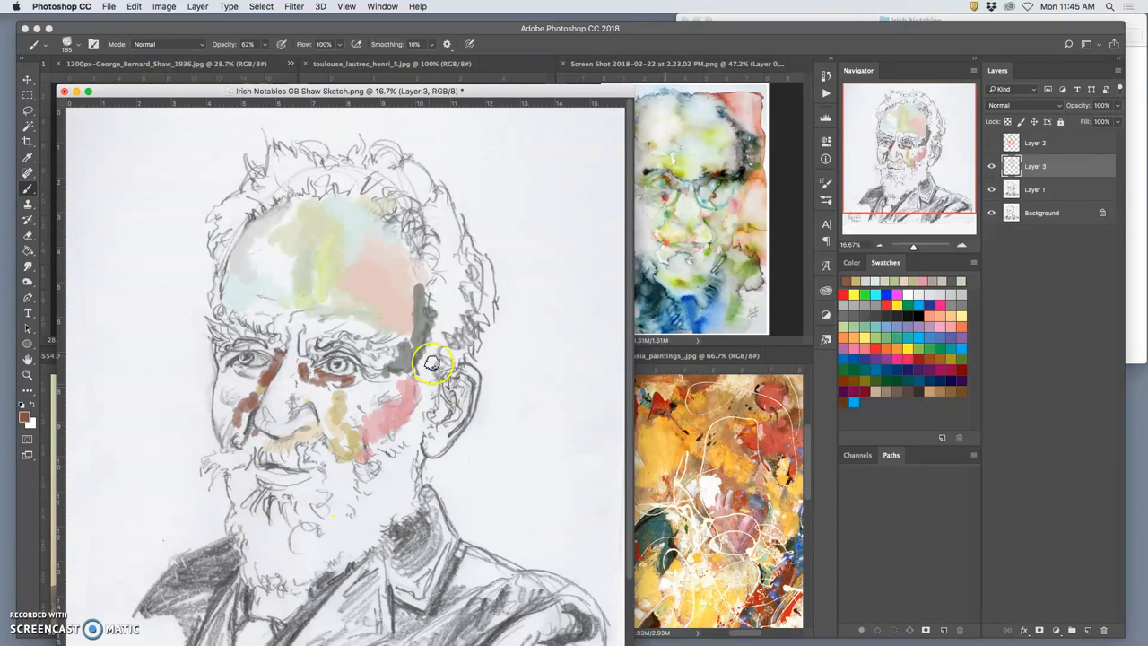
mouse_move(727, 171)
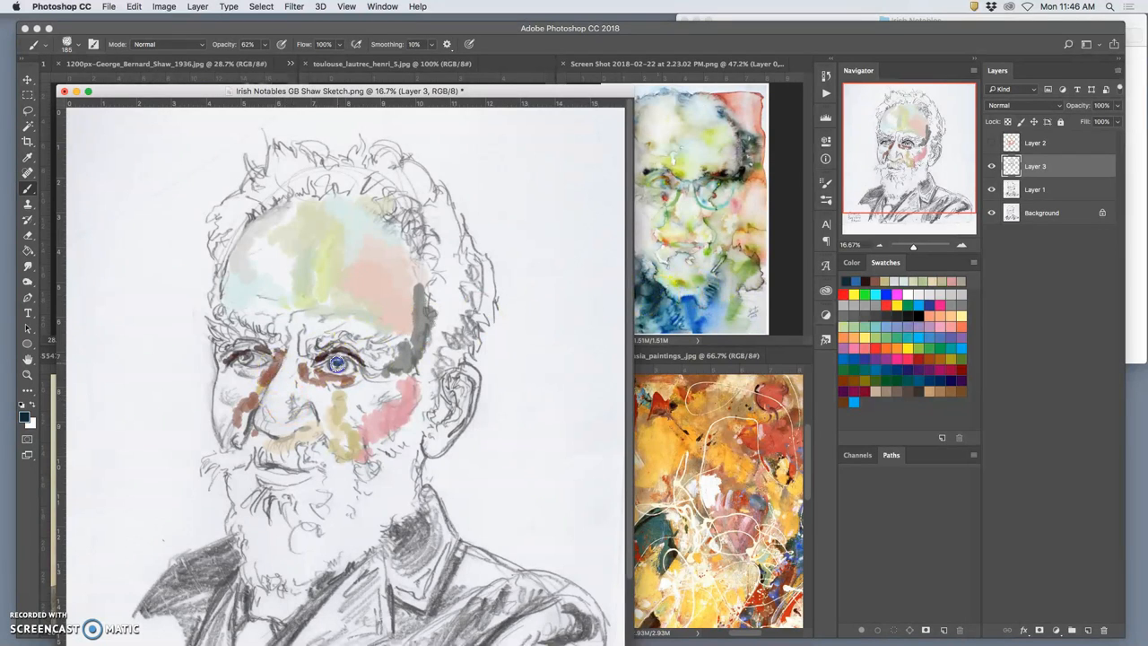
mouse_move(804, 321)
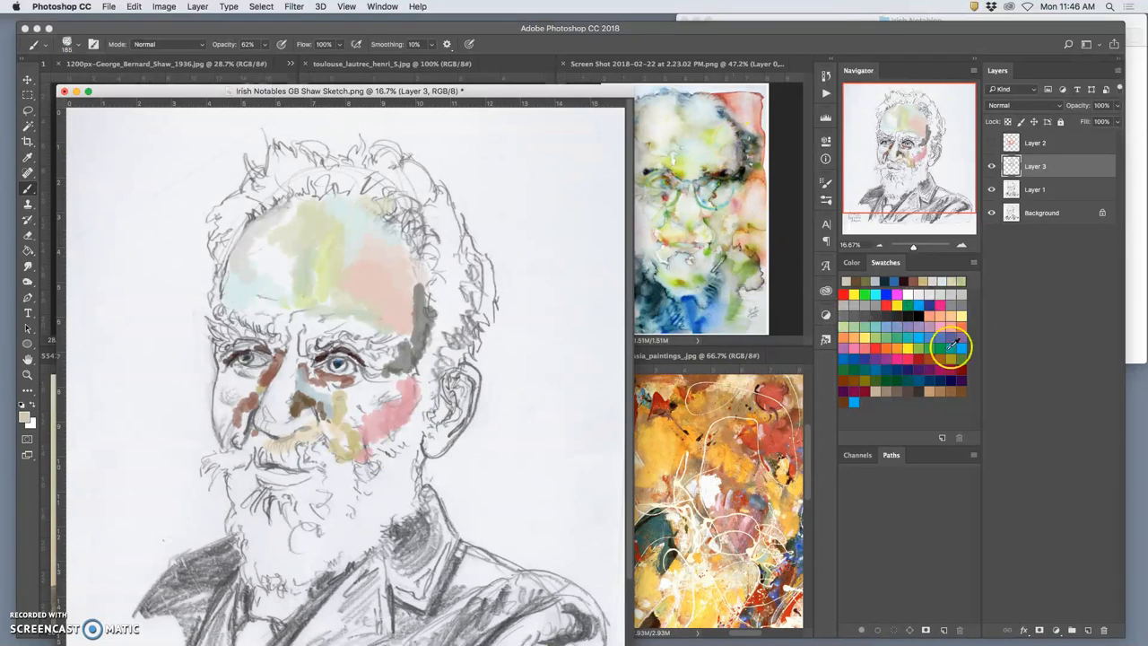
mouse_move(879, 409)
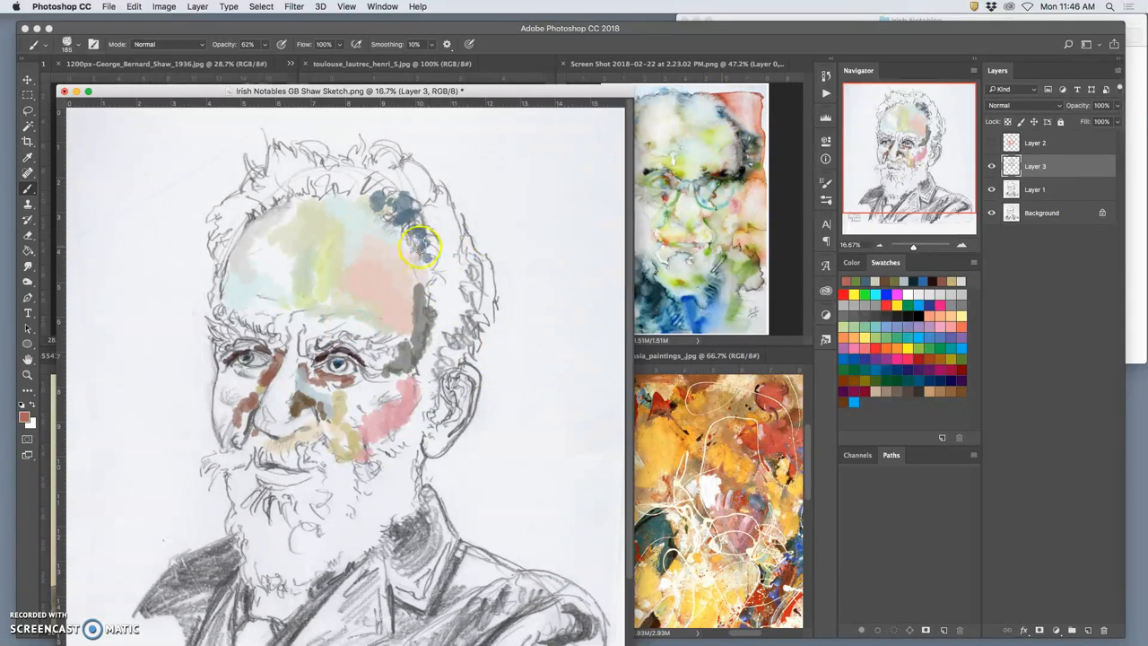
mouse_move(396, 492)
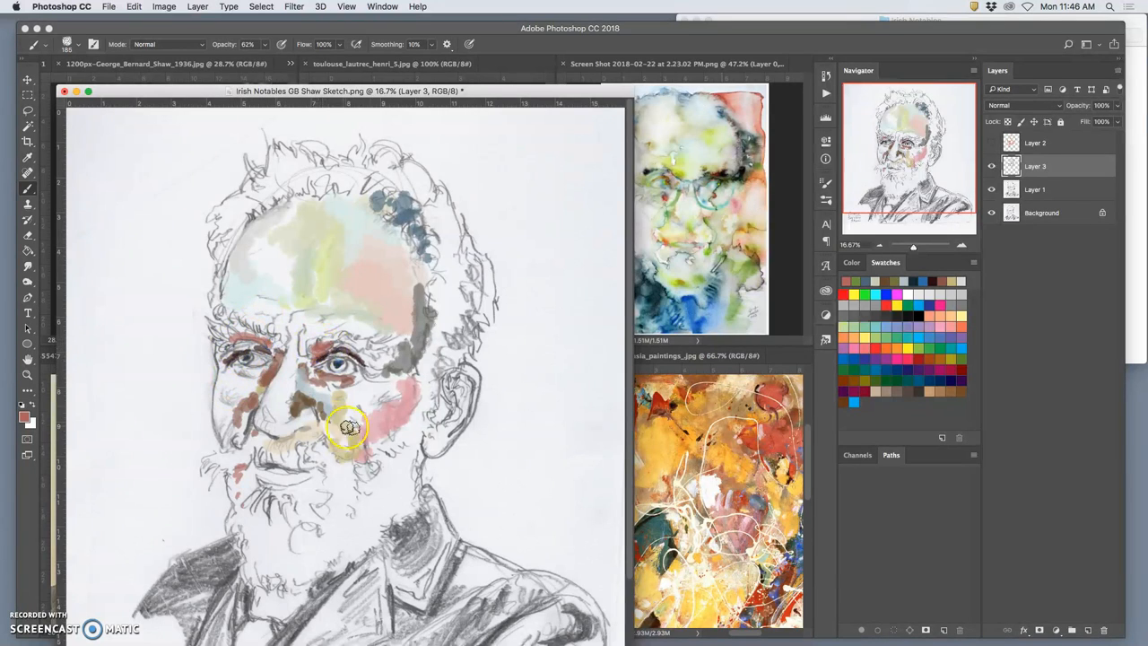
drag(350, 428, 423, 344)
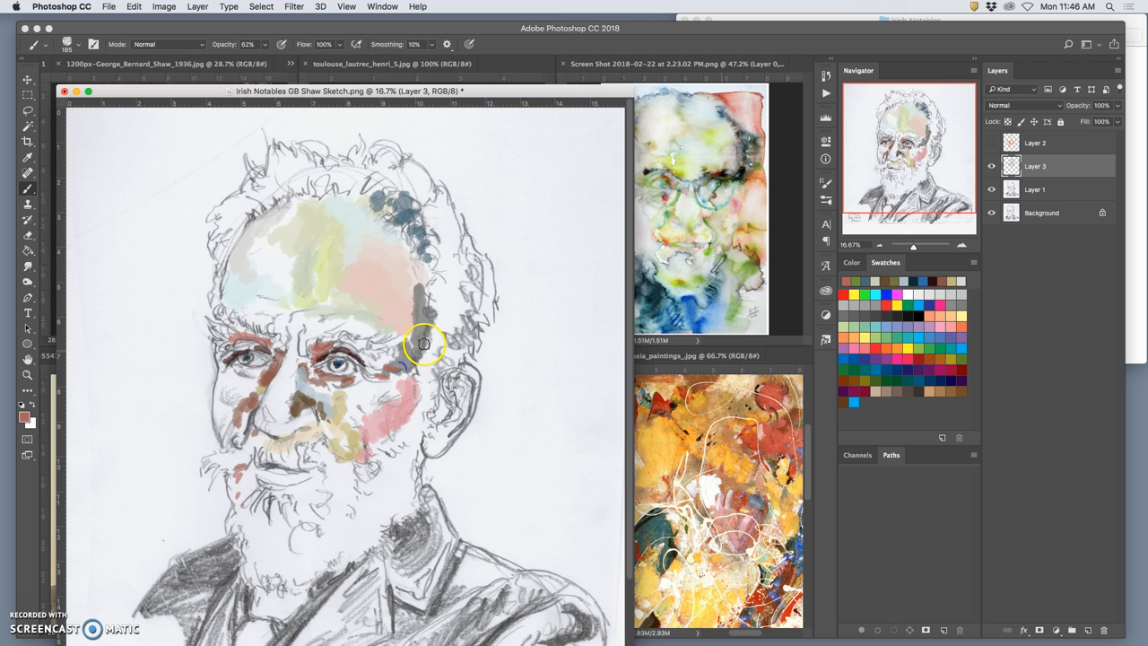
mouse_move(338, 356)
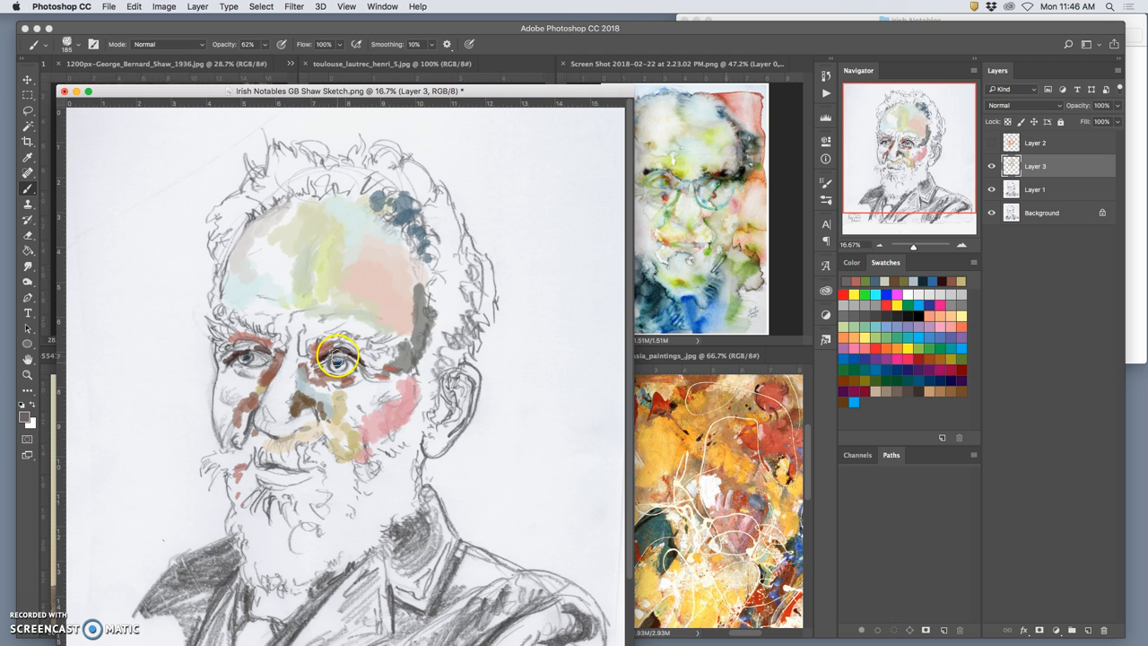
click(337, 358)
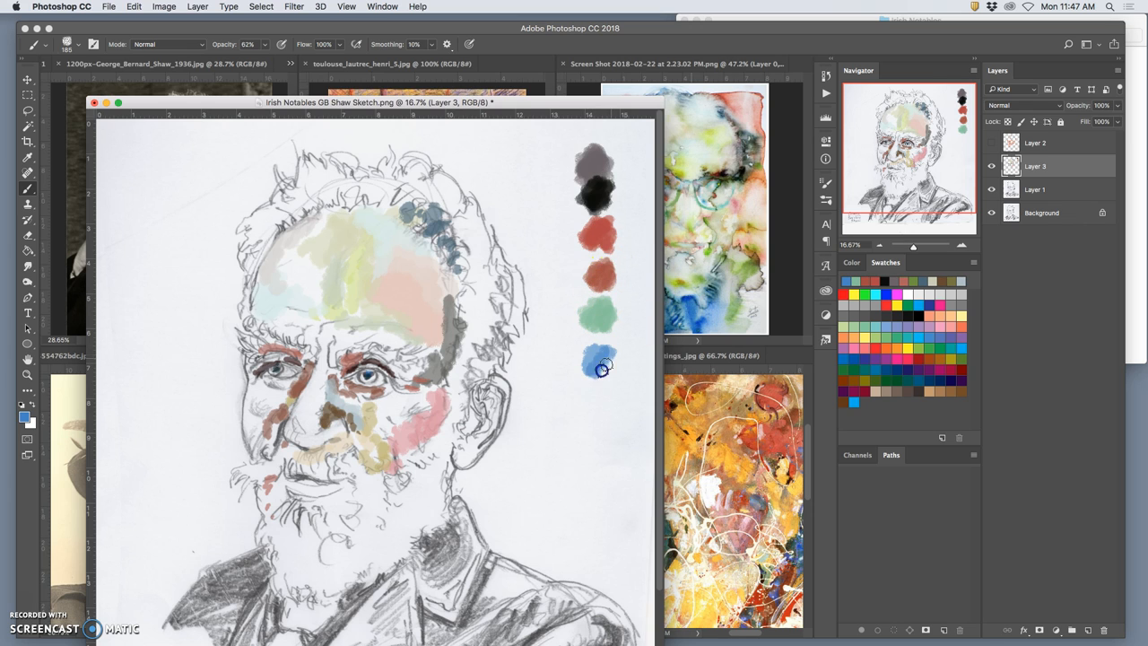
mouse_move(567, 291)
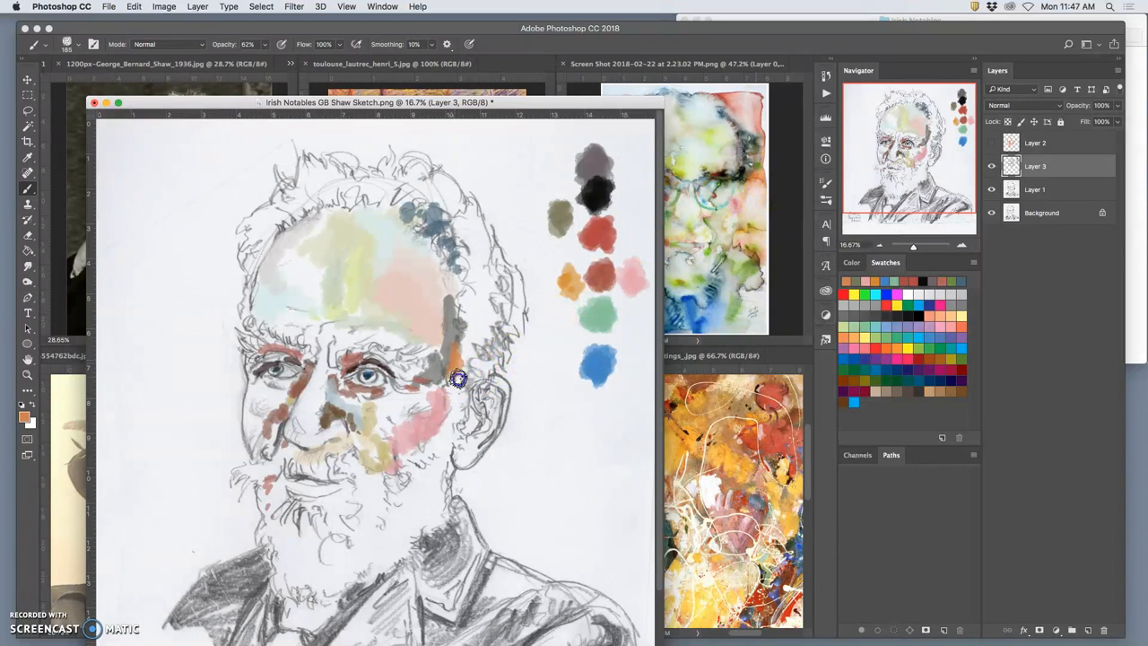
Step: Add a patch of paint to the cheek near the ear
drag(458, 377, 398, 452)
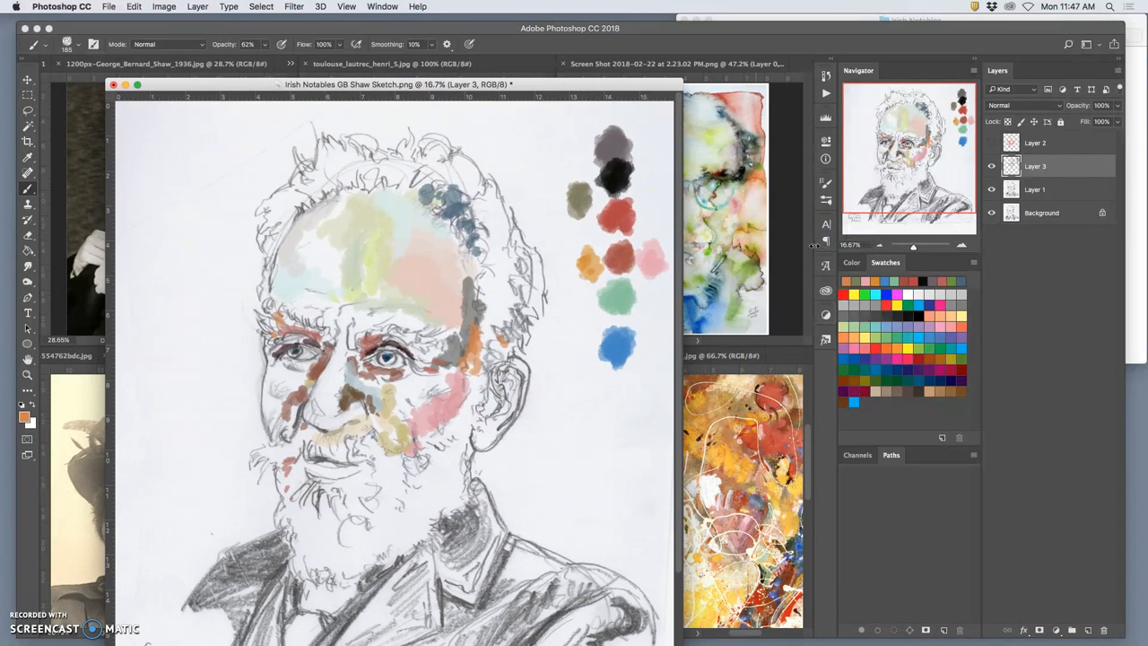
Step: Tile the documents, place the Shaw sketch centrally among the references and zoom out to fit the page
click(990, 144)
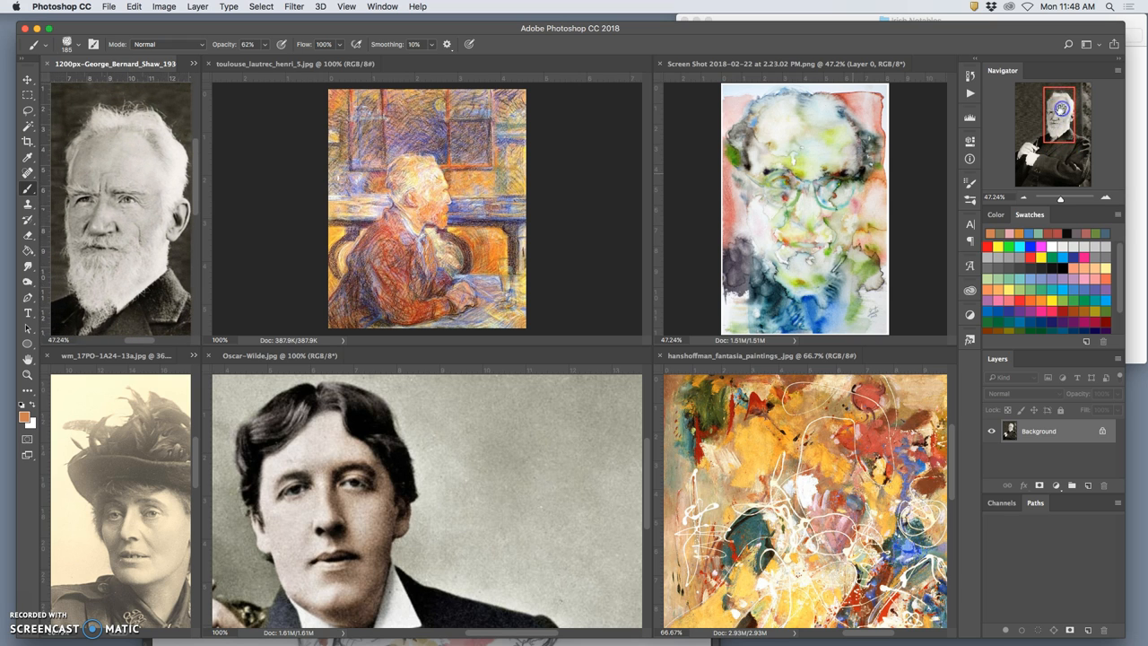
drag(1060, 197, 1068, 197)
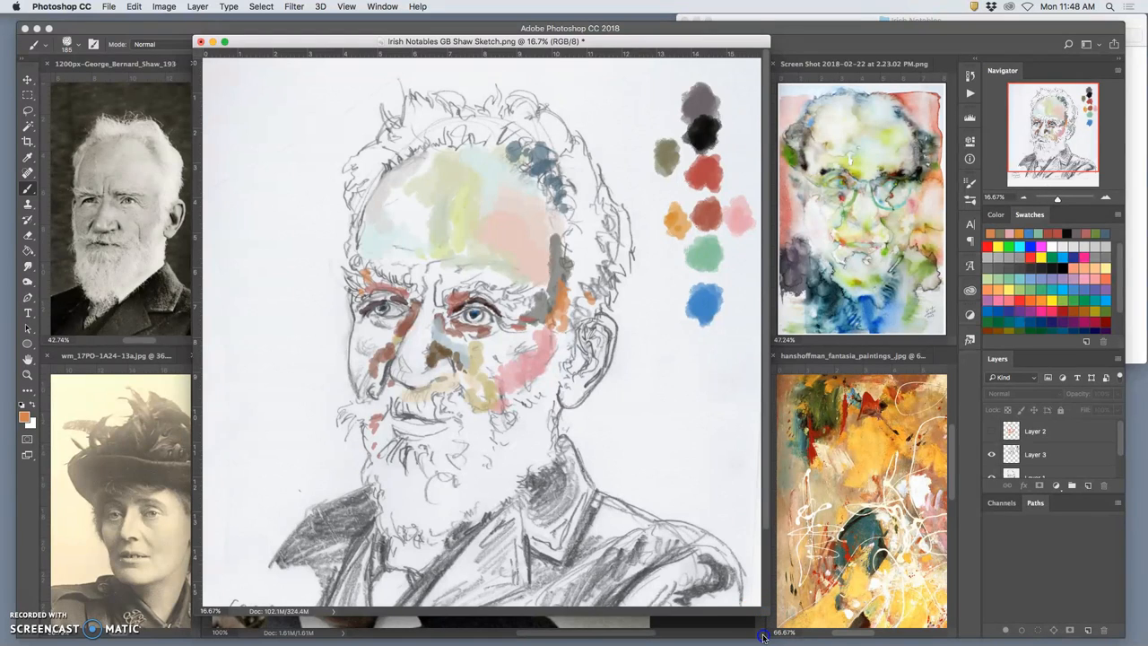
scroll(down, 3)
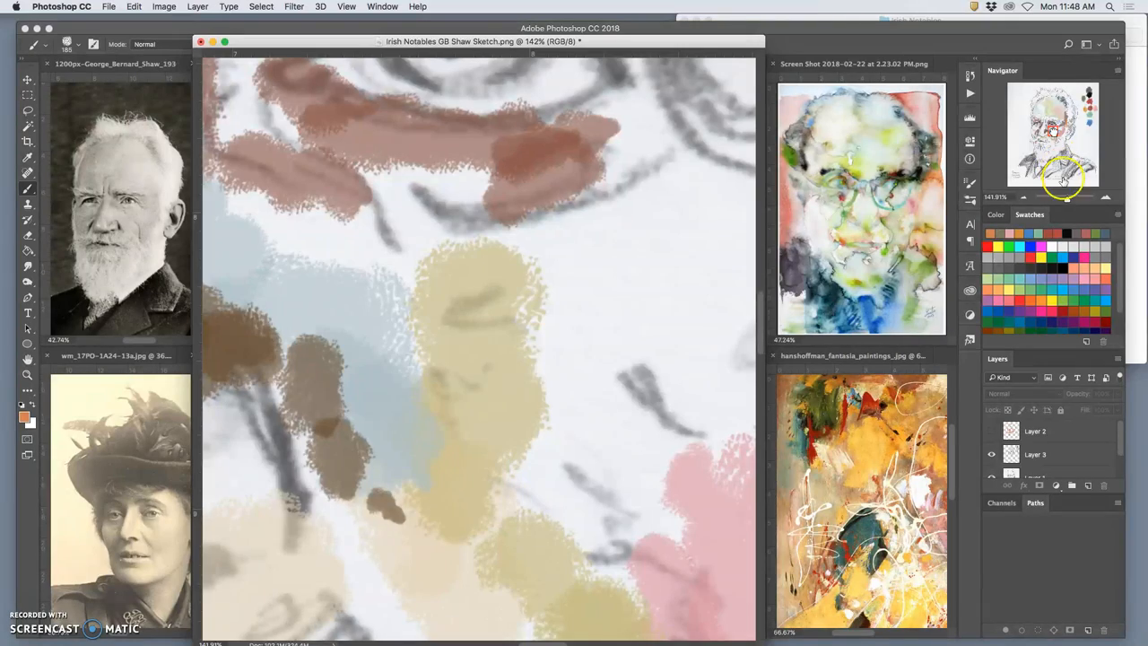
drag(1066, 197, 1058, 199)
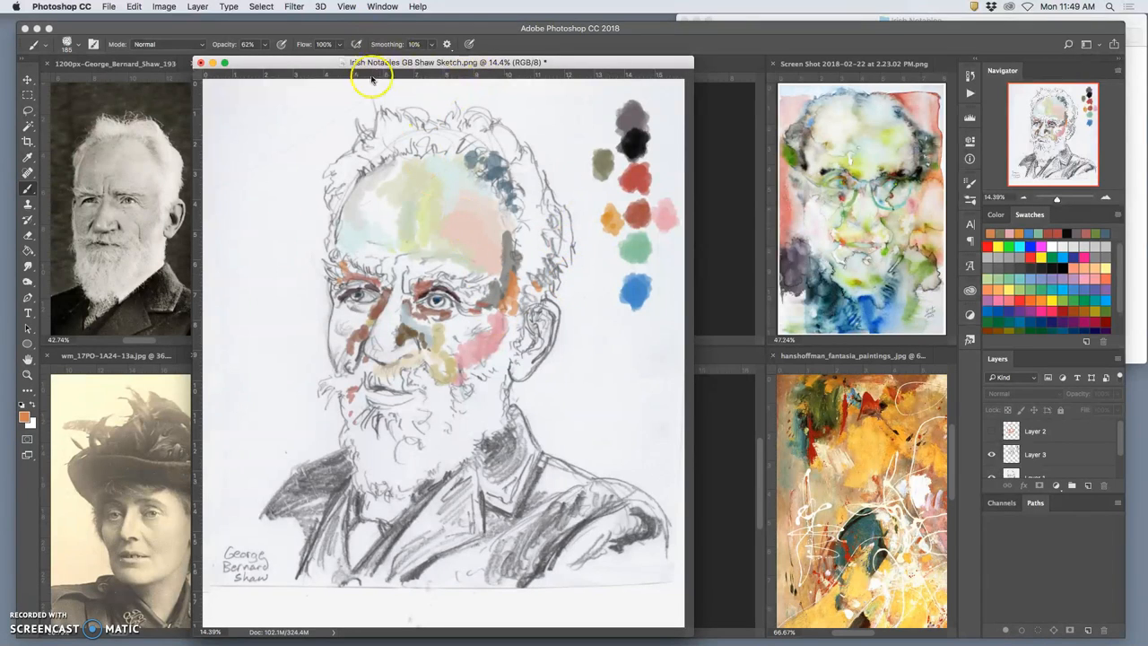
click(382, 7)
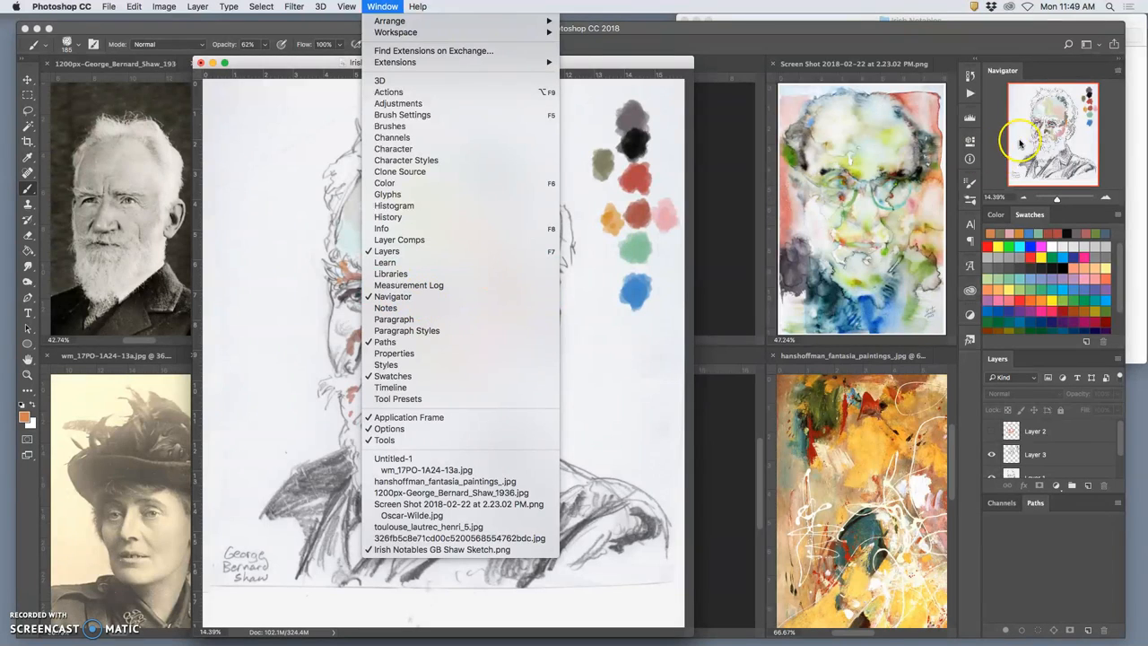
mouse_move(739, 118)
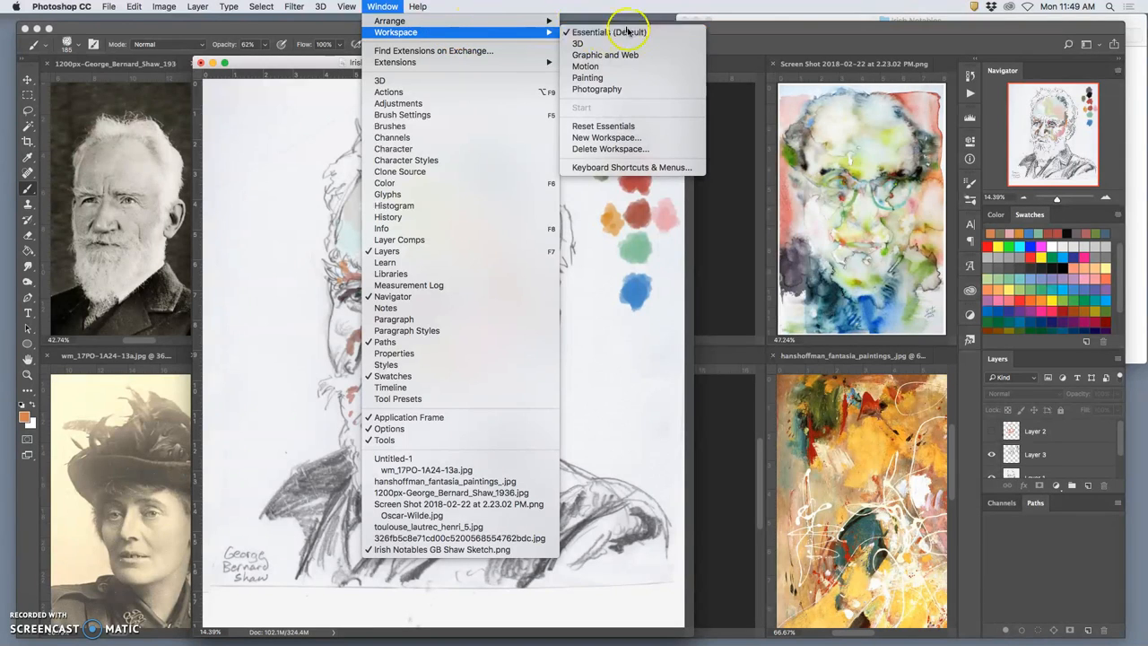
click(610, 32)
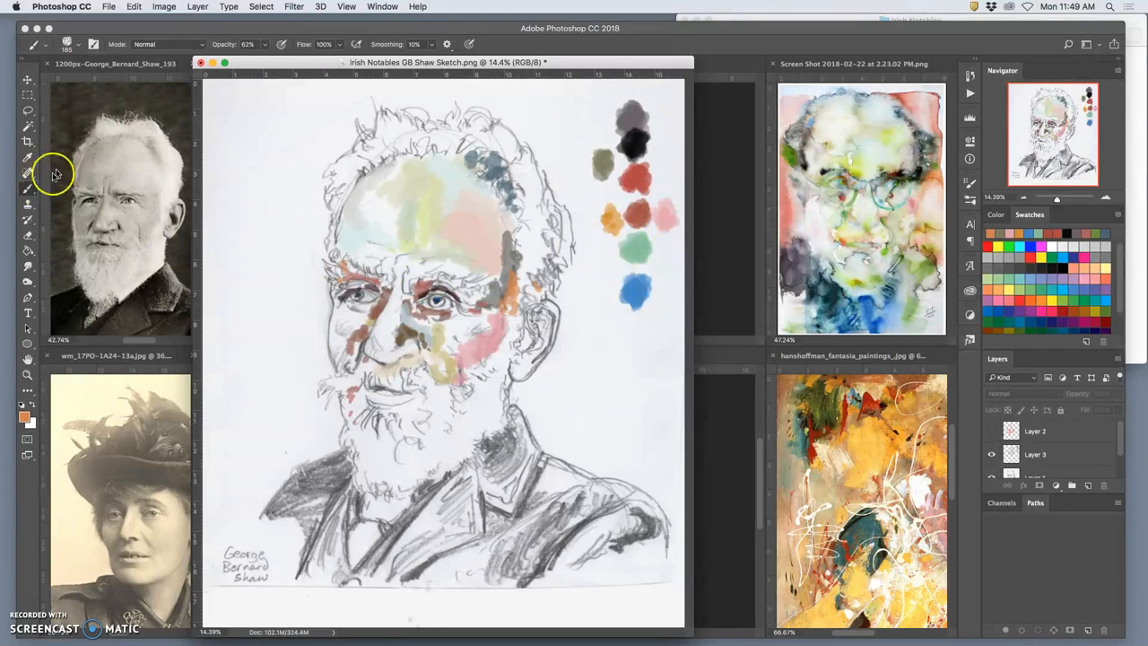
mouse_move(104, 195)
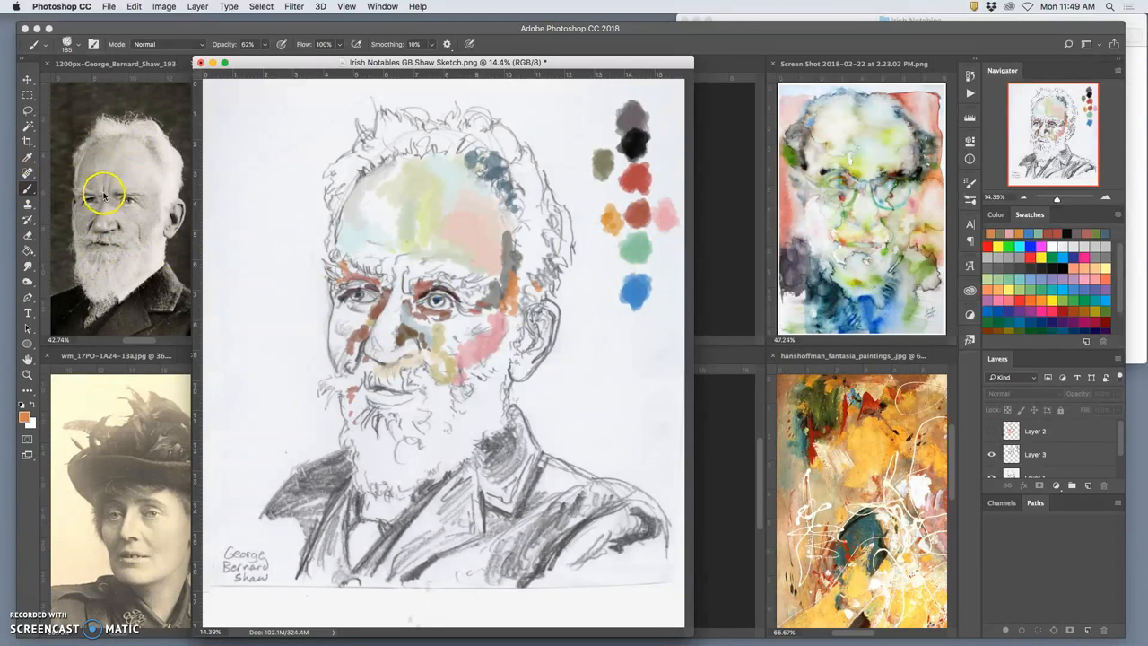
mouse_move(570, 199)
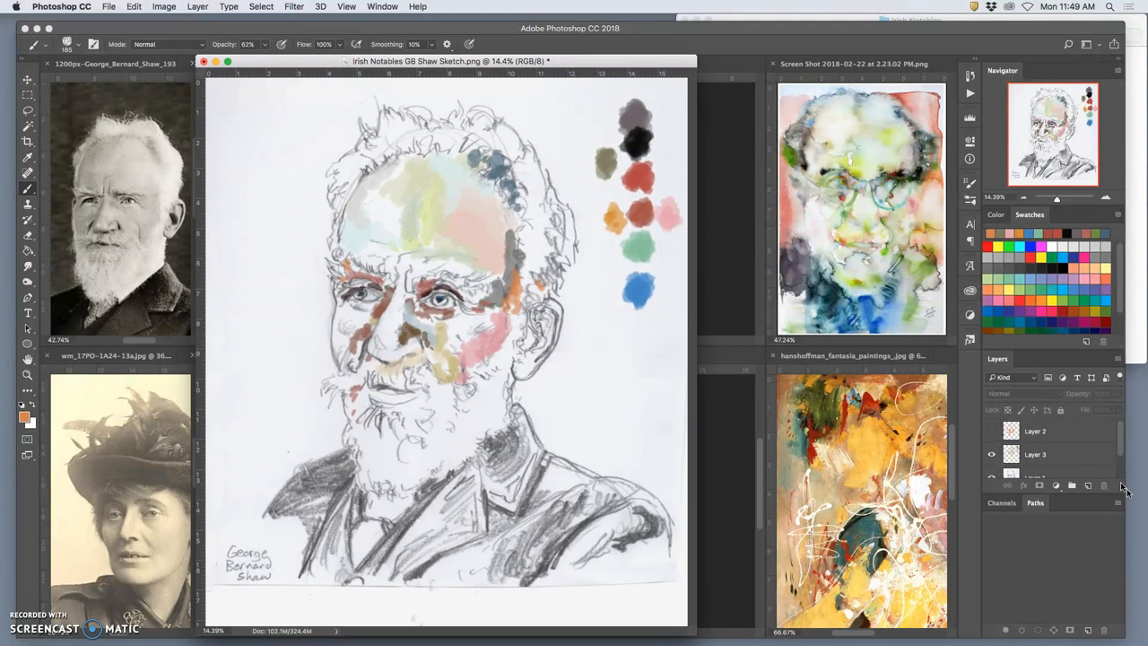
Step: Rename Layer 1 to Fixed Sketch and convert the Background into editable Layer 0
scroll(down, 3)
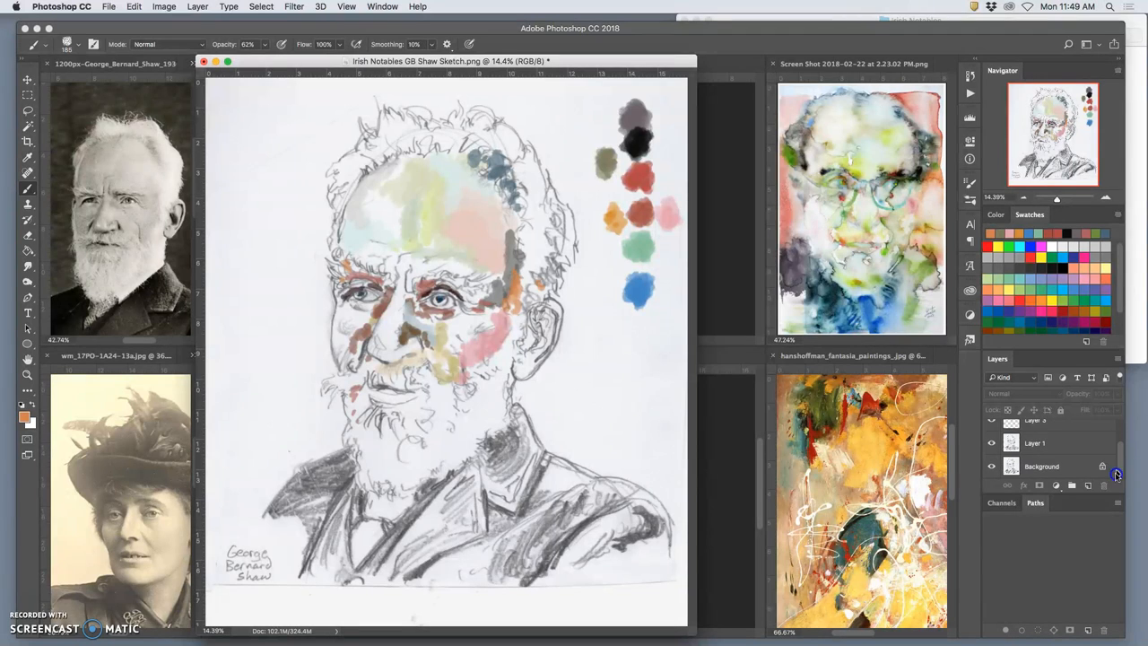
click(992, 443)
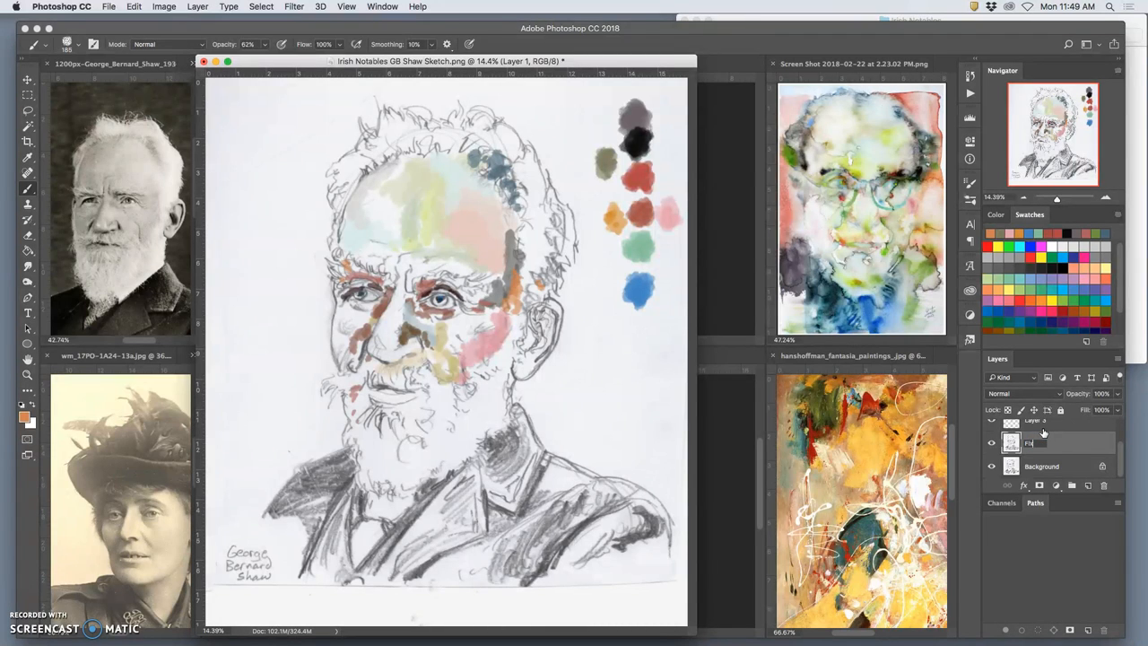
text(Fixed Sketch)
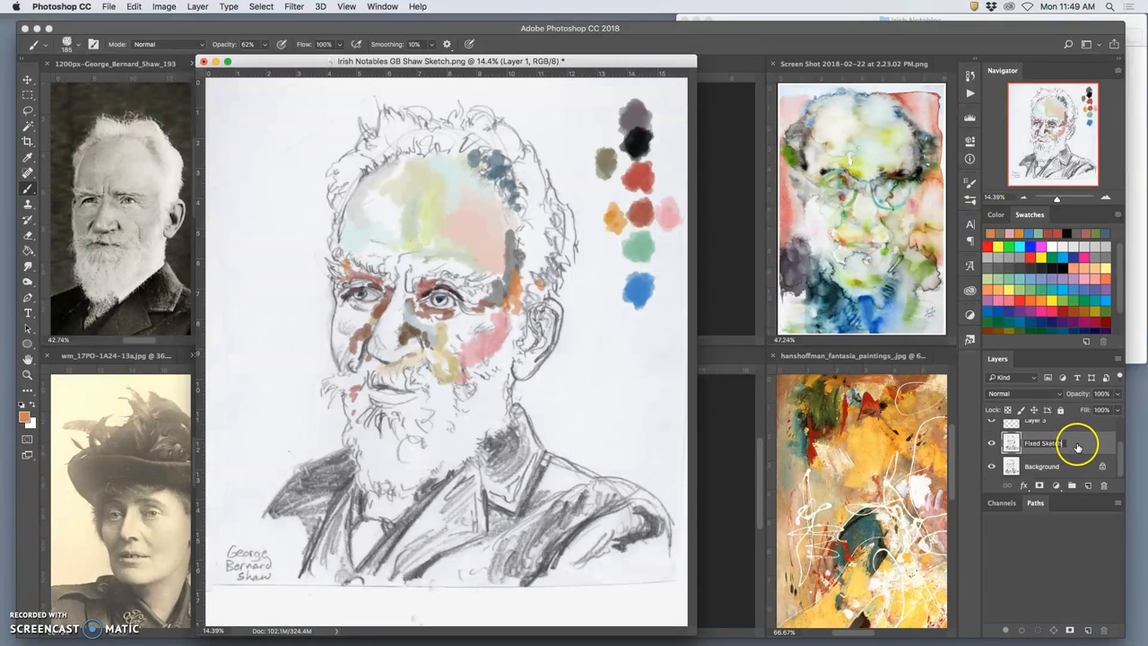
click(1040, 467)
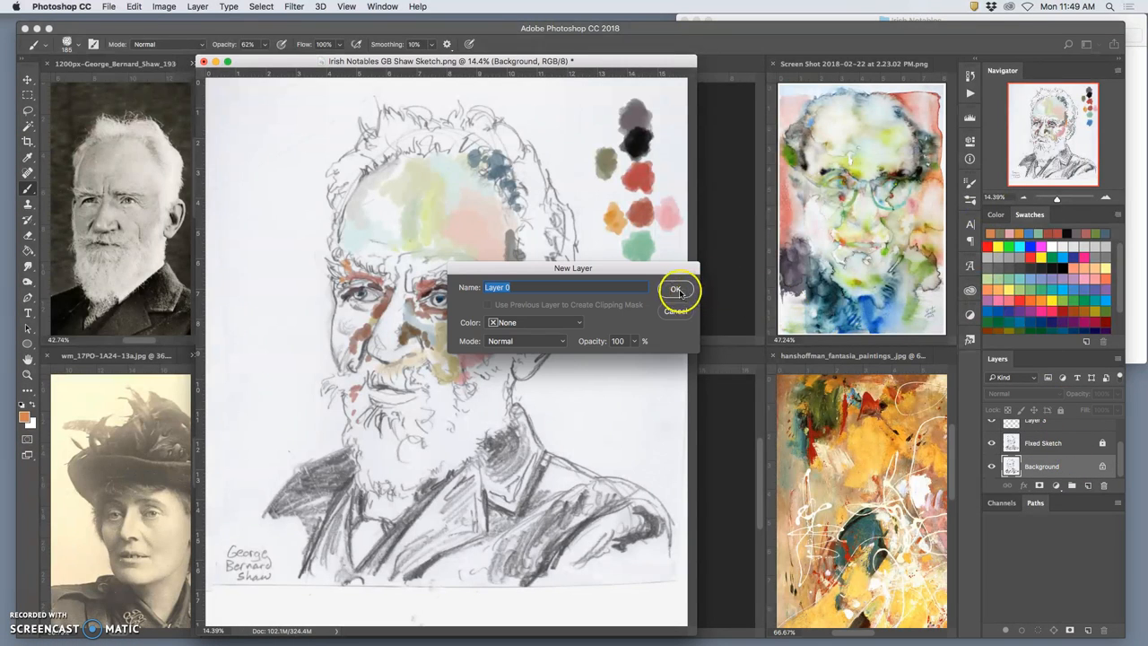
click(676, 289)
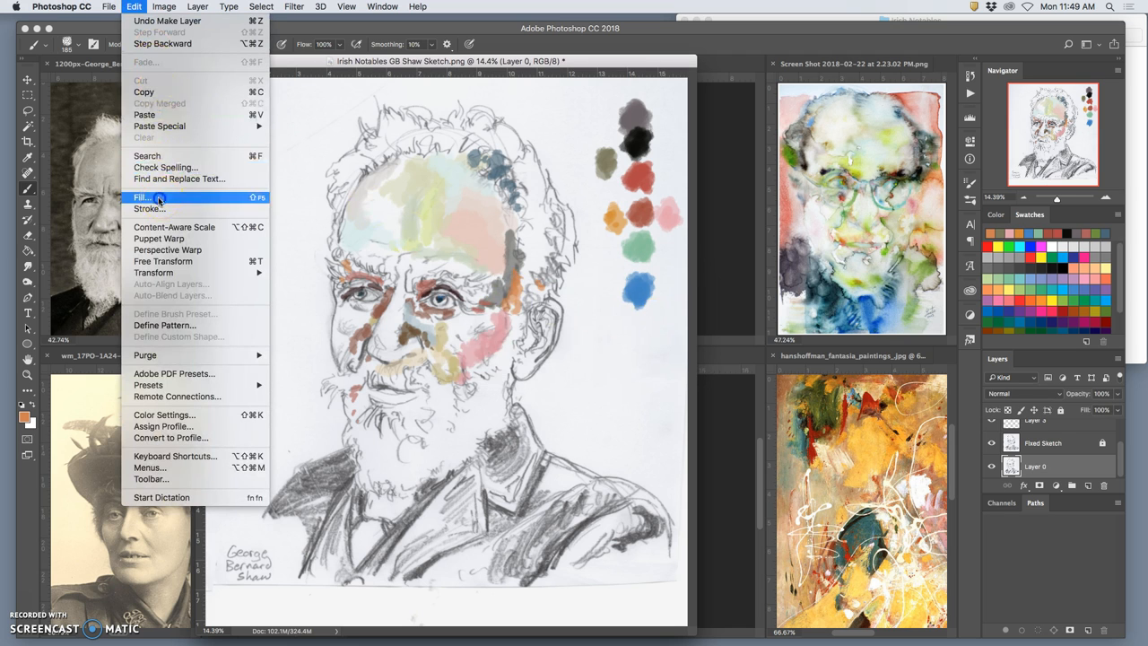
Step: Fill the layer and name the new layer Base Color
click(141, 197)
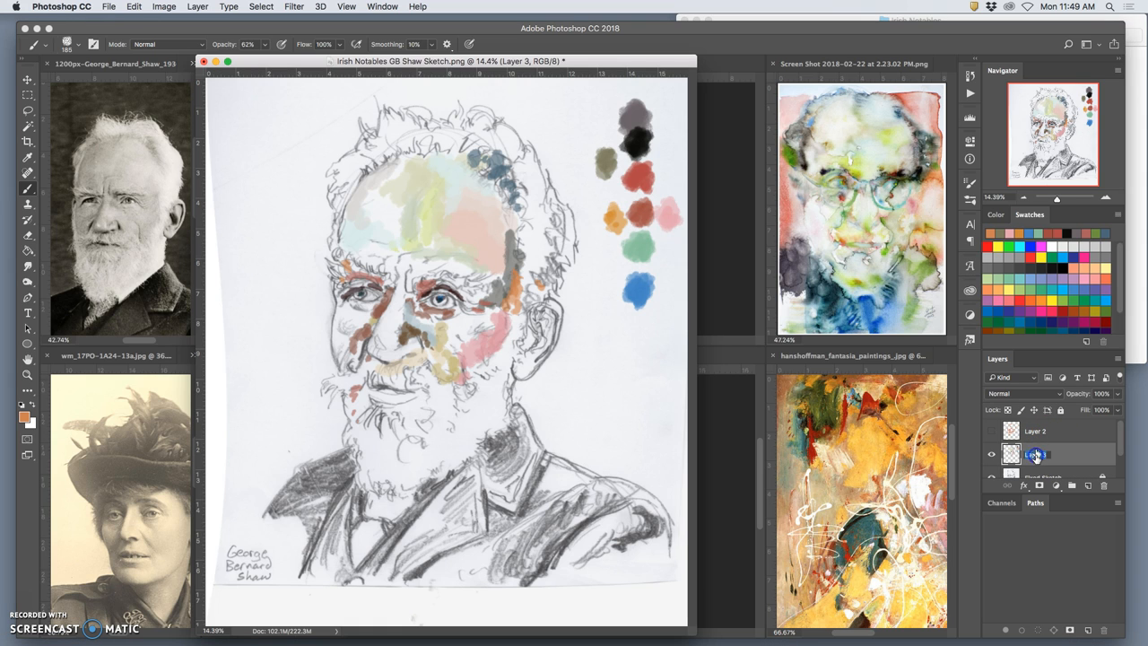
double_click(1037, 454)
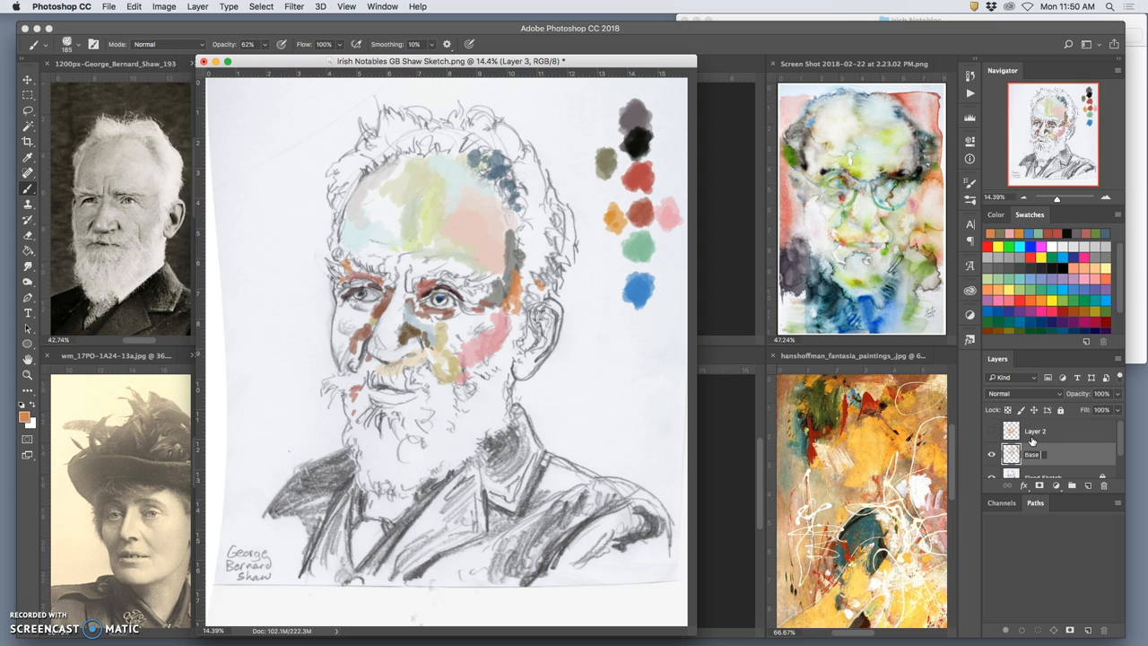
double_click(1040, 454)
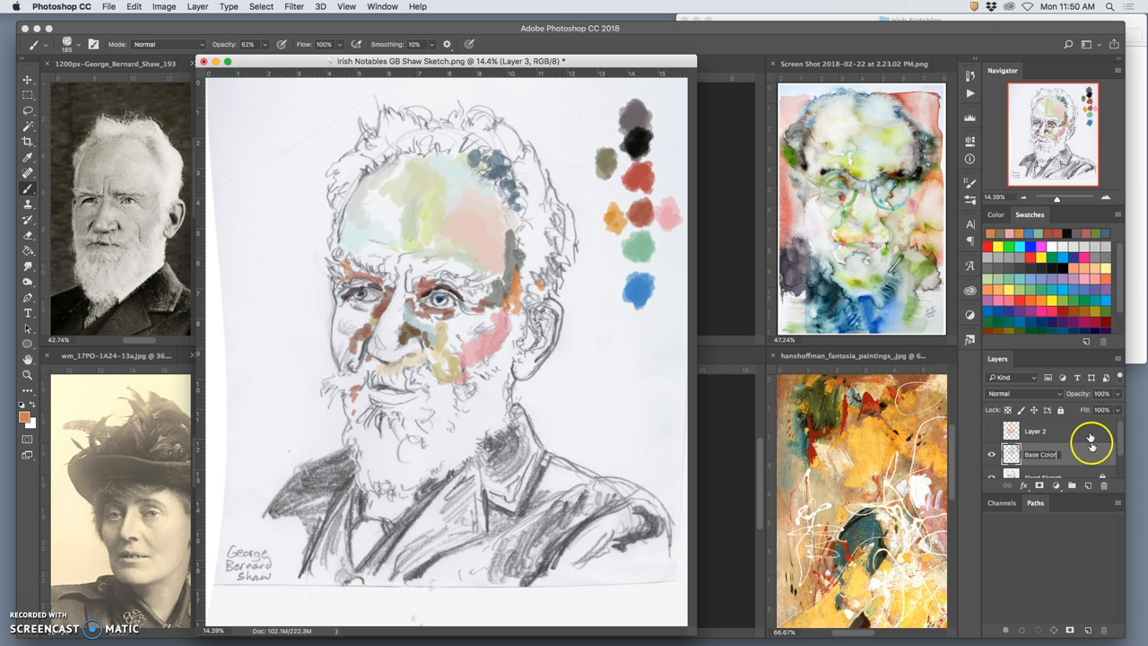
click(1040, 454)
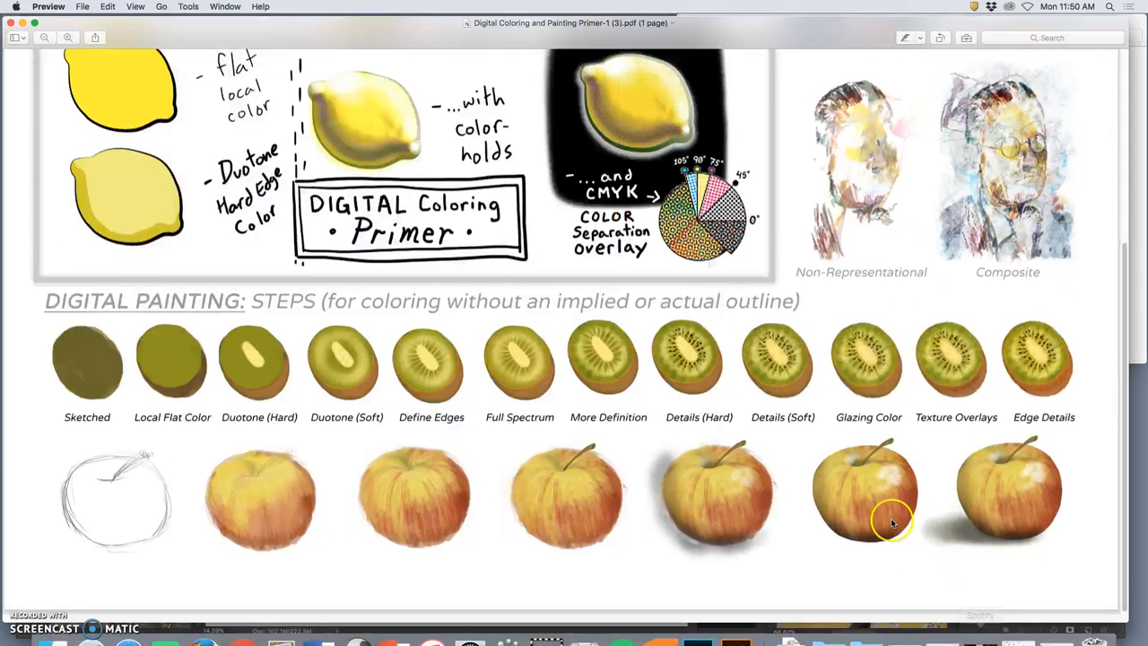
mouse_move(151, 339)
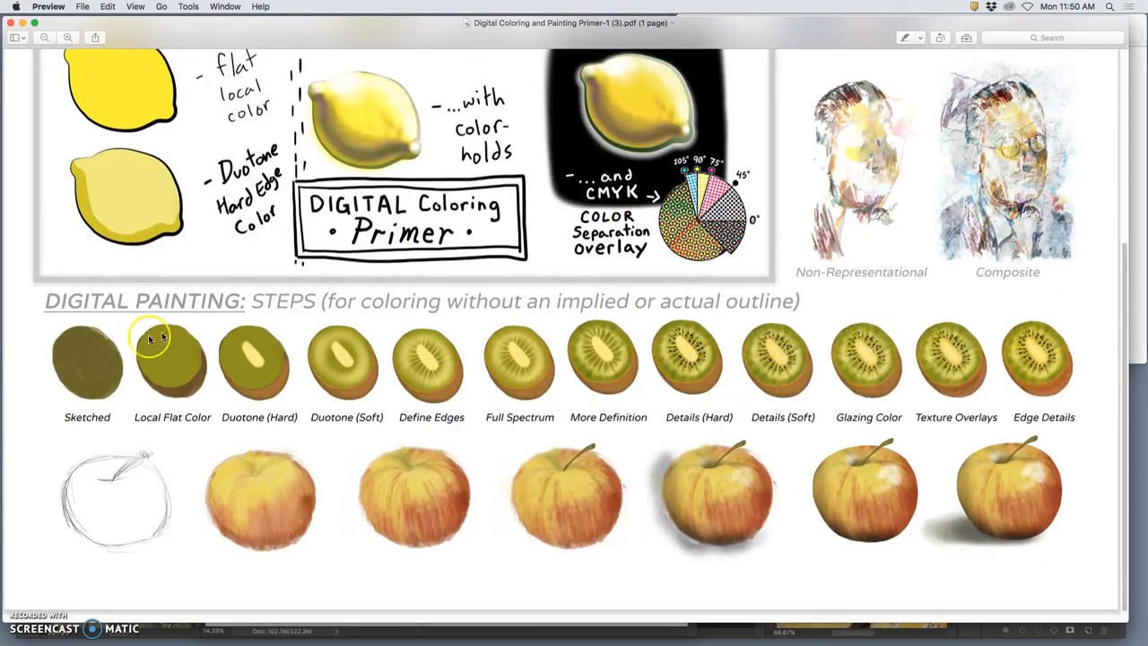
mouse_move(251, 368)
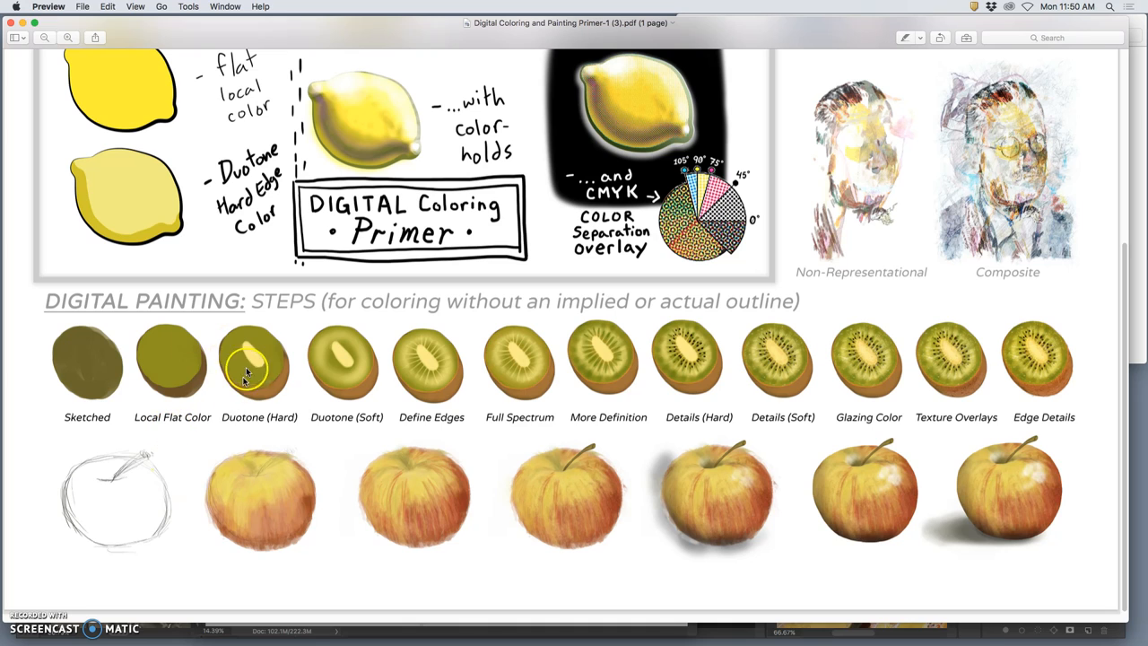
mouse_move(883, 393)
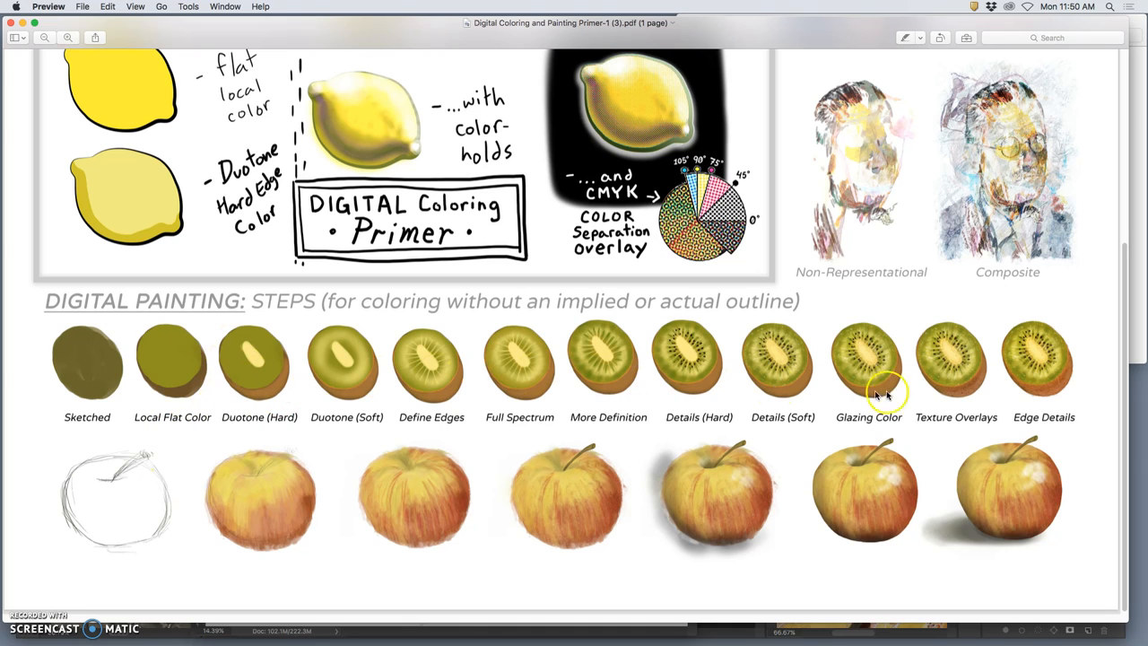
mouse_move(247, 521)
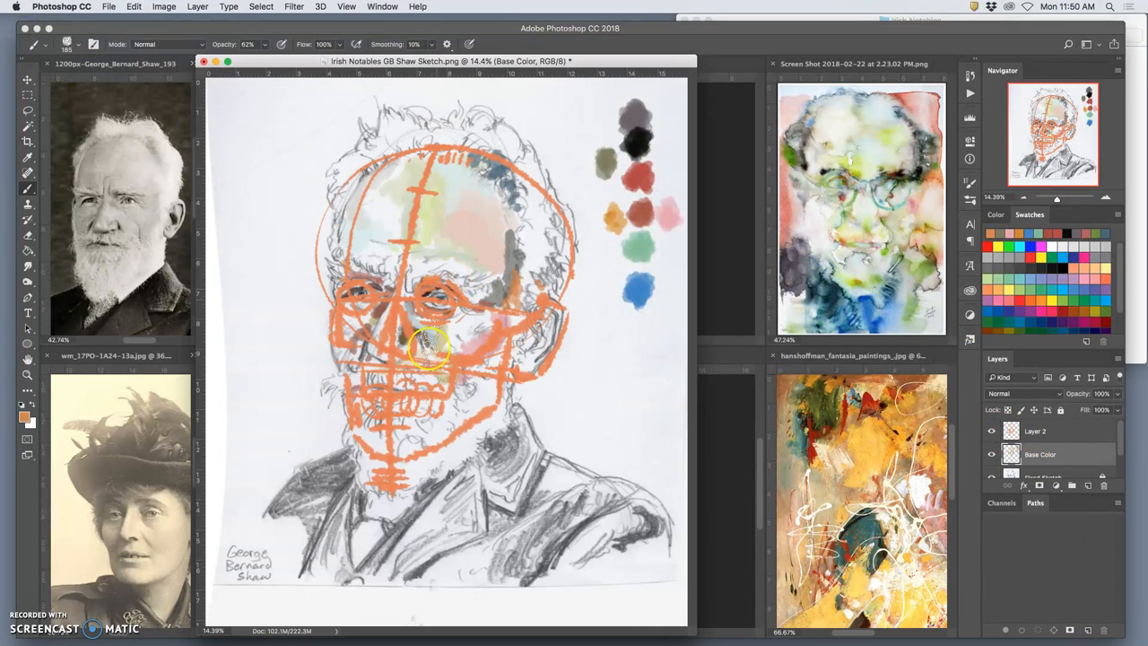
Step: Rename Layer 2, which holds the orange construction lines, to Face Map
click(1037, 431)
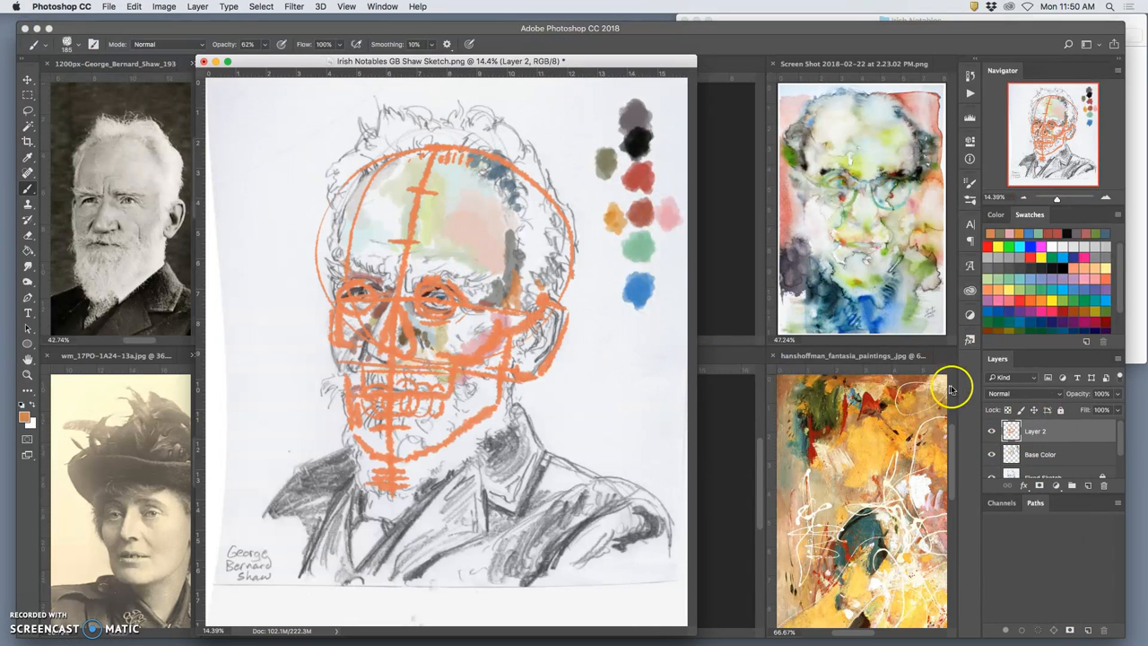
double_click(1036, 430)
text(M)
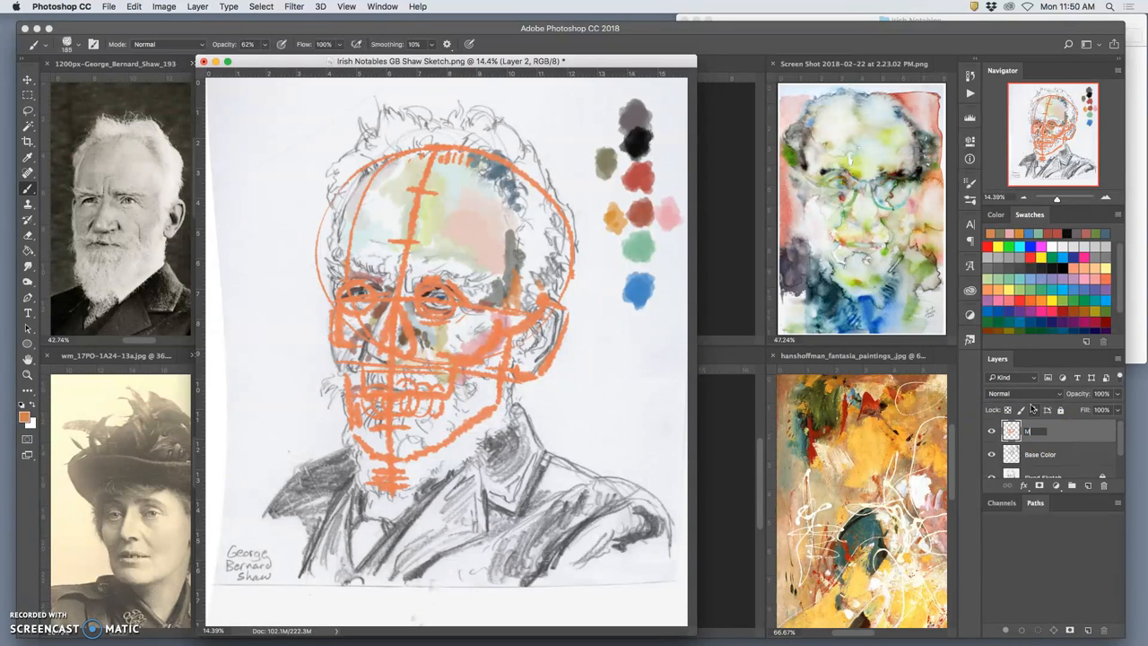
text(Face Map)
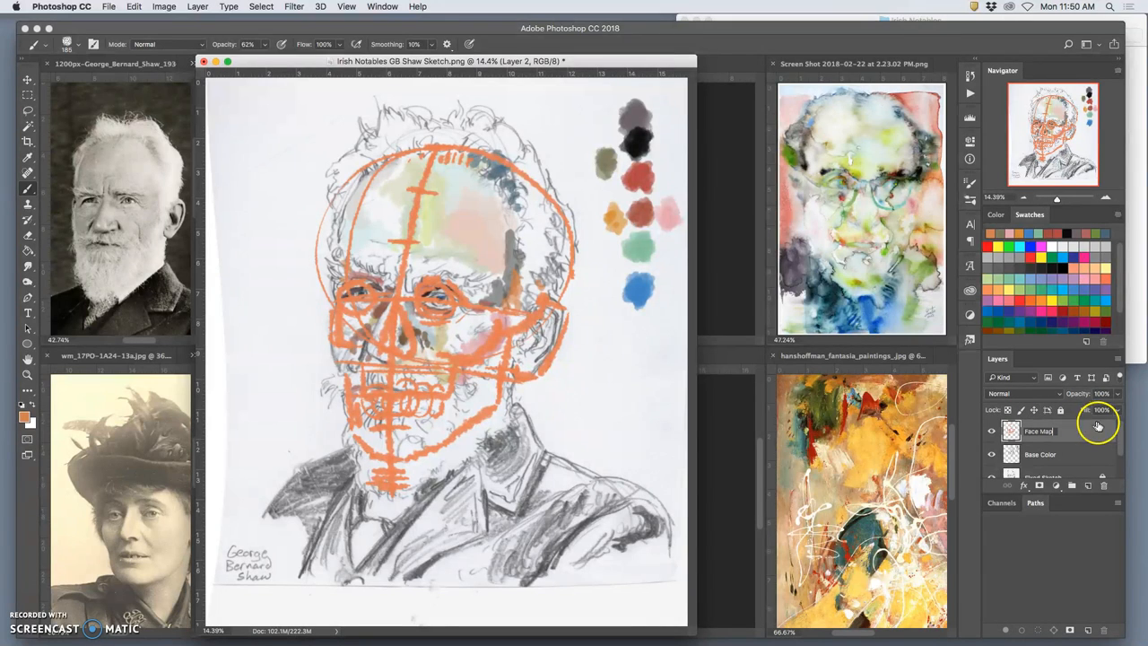
click(1011, 430)
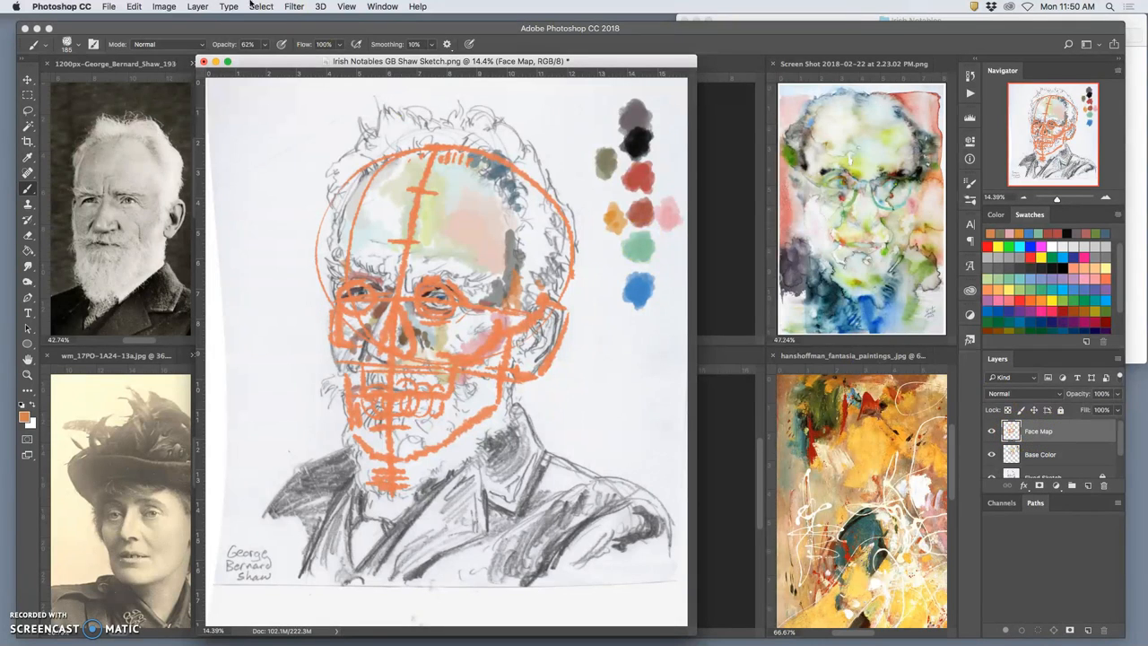
click(164, 7)
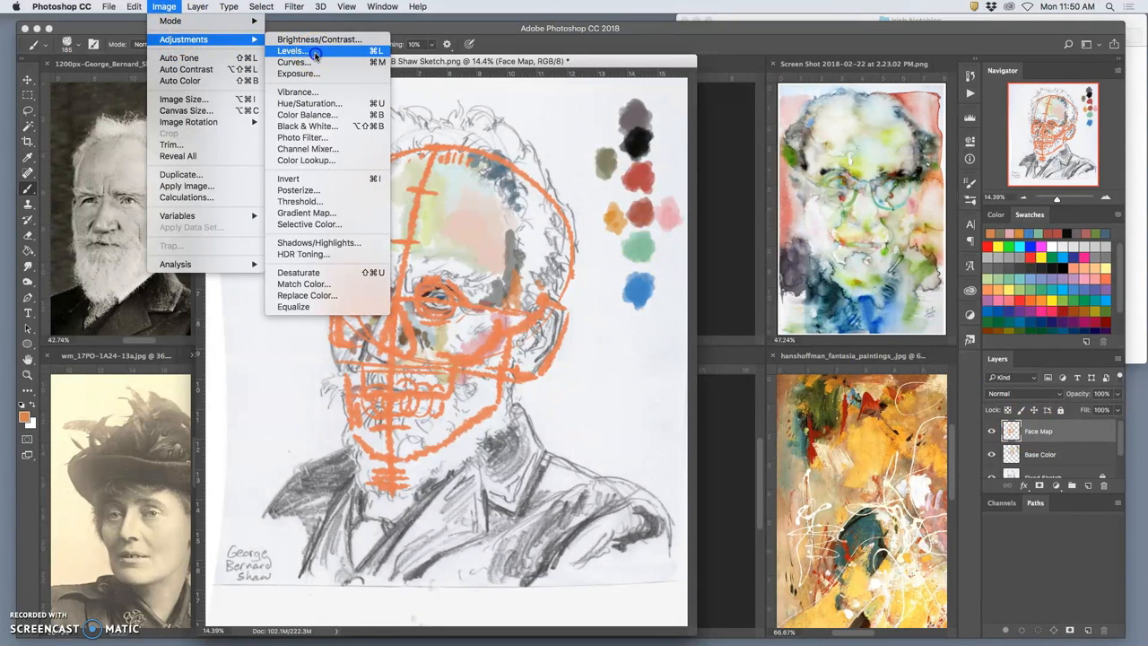
Step: Darken the Face Map lines with Levels midtones and lower Saturation to a dull brown
click(290, 51)
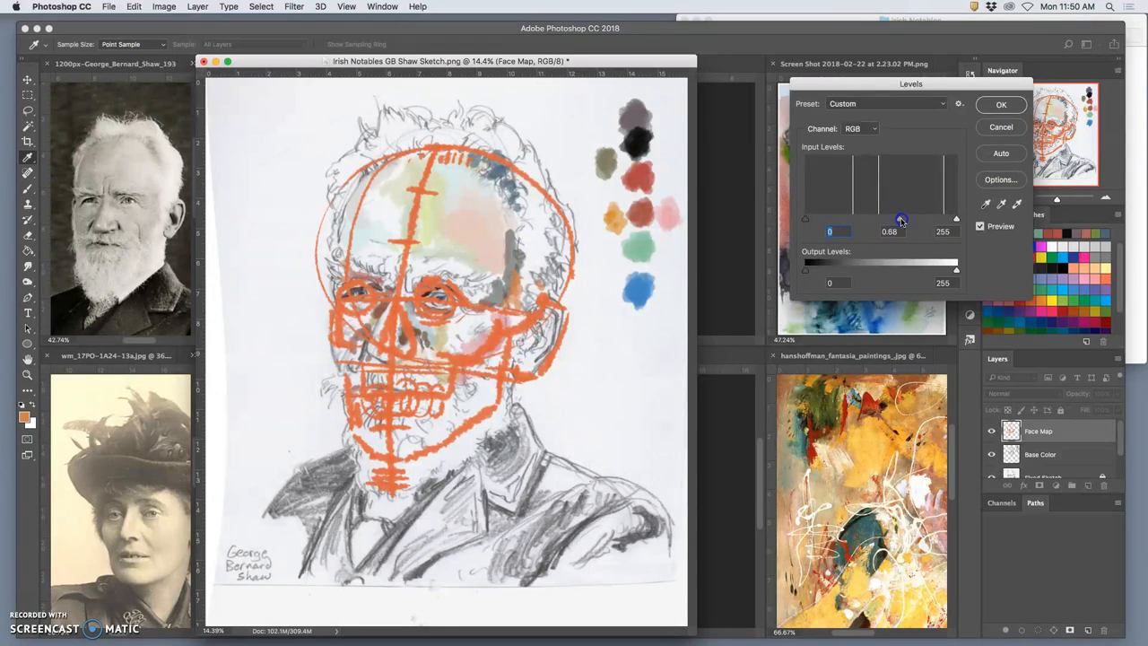
drag(900, 219, 936, 219)
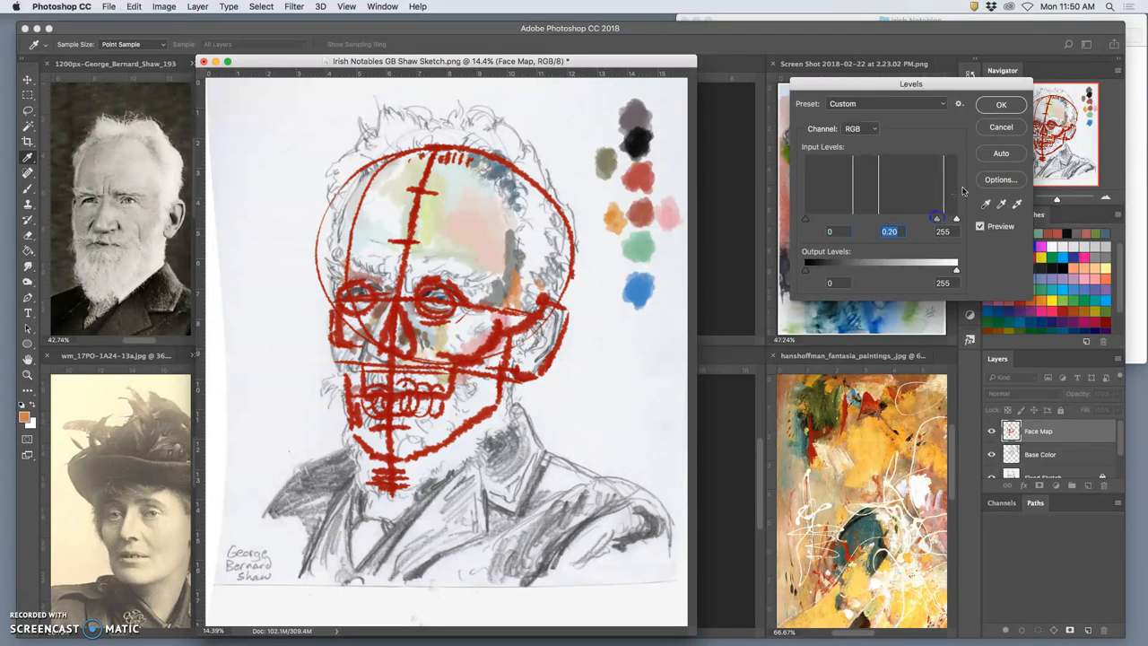
click(1001, 104)
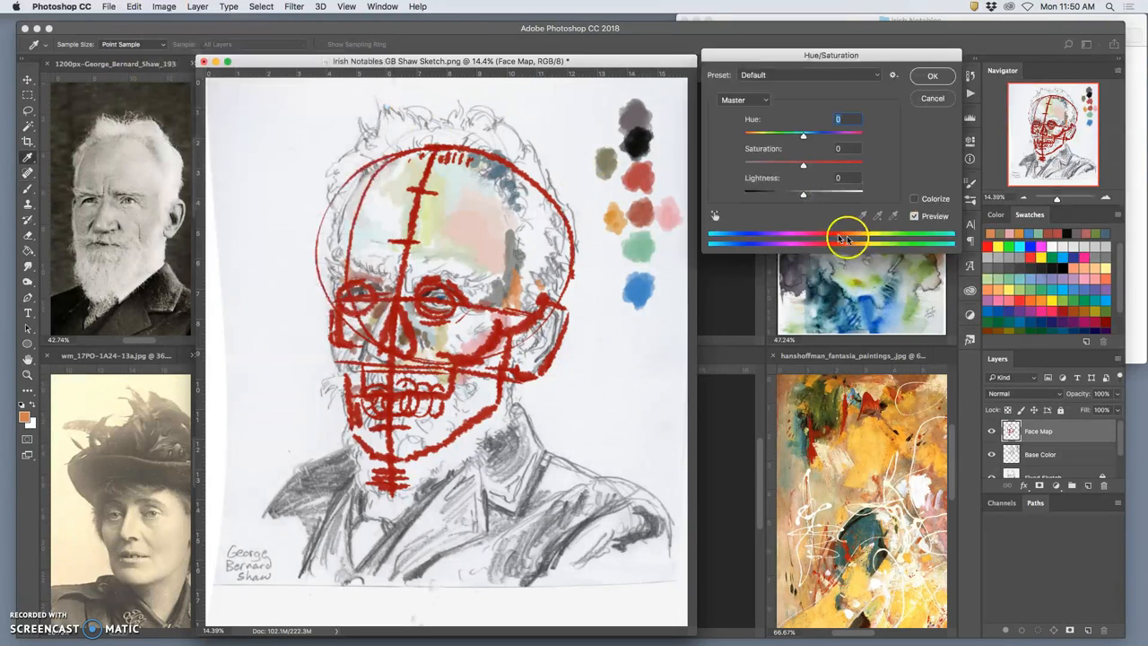
drag(804, 163, 754, 163)
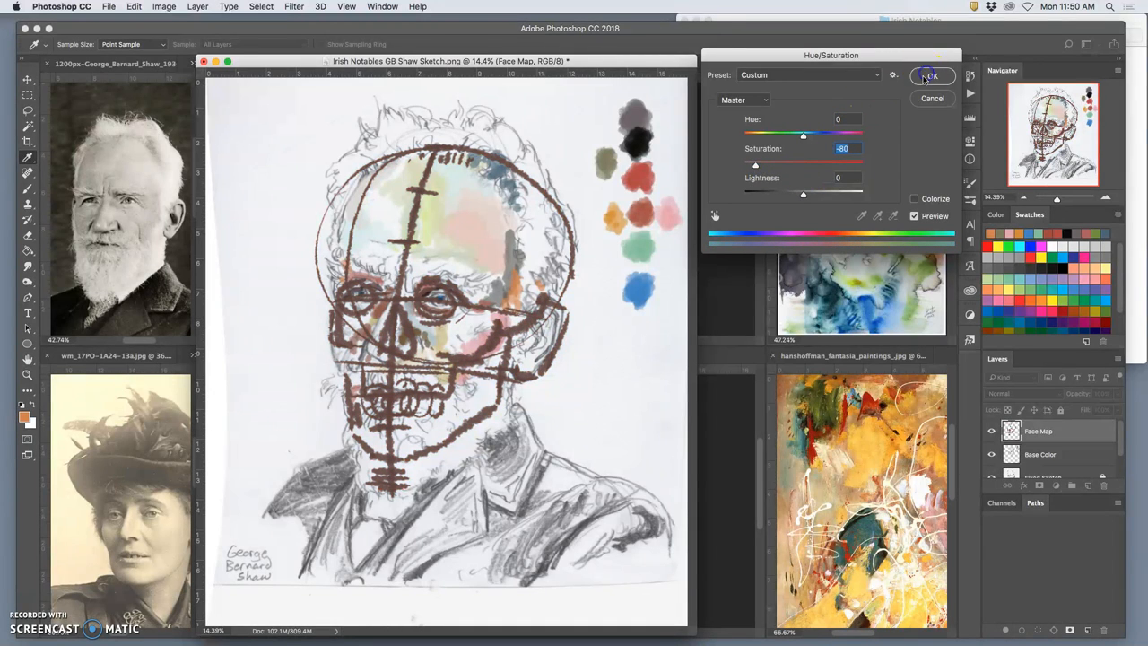
click(931, 75)
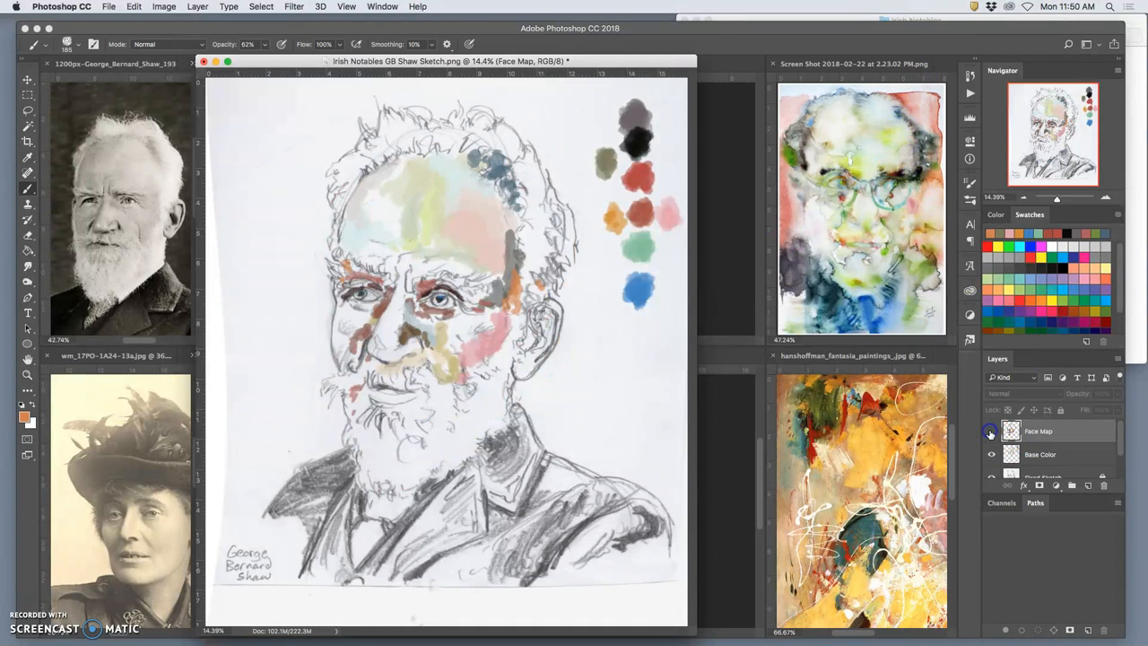
Step: Hide the Face Map structure lines and lock the layer against edits
click(991, 430)
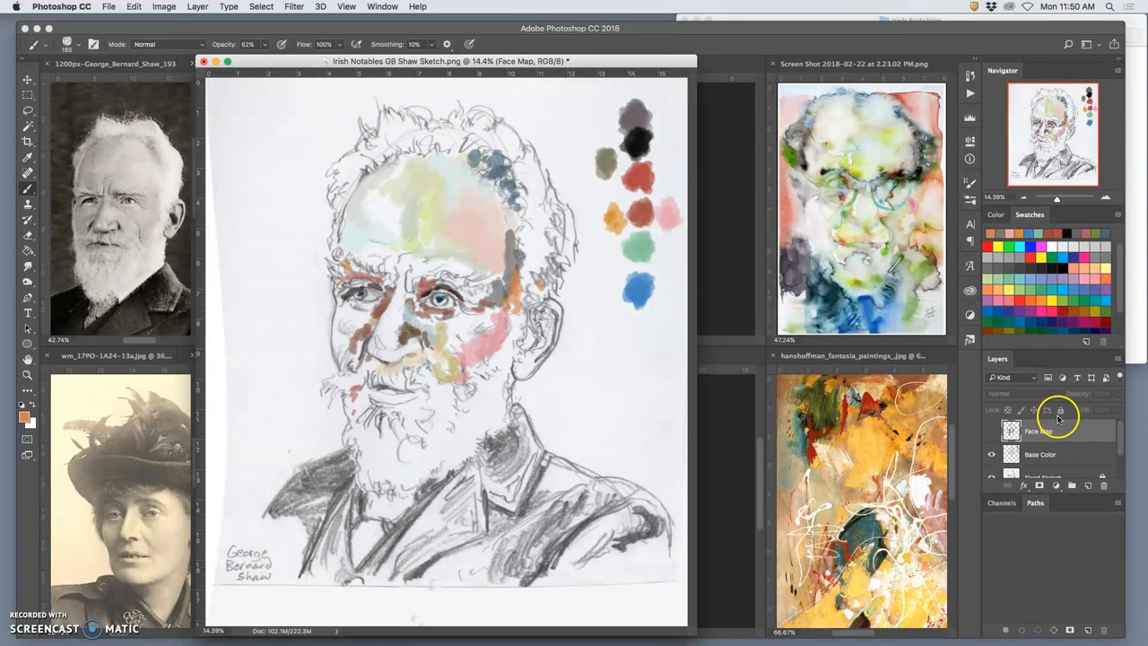
click(1041, 453)
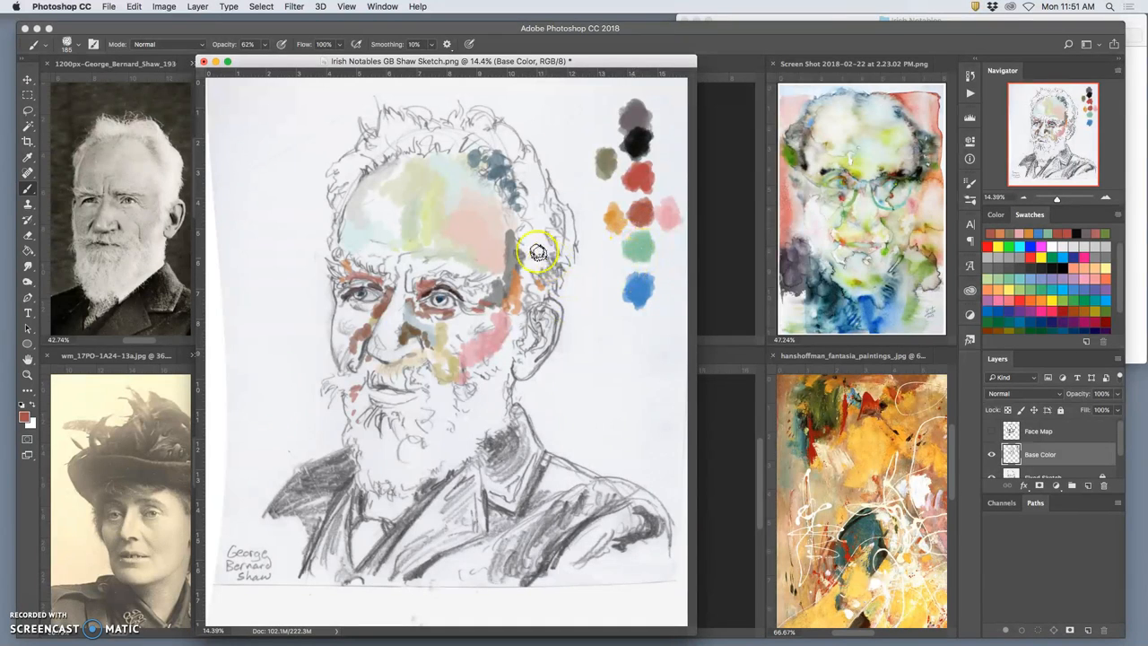
mouse_move(905, 226)
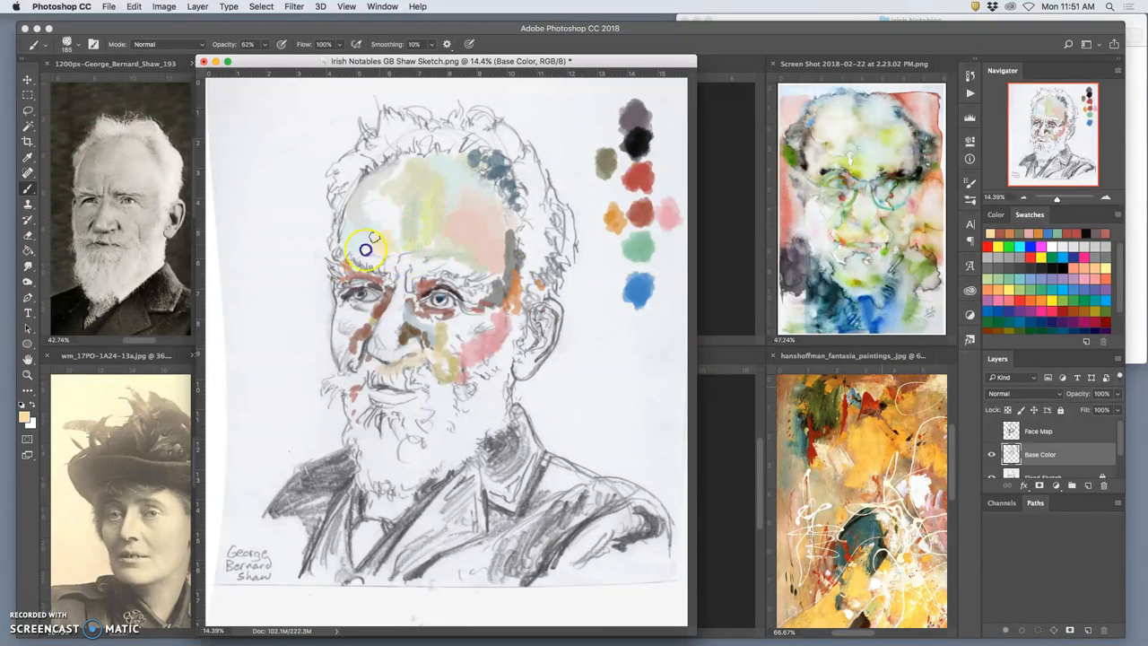
Step: Paint yellow and pinkish-red dabs across the forehead and warm colour onto the face
drag(366, 250, 393, 242)
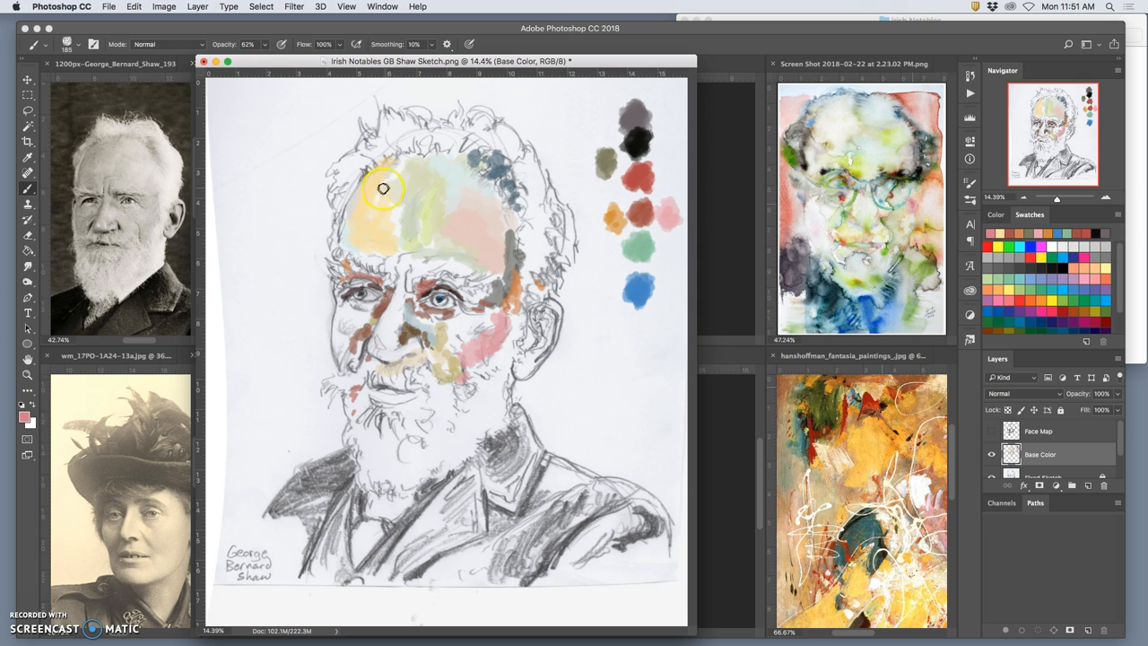
drag(384, 189, 366, 254)
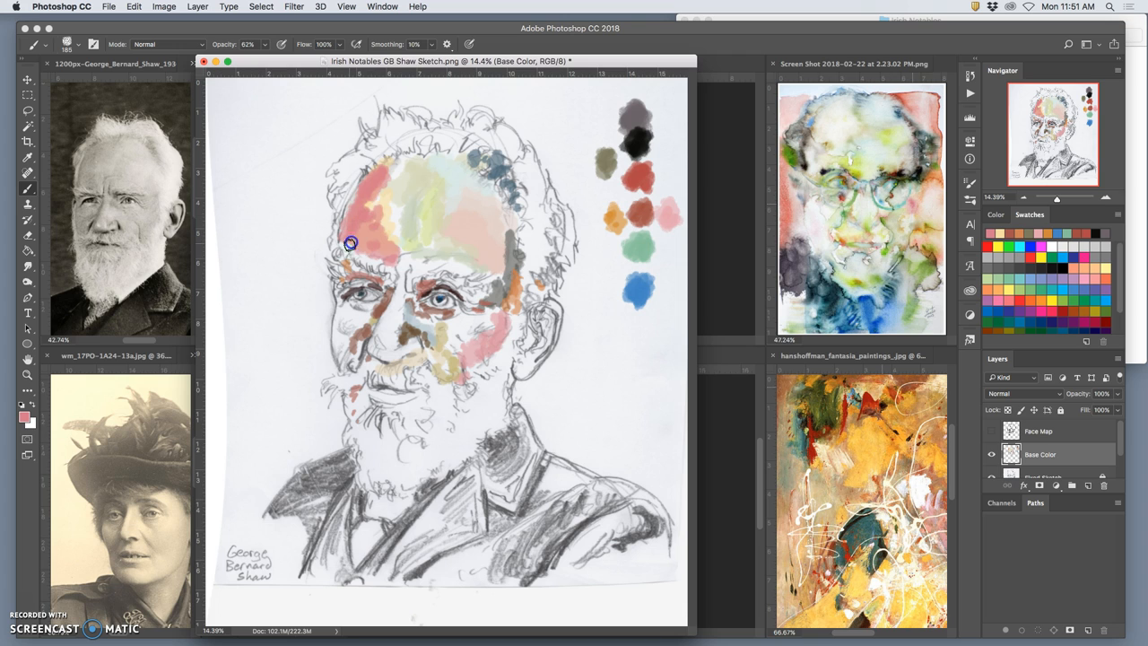
mouse_move(872, 126)
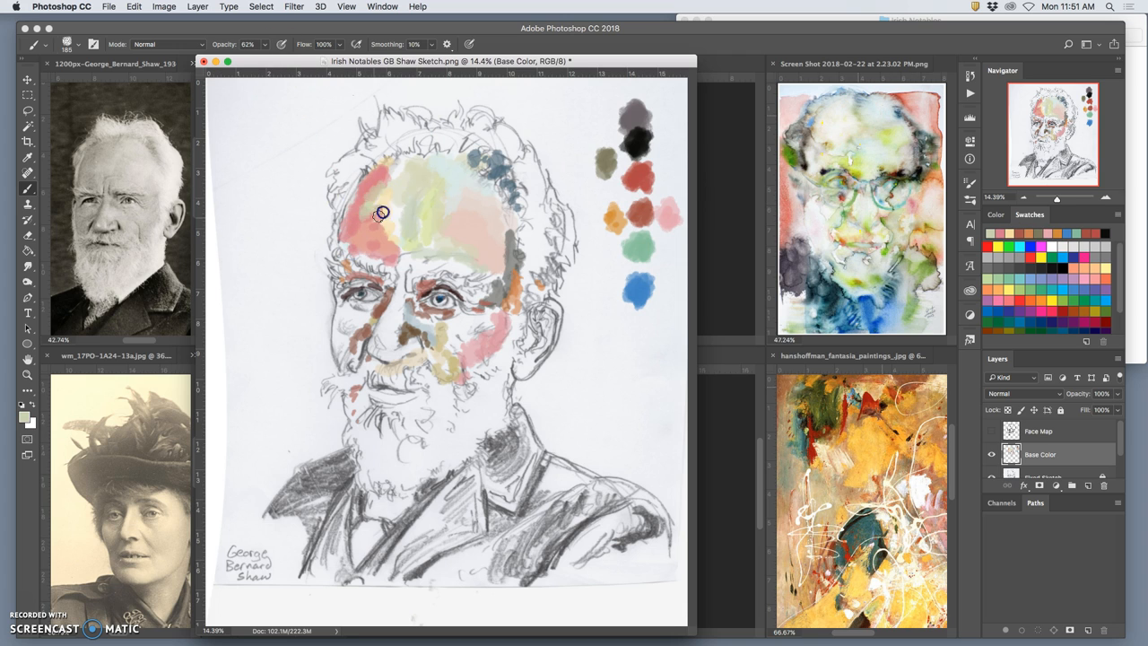
drag(381, 214, 387, 172)
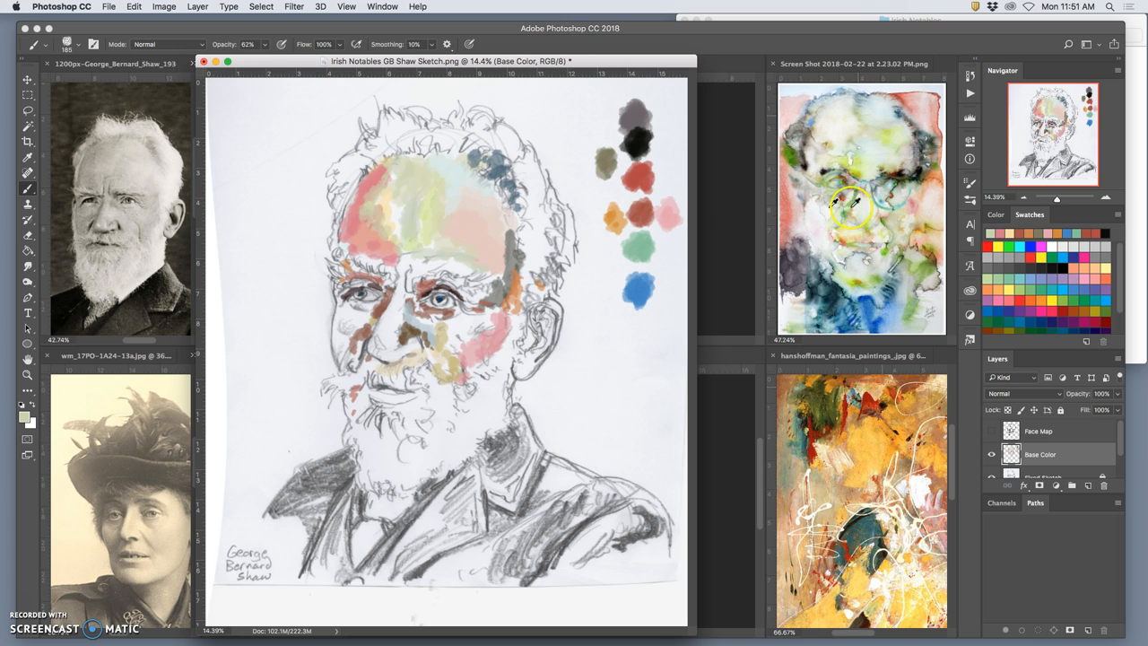
mouse_move(404, 159)
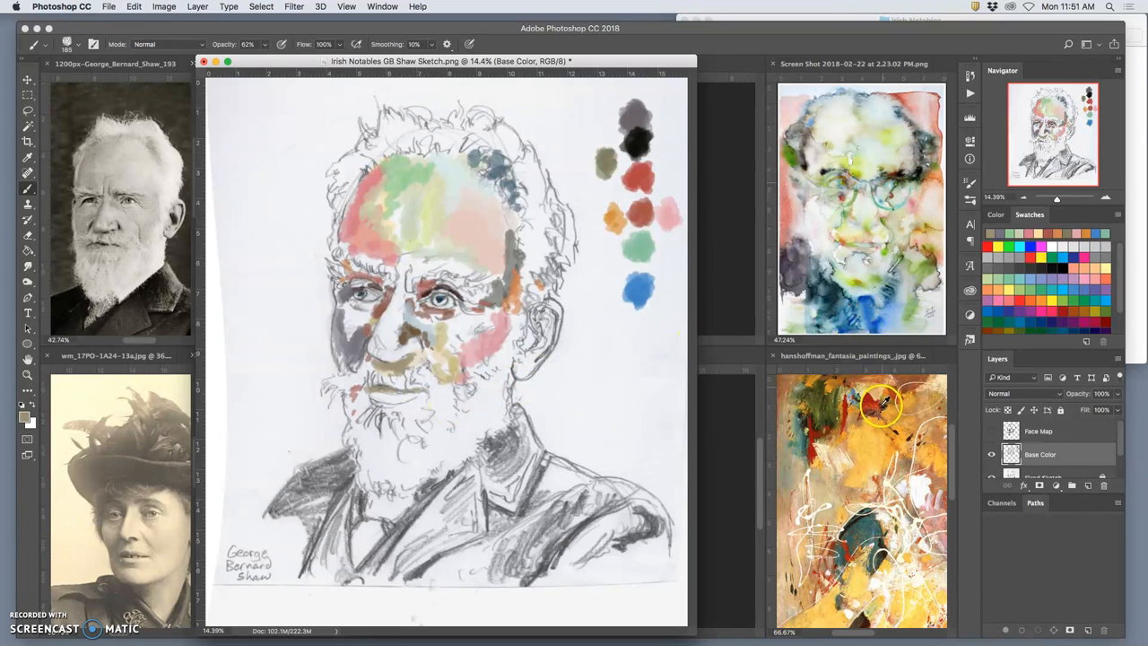
mouse_move(366, 391)
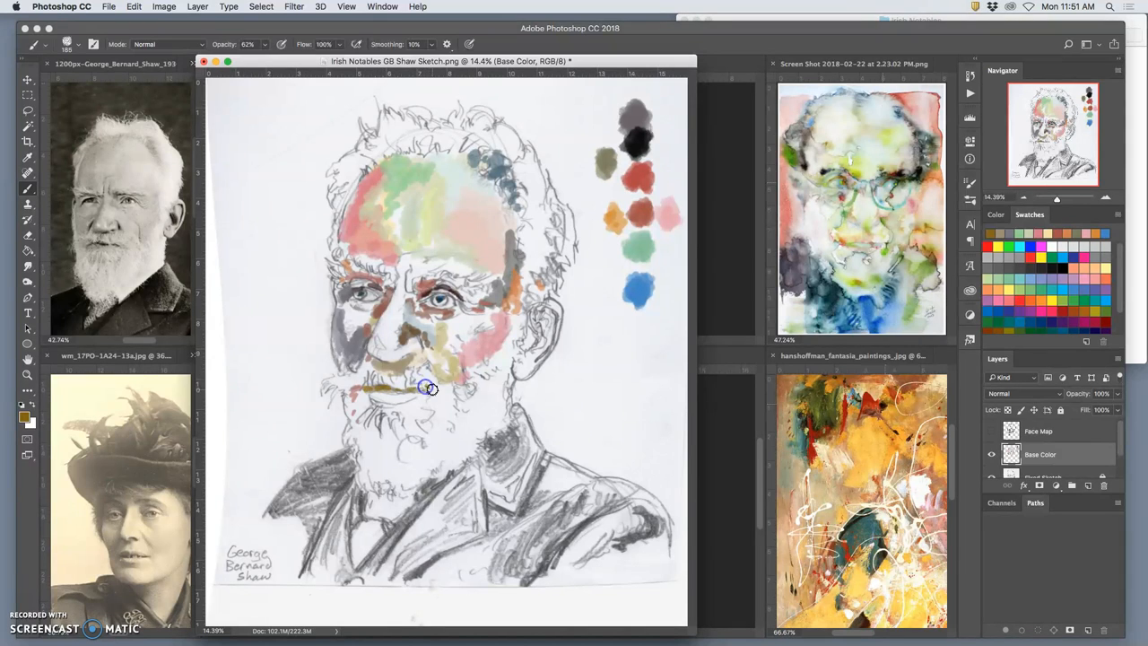
mouse_move(924, 147)
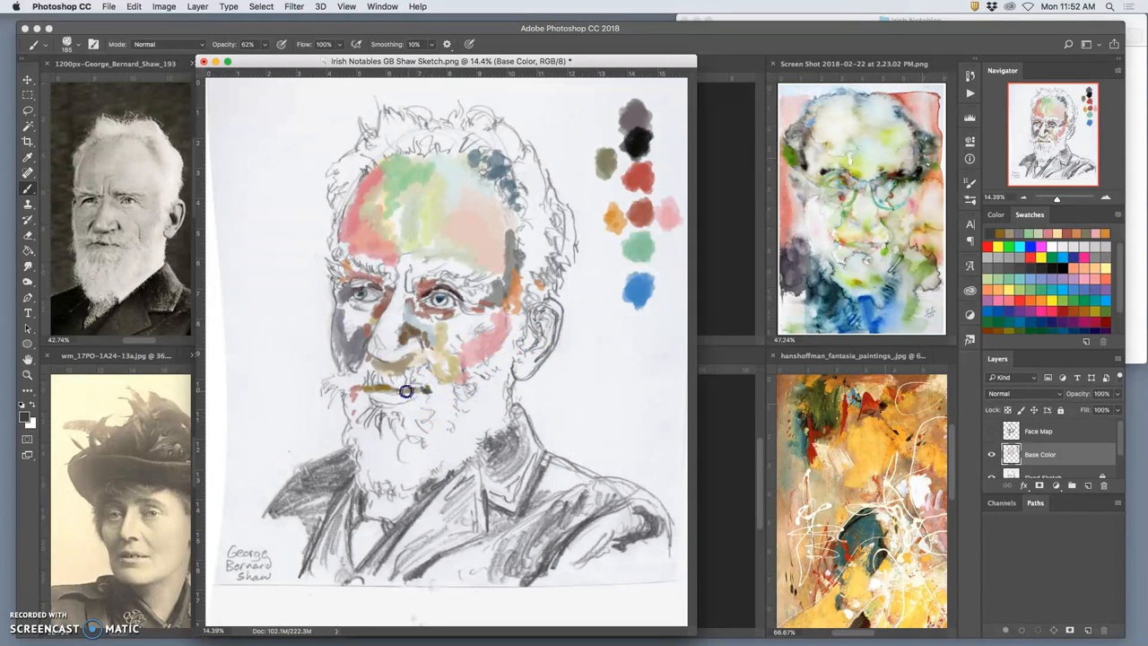
mouse_move(362, 280)
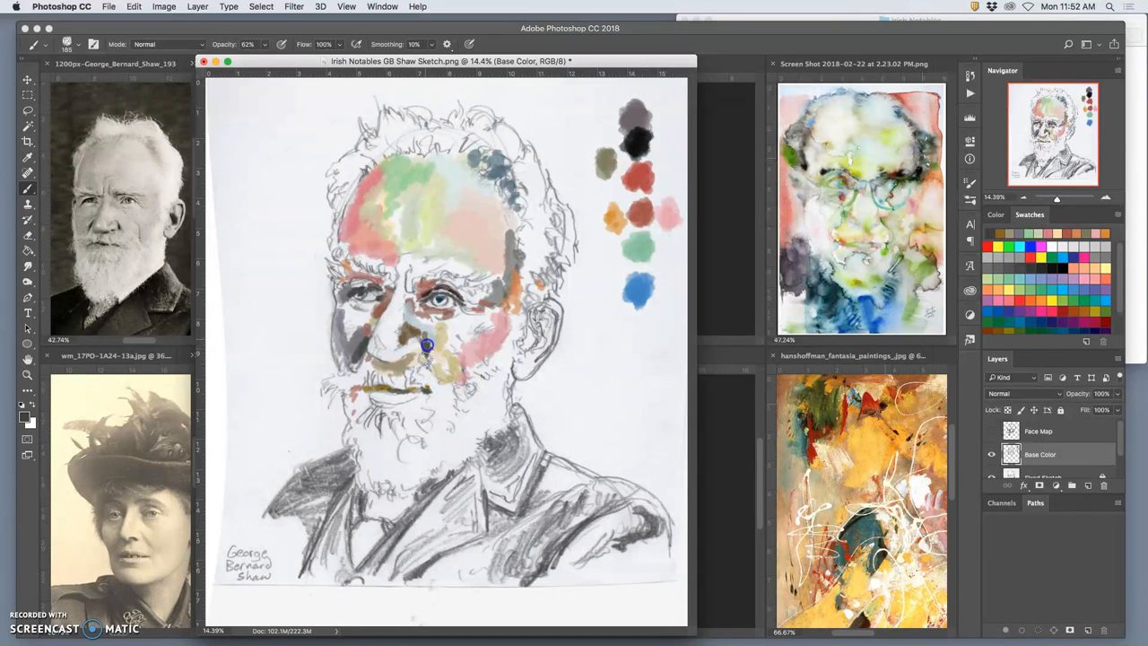
mouse_move(488, 143)
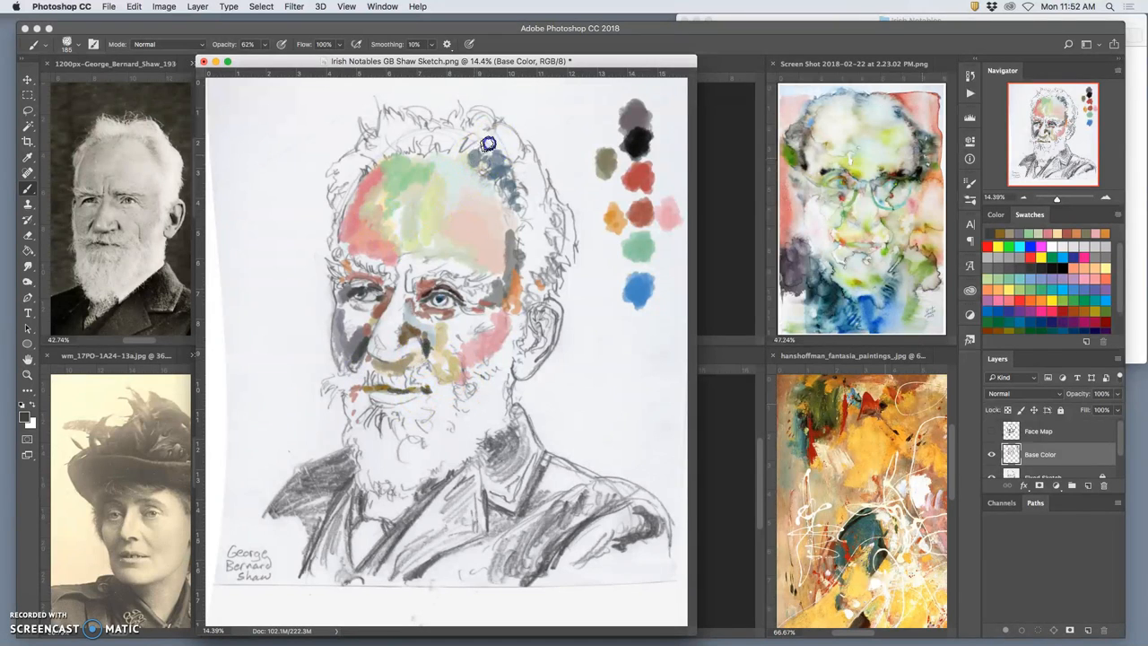
drag(488, 144, 504, 183)
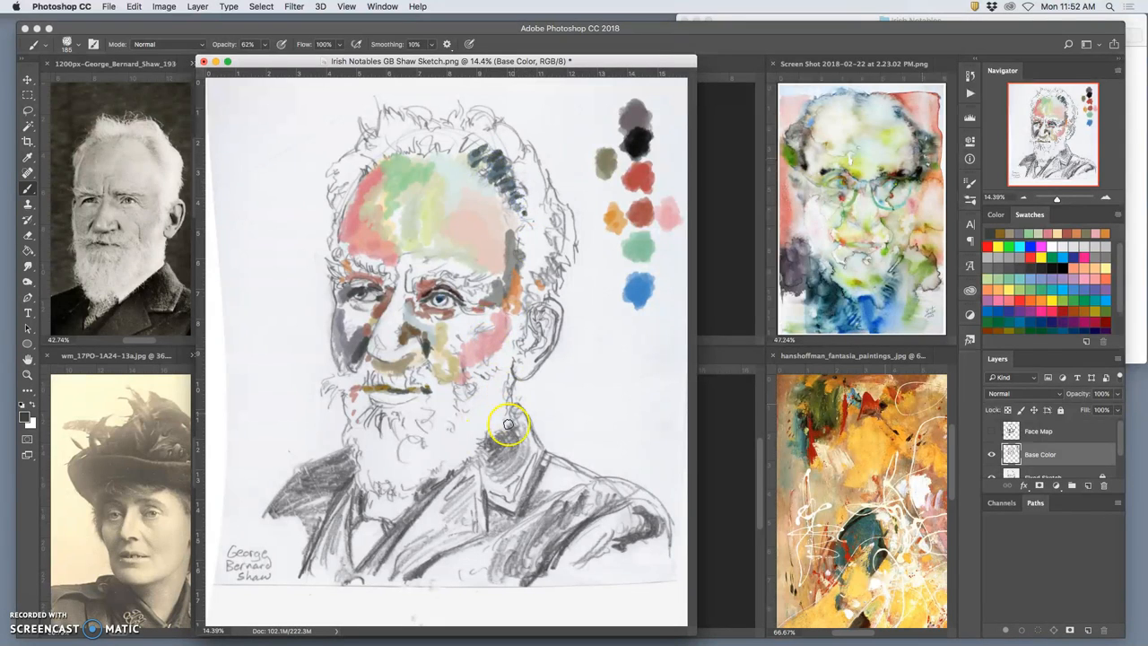
mouse_move(145, 224)
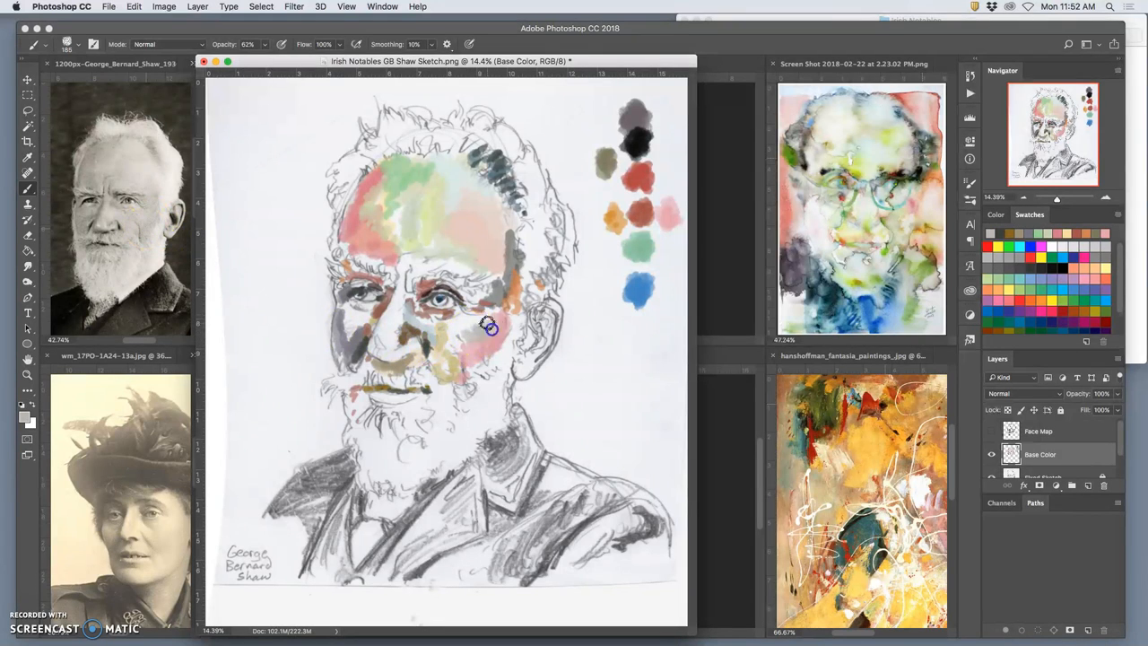
mouse_move(158, 255)
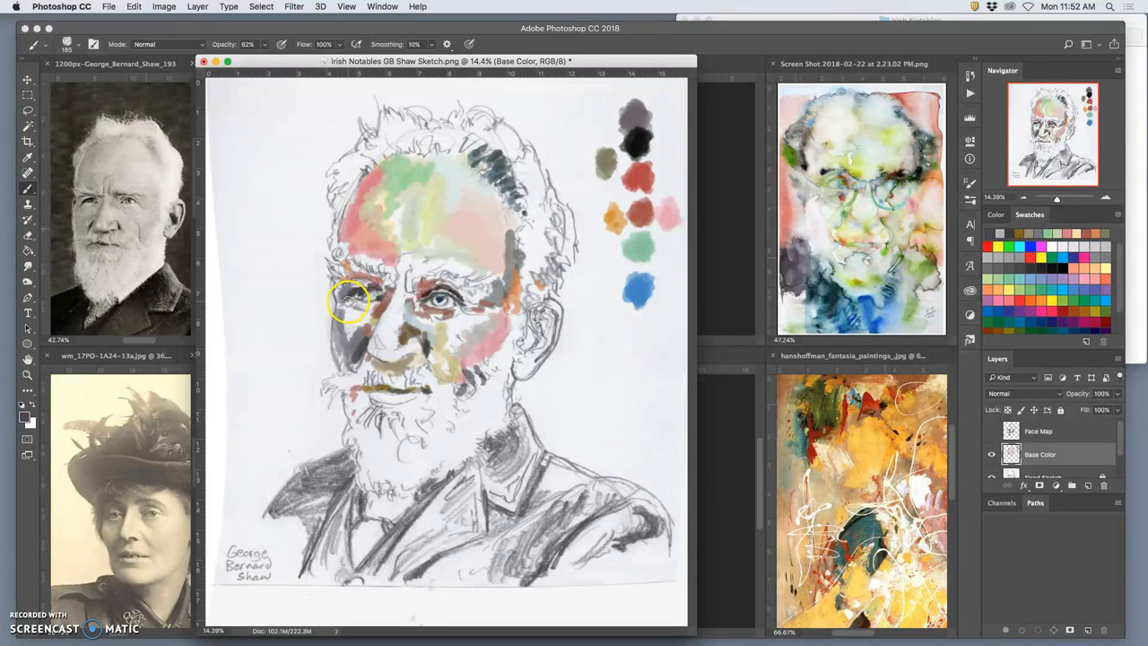
Step: Hide the Fixed Sketch layer after a visibility check and select bottom Layer 0
click(990, 454)
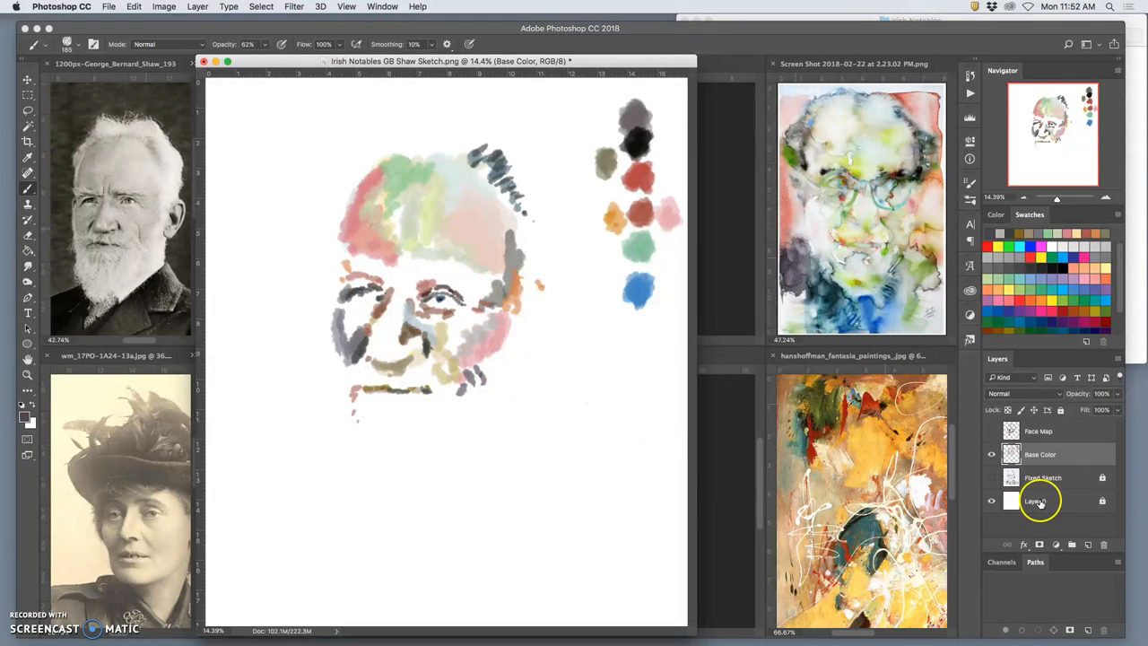
click(991, 477)
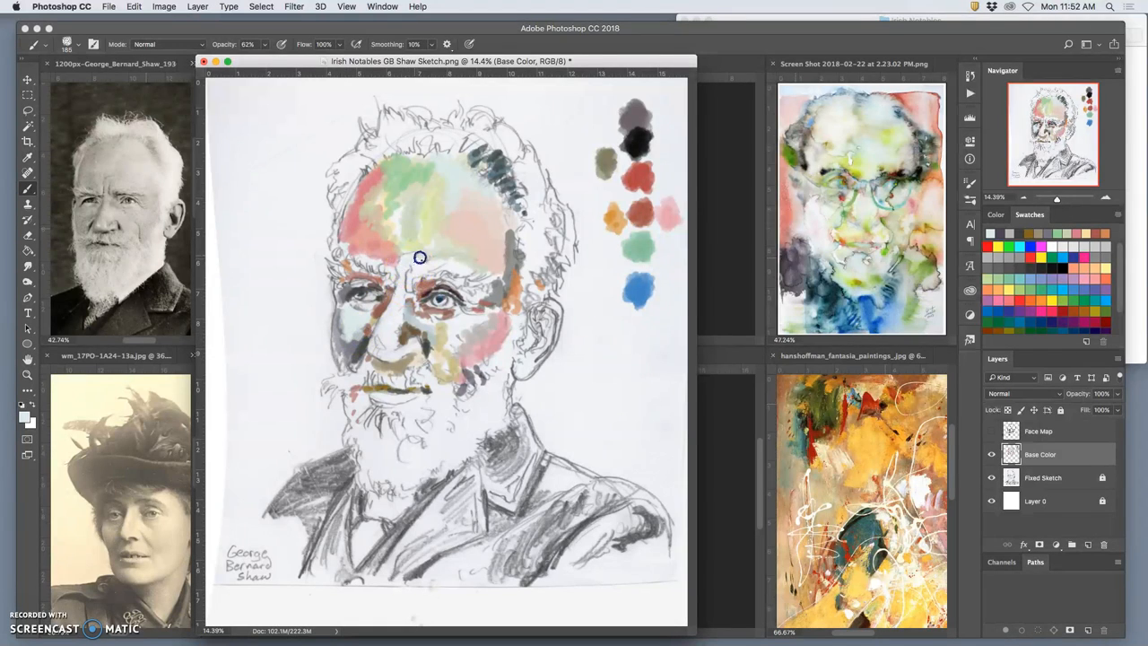
mouse_move(448, 259)
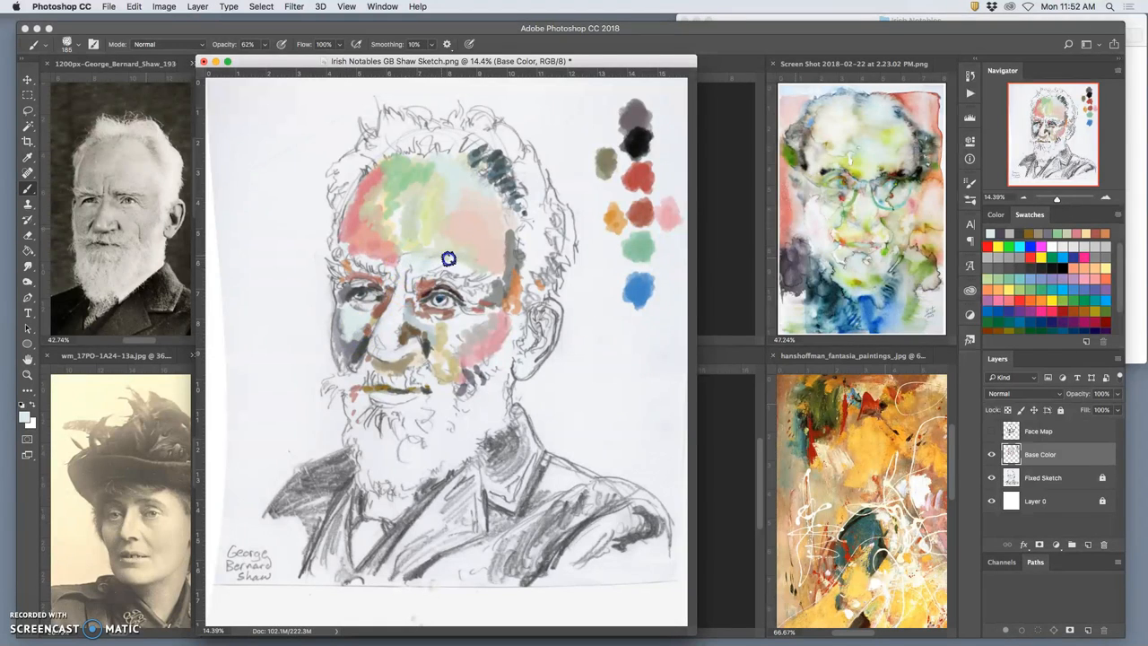
click(990, 477)
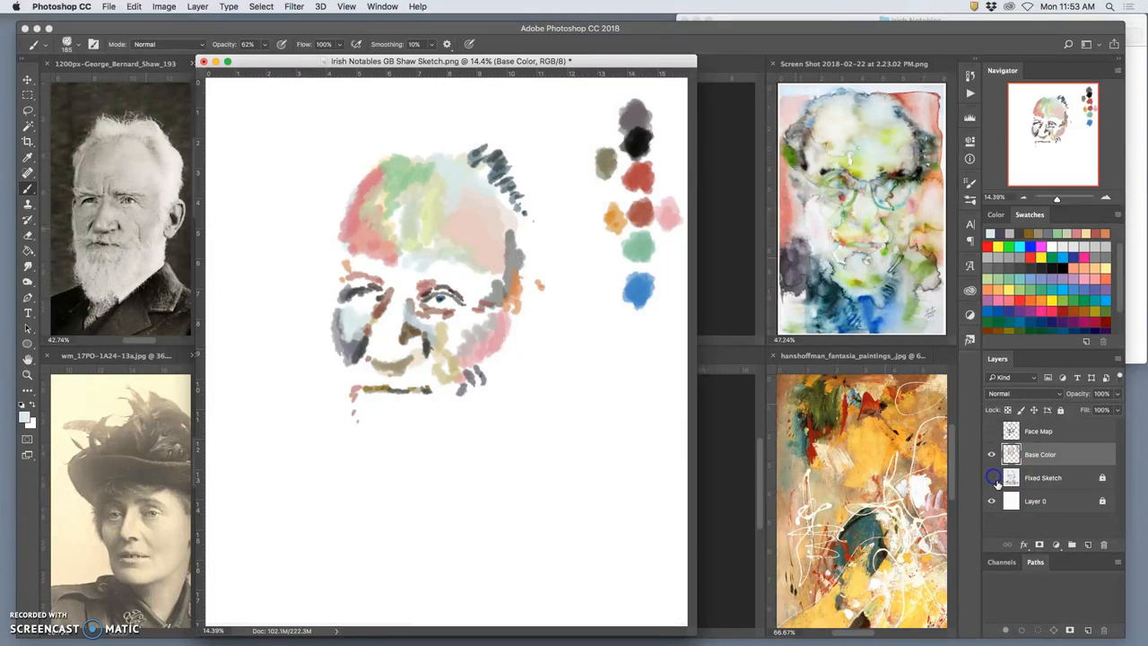
click(1036, 500)
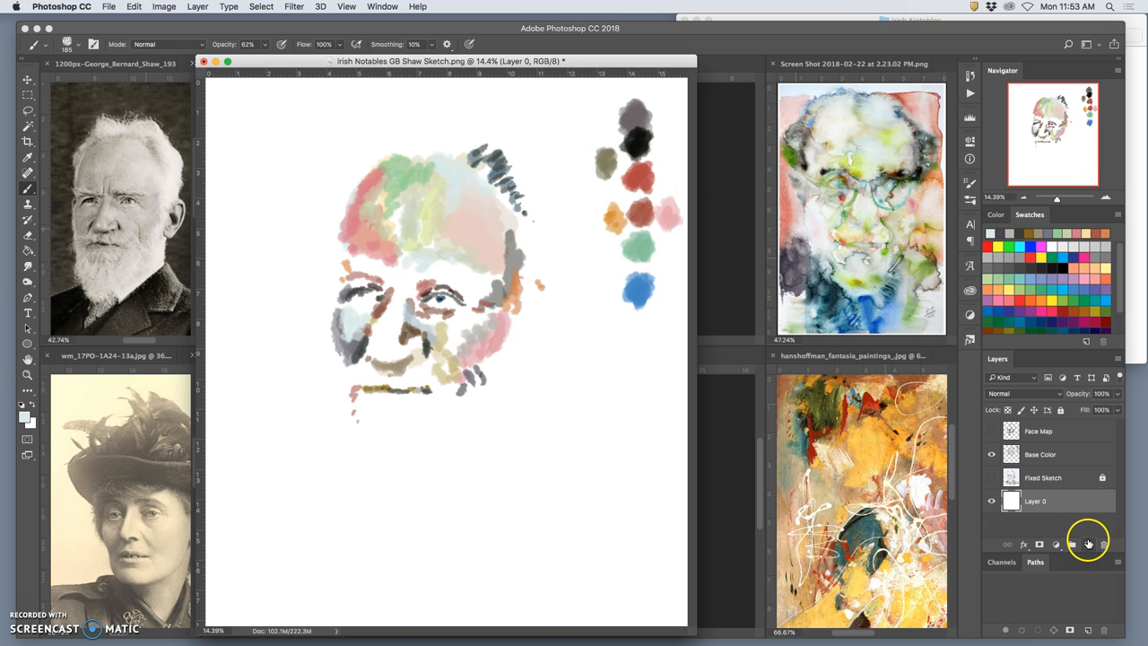
Step: Duplicate Layer 0, fill the copy with 50% Gray, and show the Fixed Sketch again
click(1087, 546)
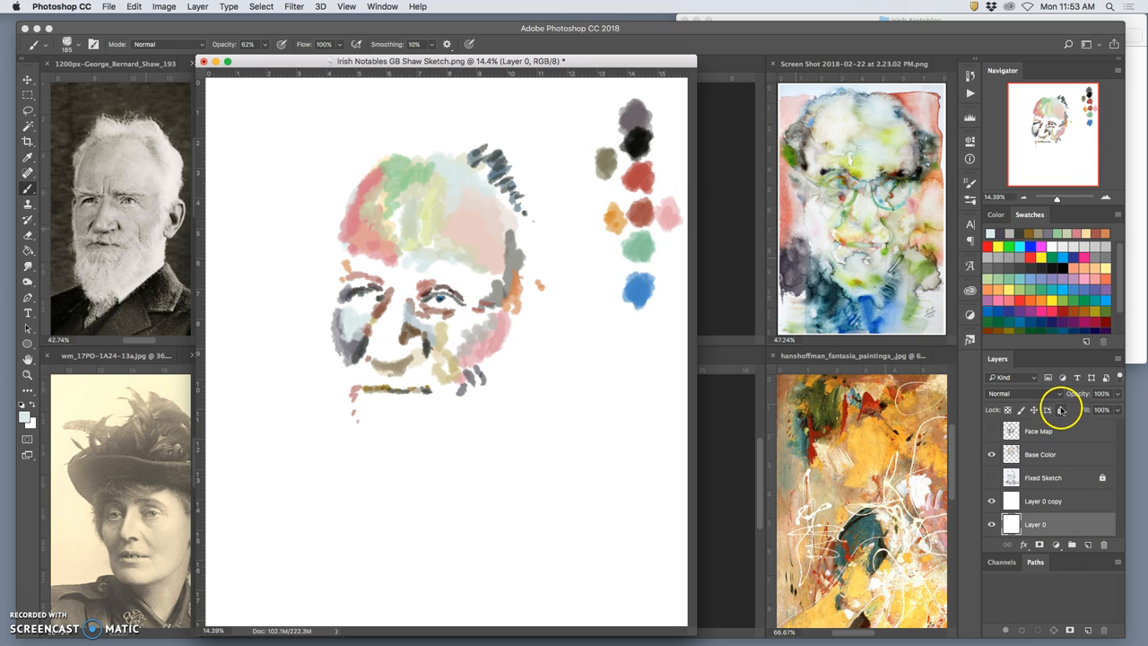
click(1044, 501)
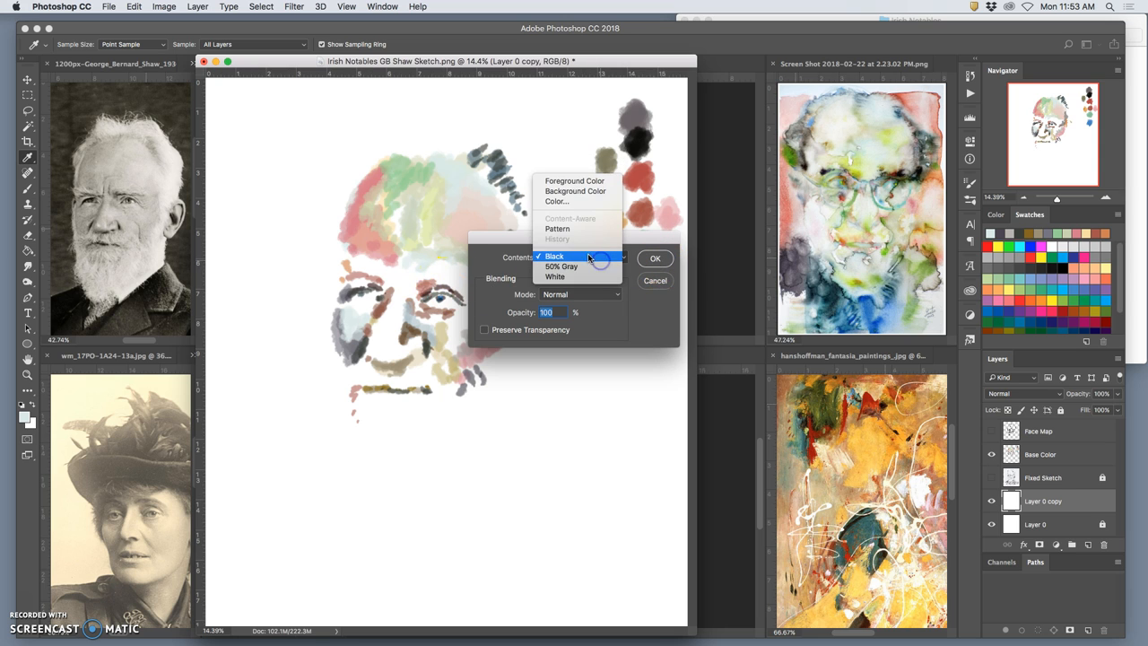
click(655, 258)
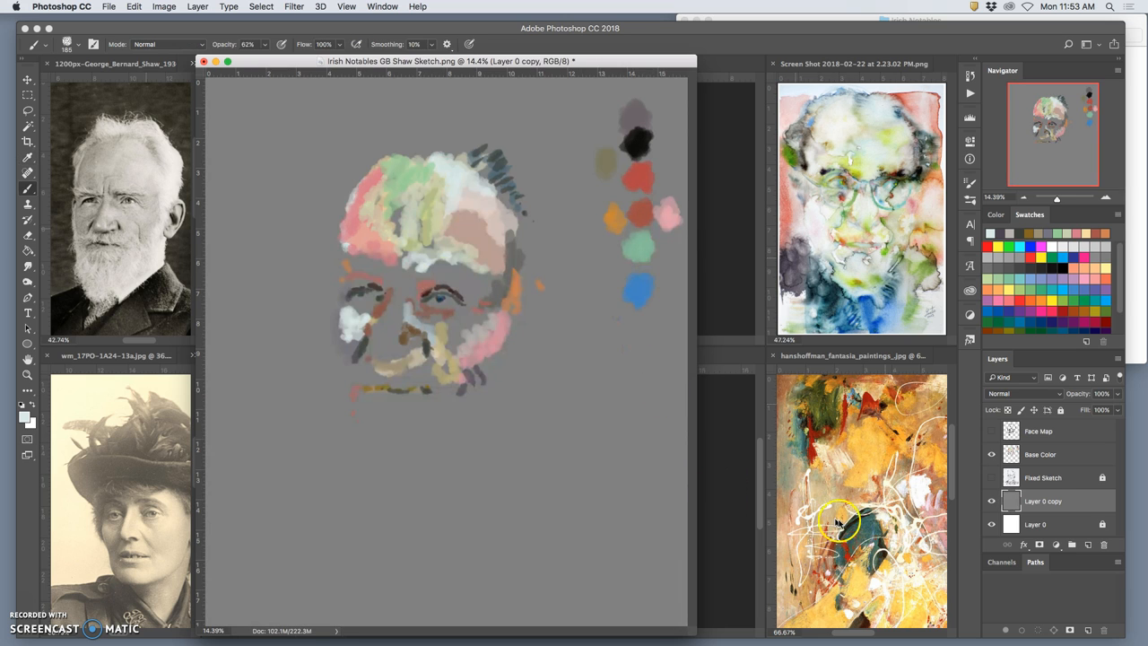
click(993, 477)
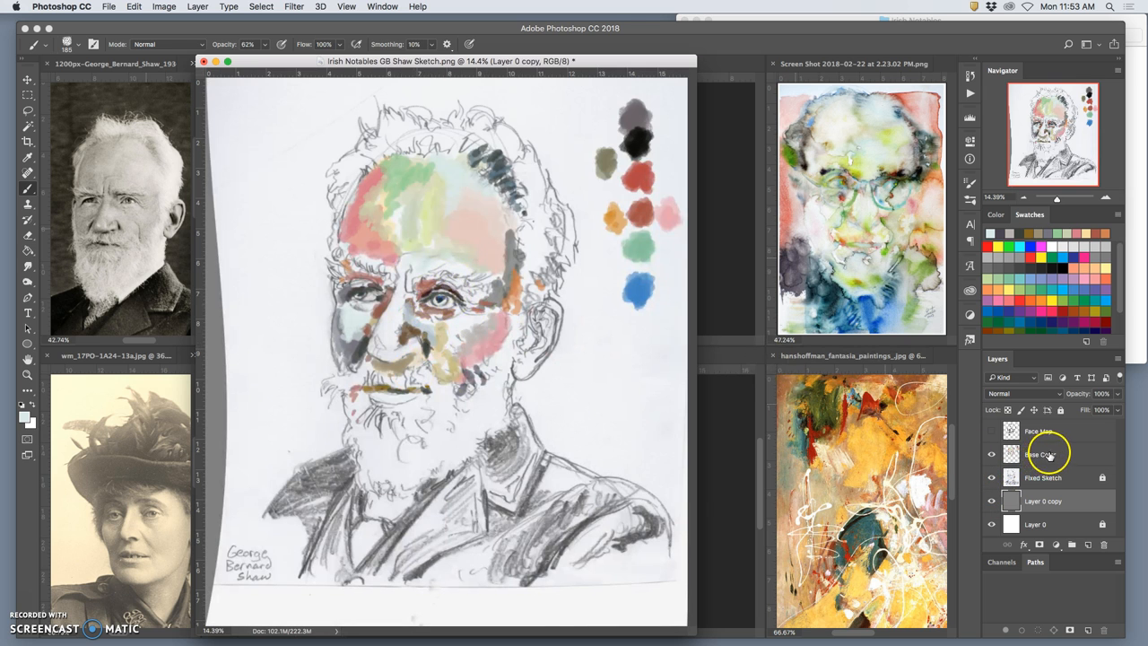
Step: Select the Base Color layer to resume painting
click(1040, 454)
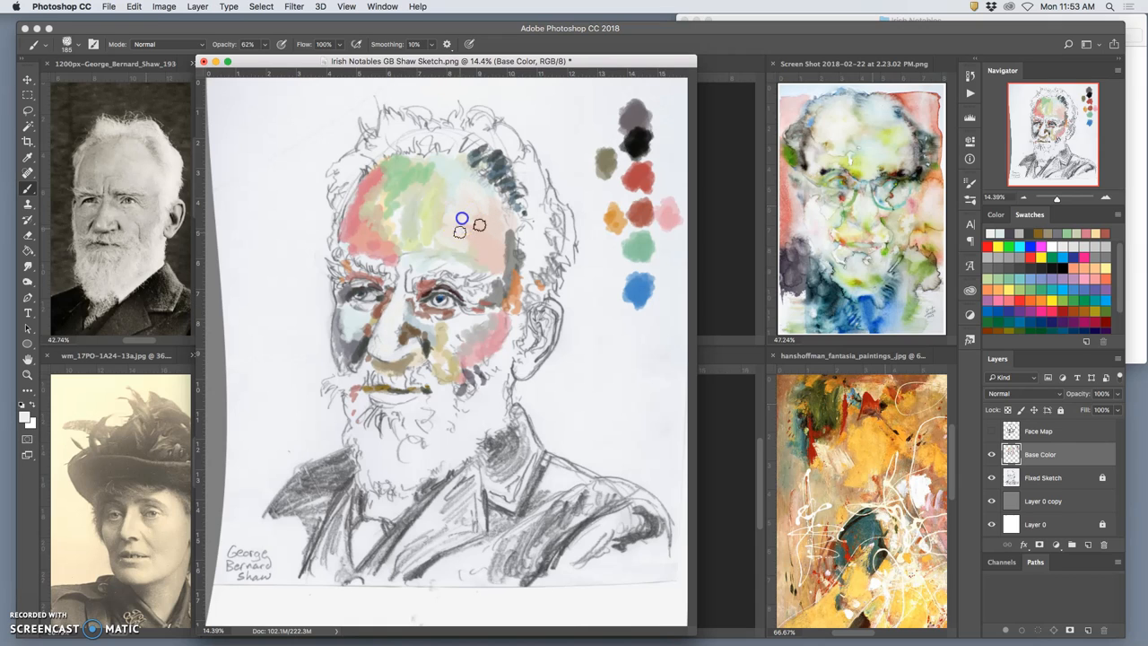
mouse_move(420, 260)
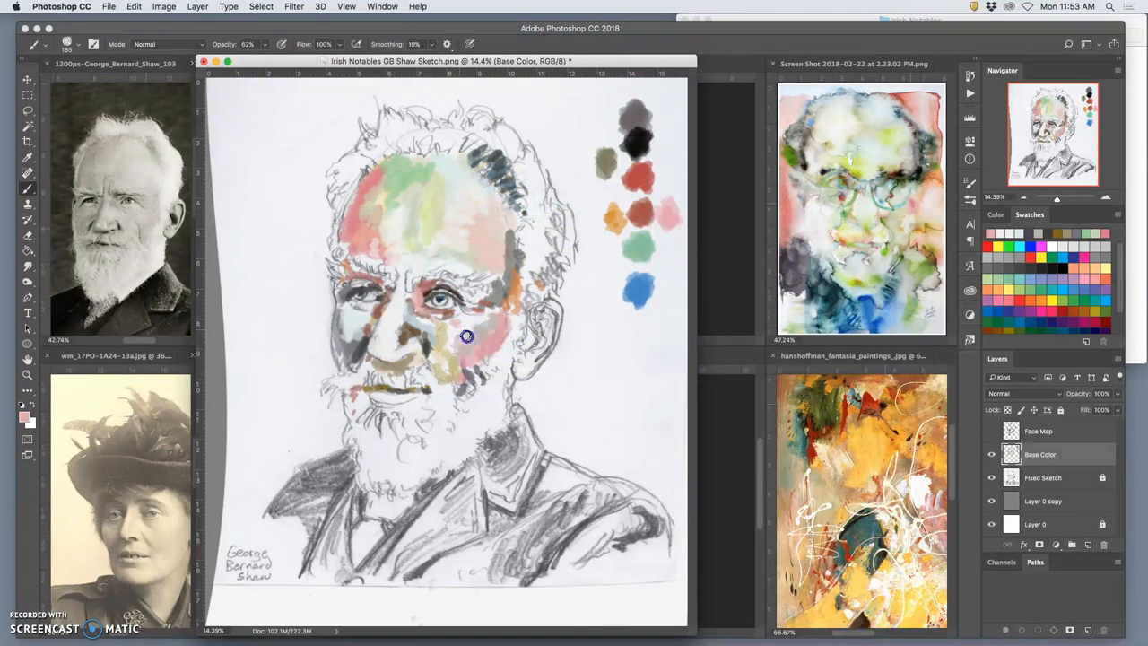
mouse_move(437, 345)
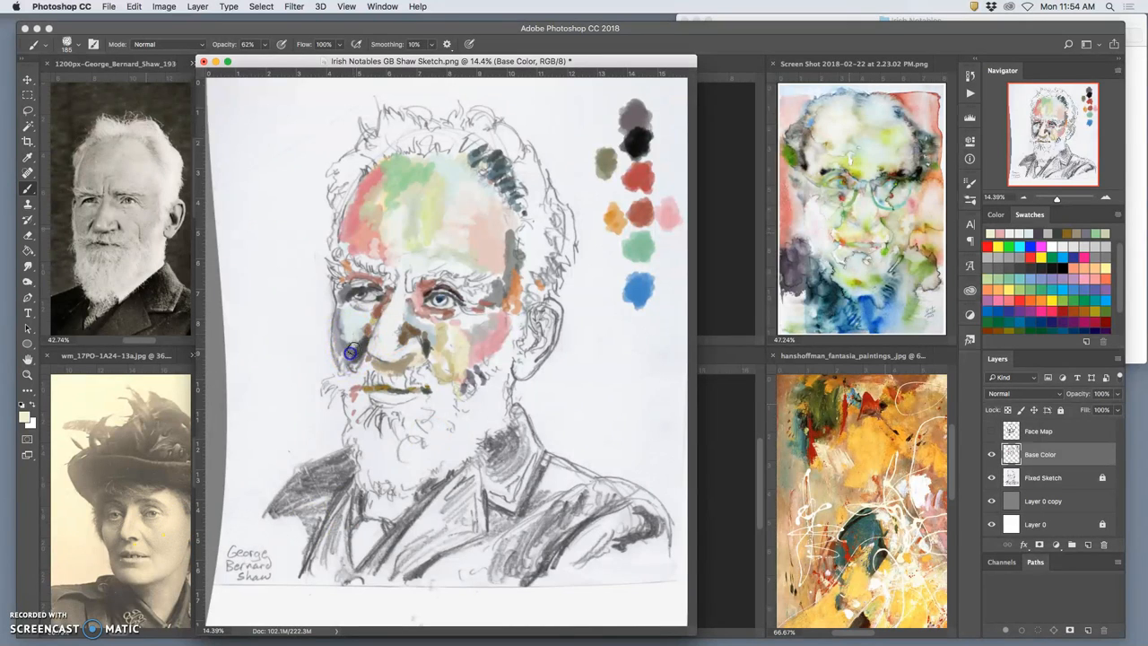
mouse_move(420, 301)
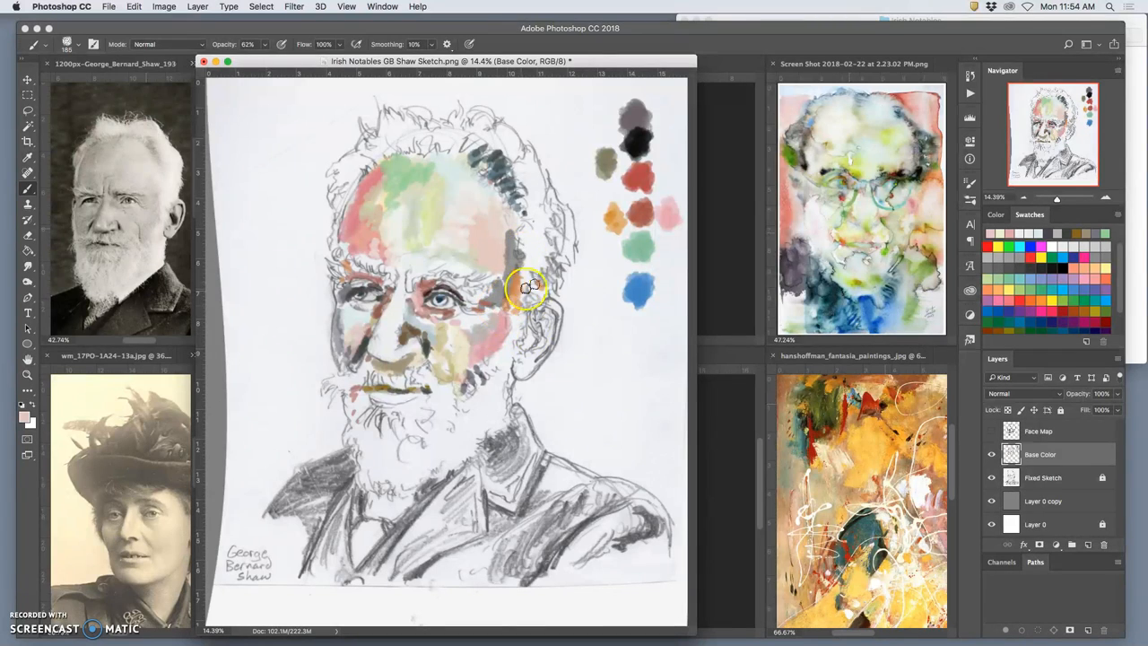
mouse_move(883, 172)
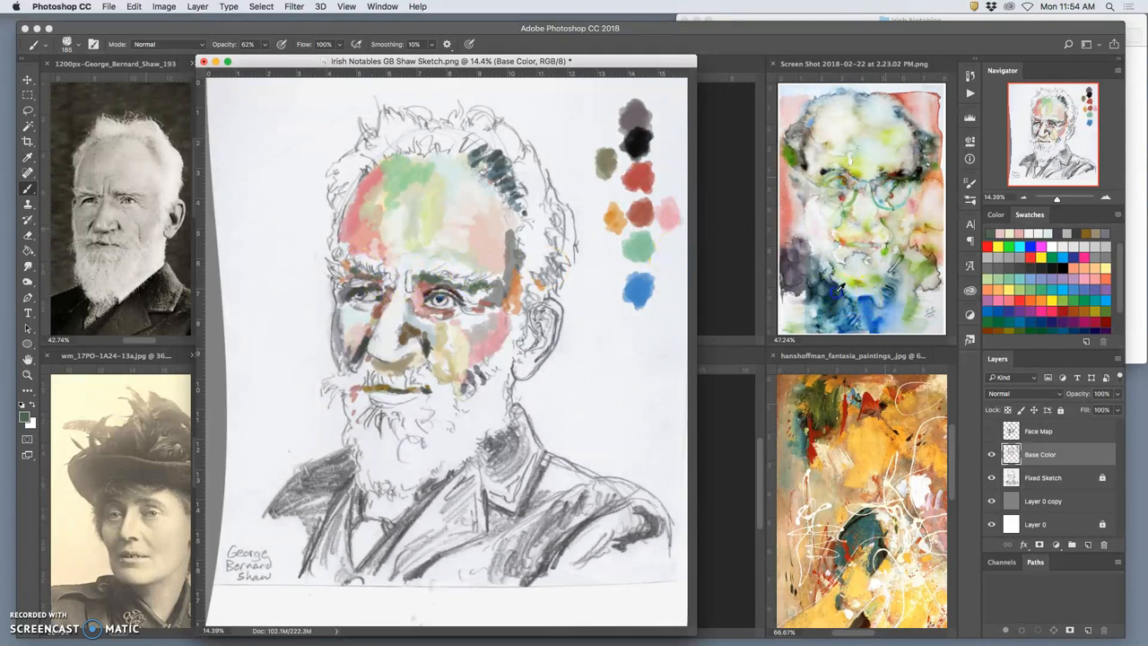
Step: Dab dark teal onto the palette, then paint blue around the eyes and into the hair
click(642, 327)
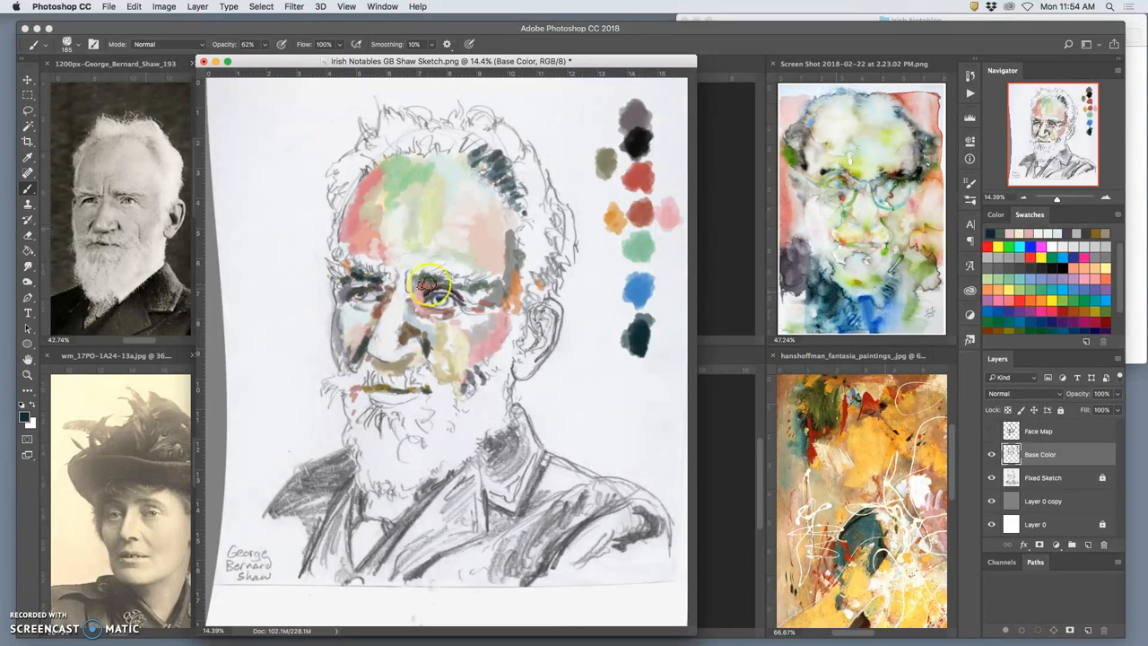
drag(430, 286, 549, 339)
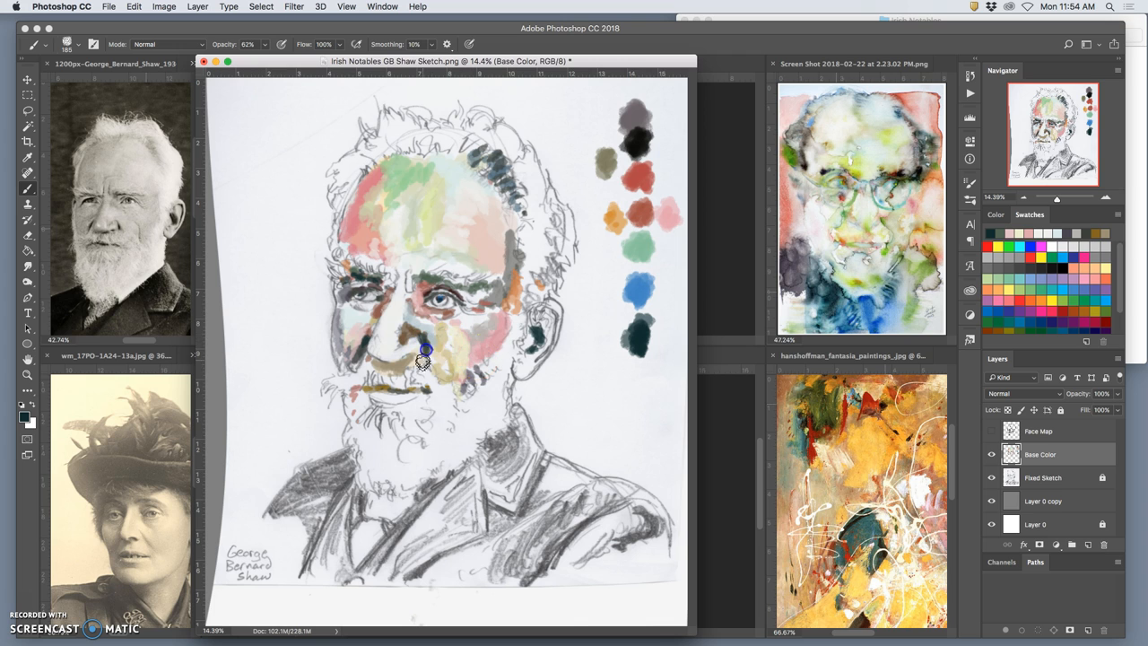
drag(427, 352, 481, 384)
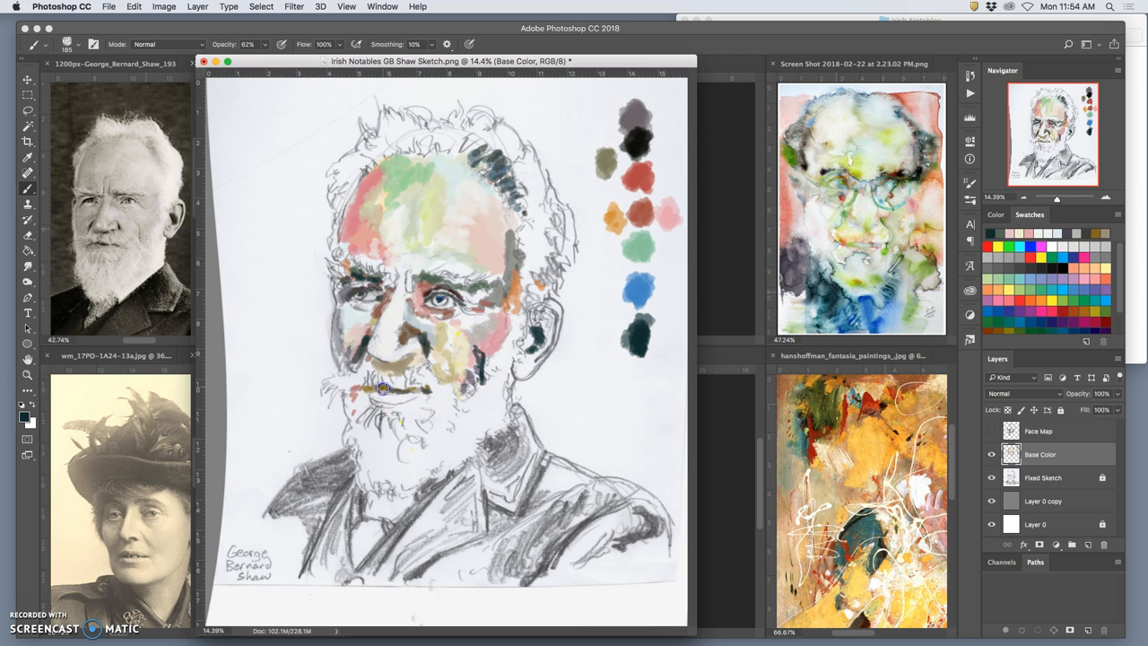
mouse_move(609, 427)
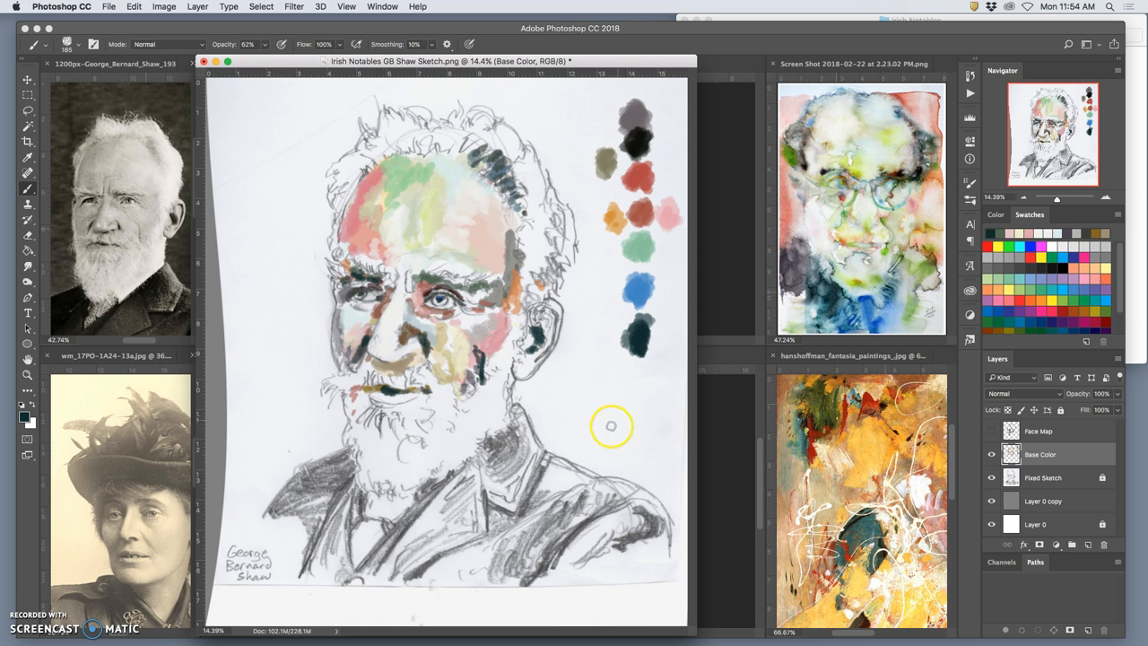
mouse_move(351, 298)
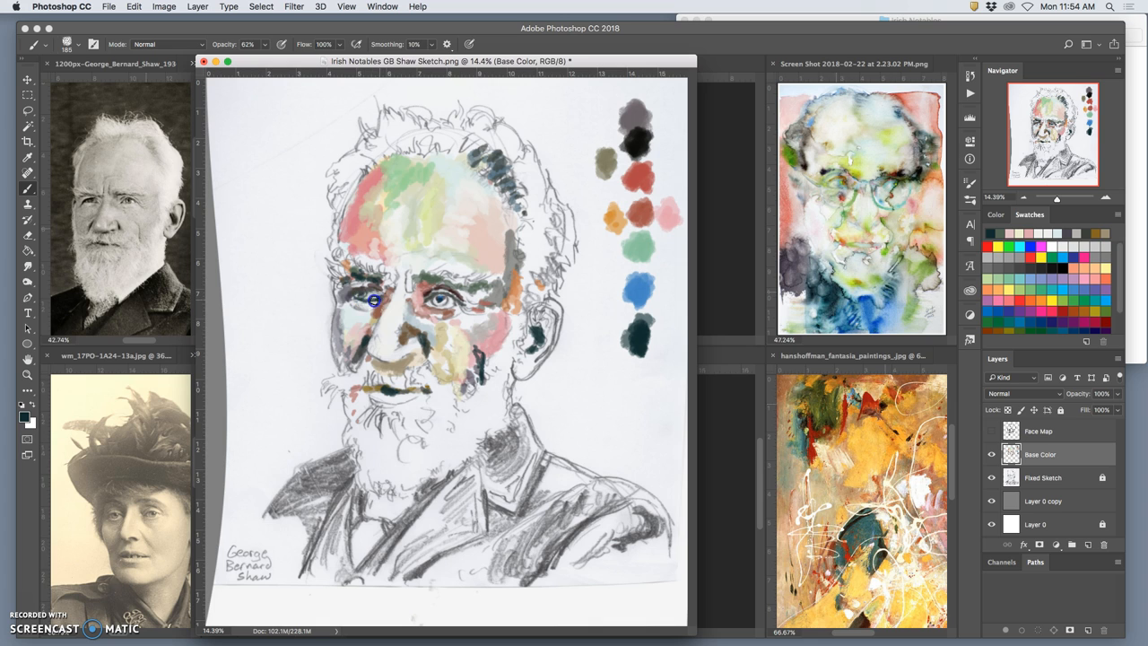
mouse_move(384, 287)
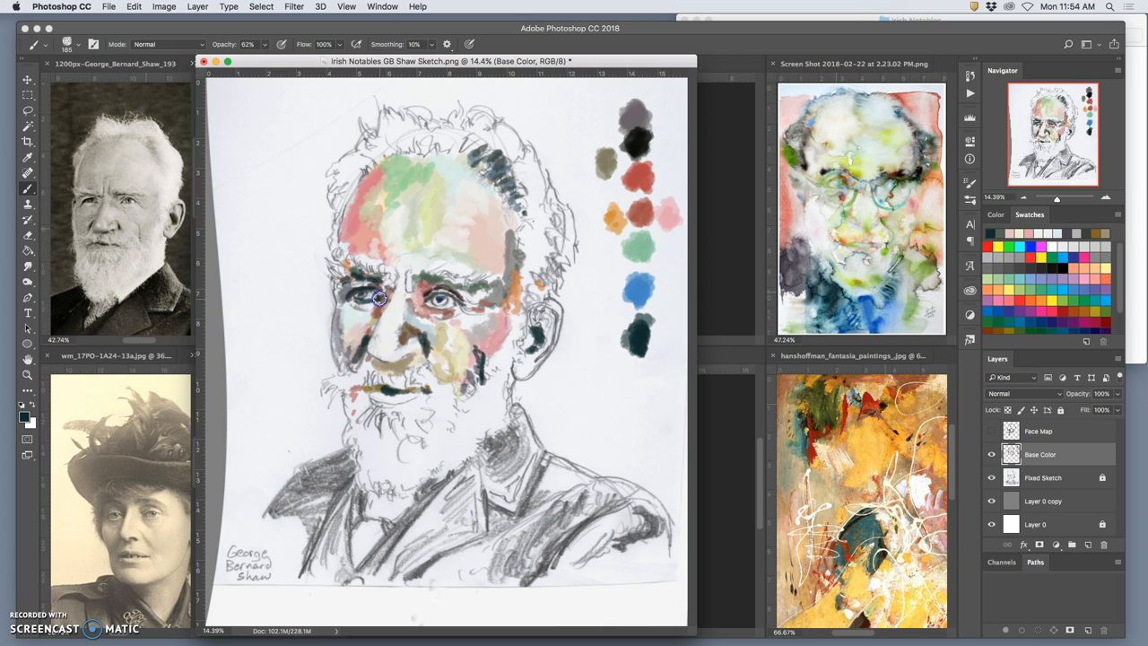
mouse_move(434, 305)
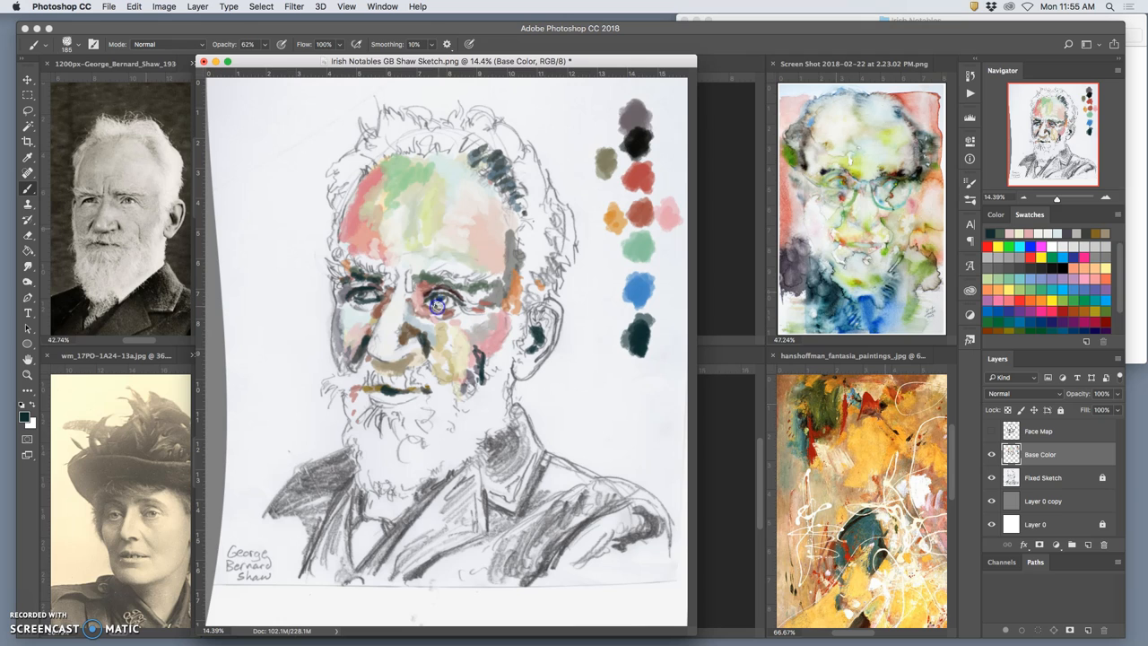
mouse_move(440, 294)
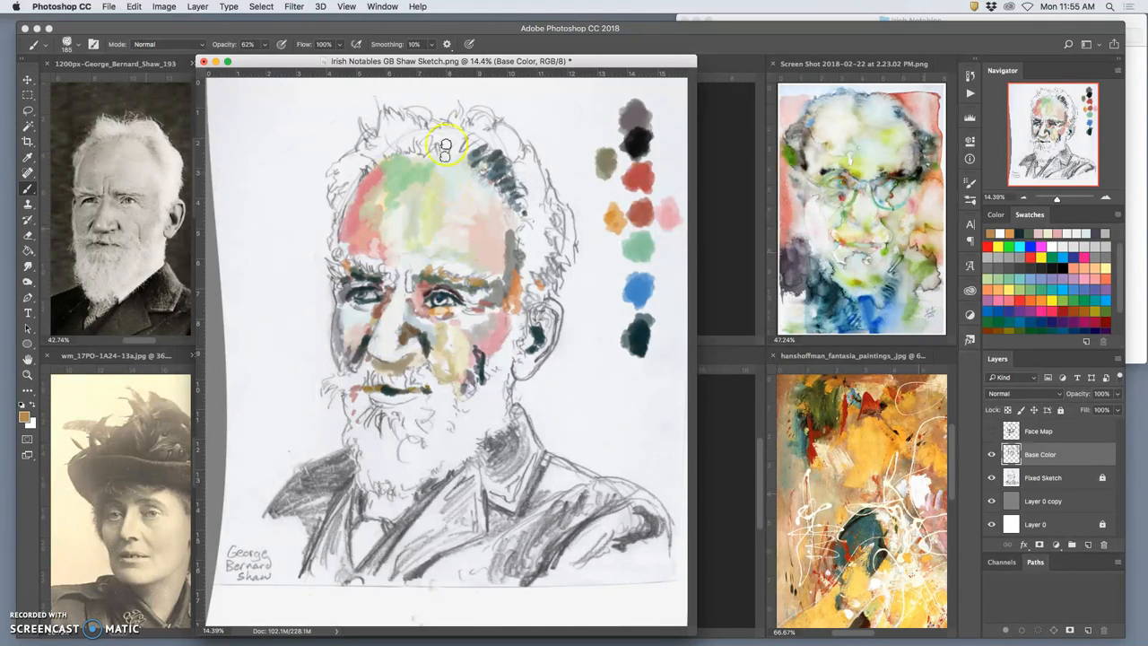
drag(445, 145, 529, 198)
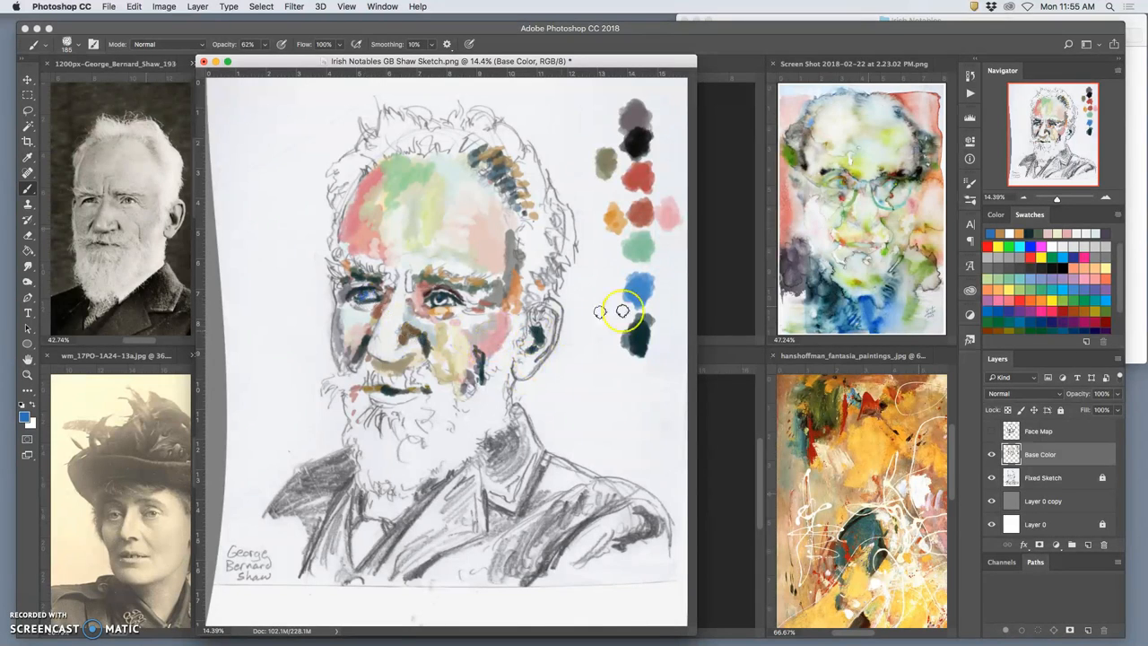
mouse_move(368, 287)
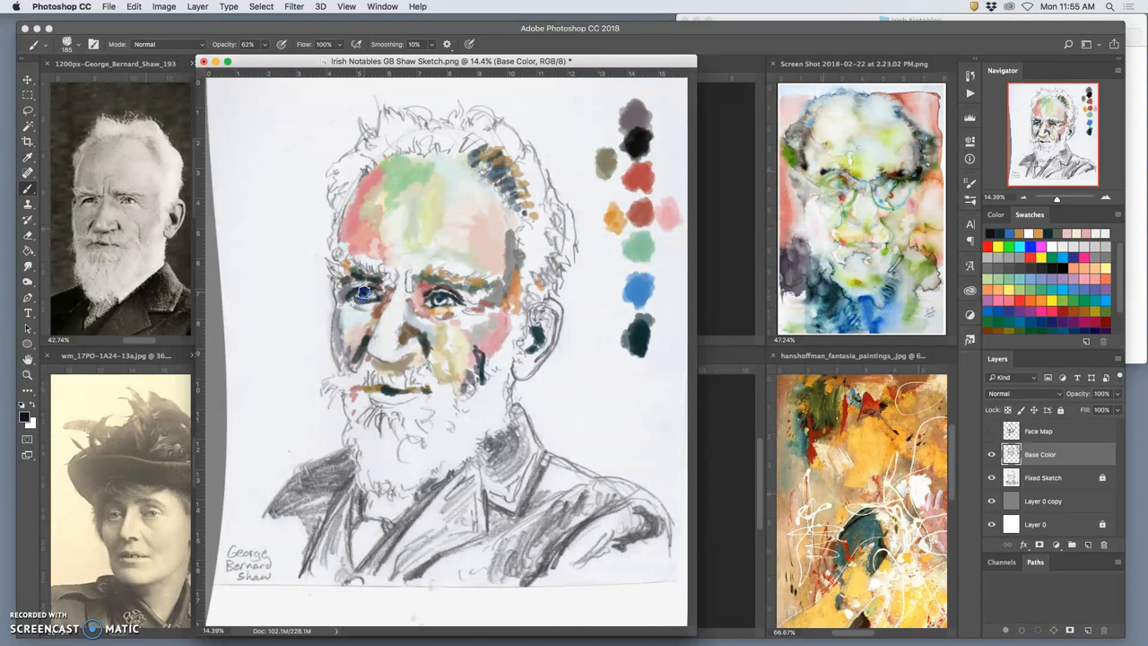
mouse_move(452, 291)
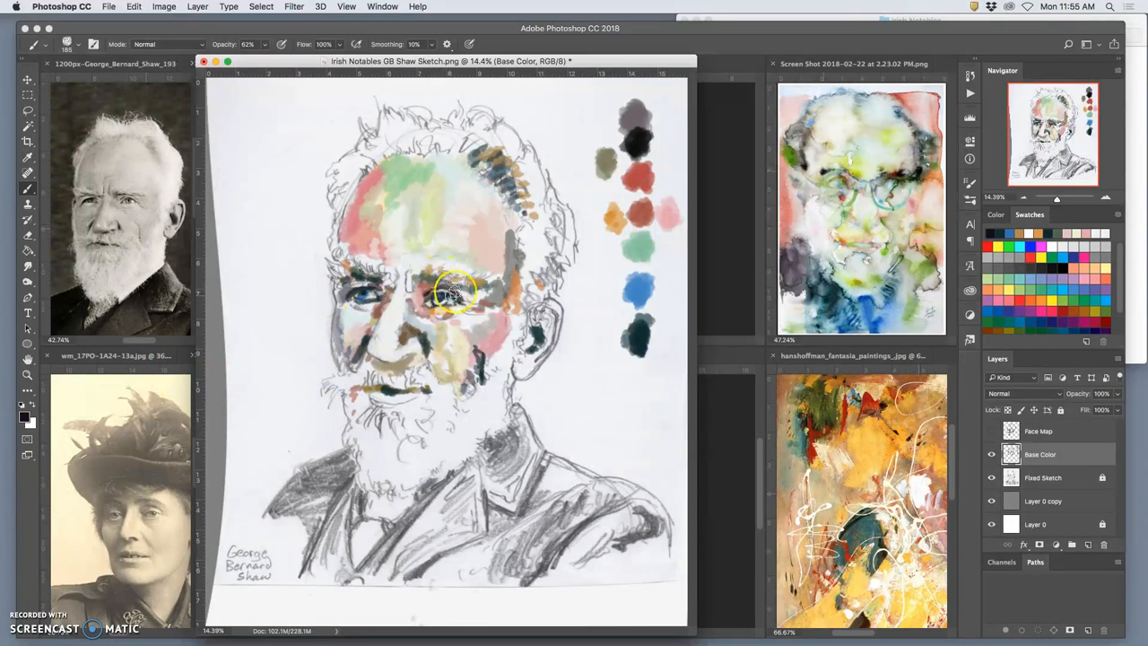
click(445, 298)
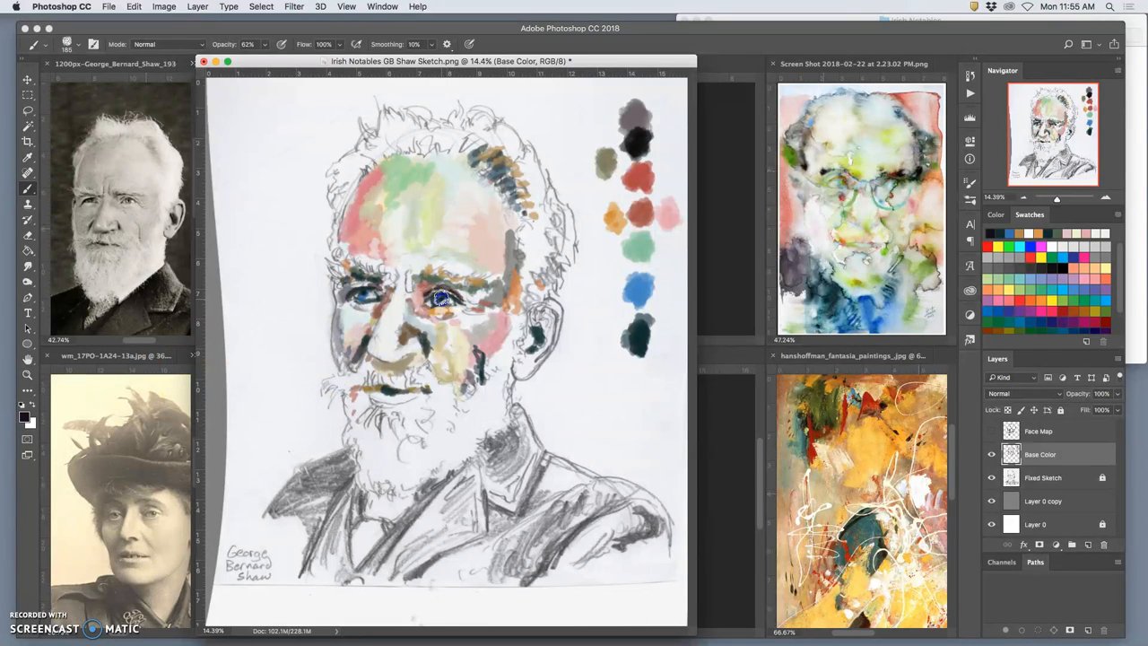